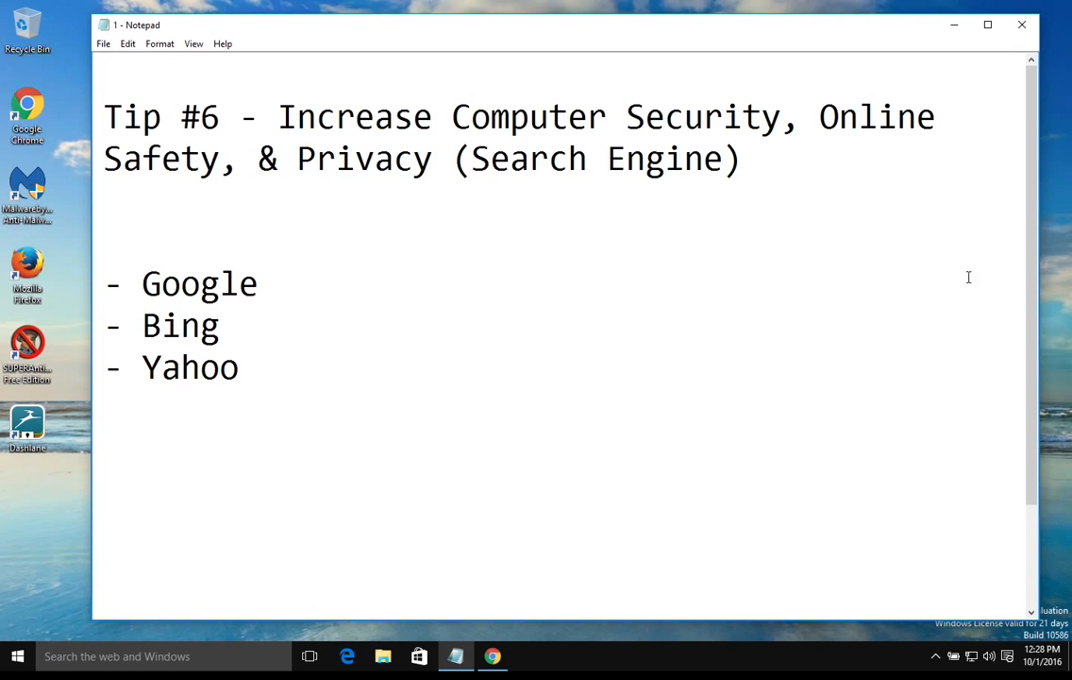
# Step: Briefly highlight the words 'Search Engine' in the title, then remove the emphasis
pyautogui.moveTo(491, 159); pyautogui.dragTo(722, 159)
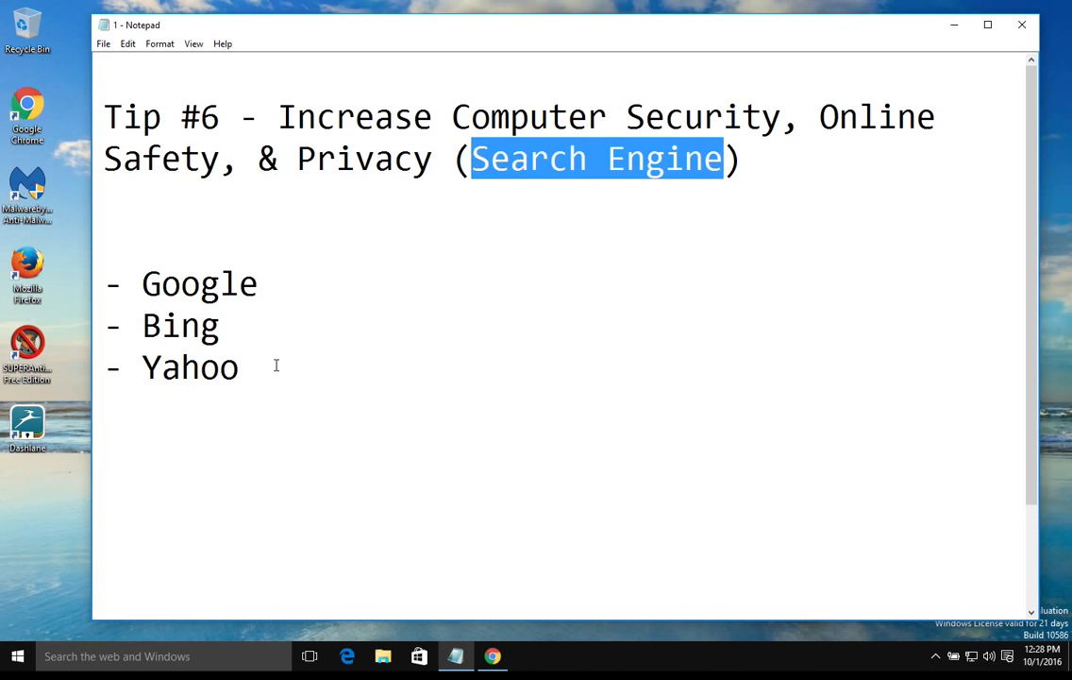
pyautogui.moveTo(114, 279); pyautogui.dragTo(241, 382)
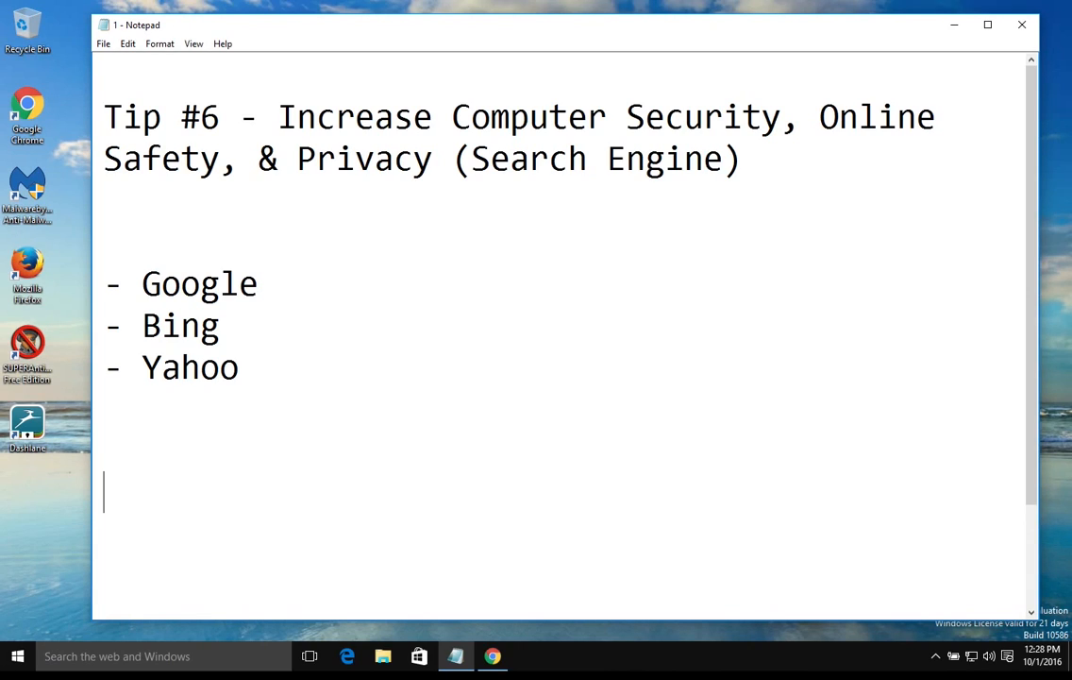
pyautogui.click(492, 656)
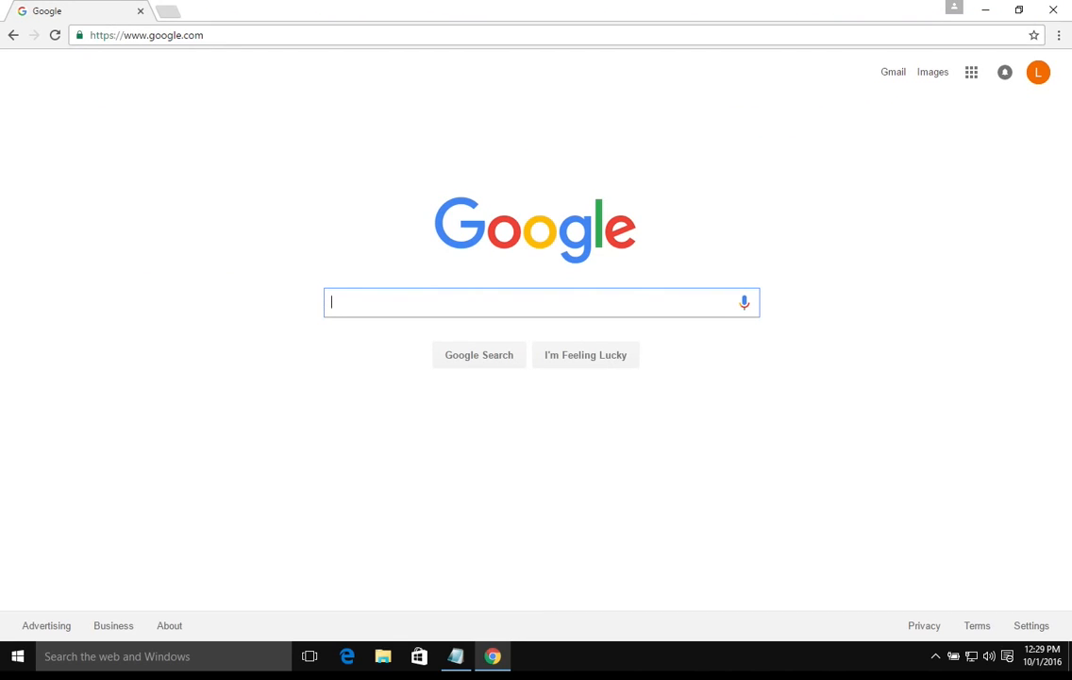
pyautogui.moveTo(563, 83)
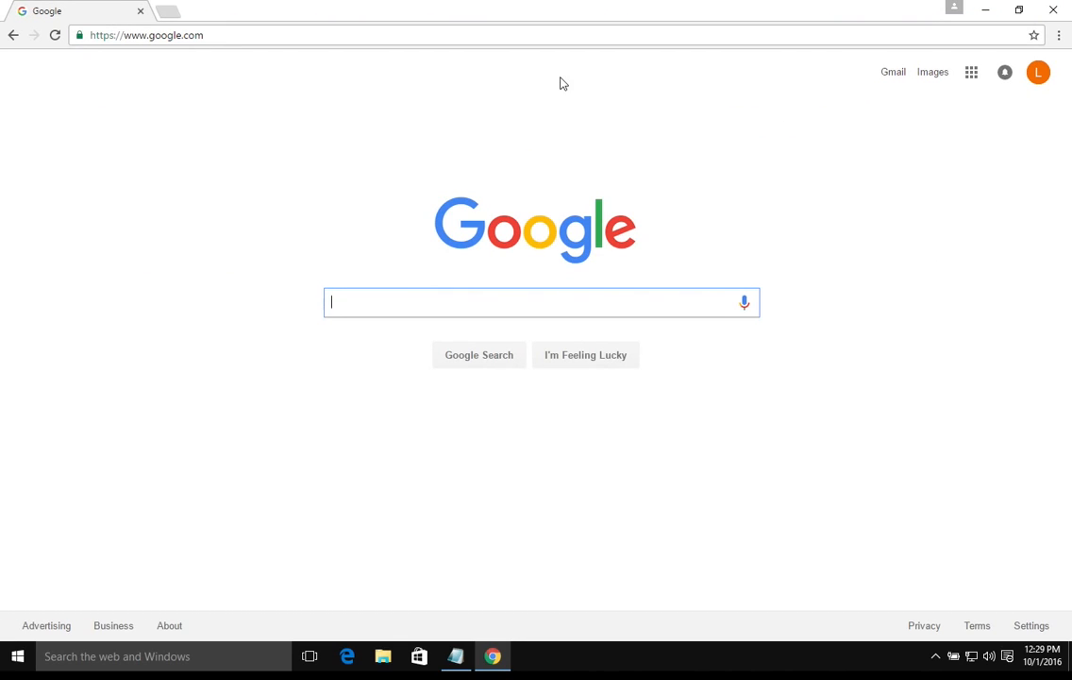
pyautogui.moveTo(569, 138)
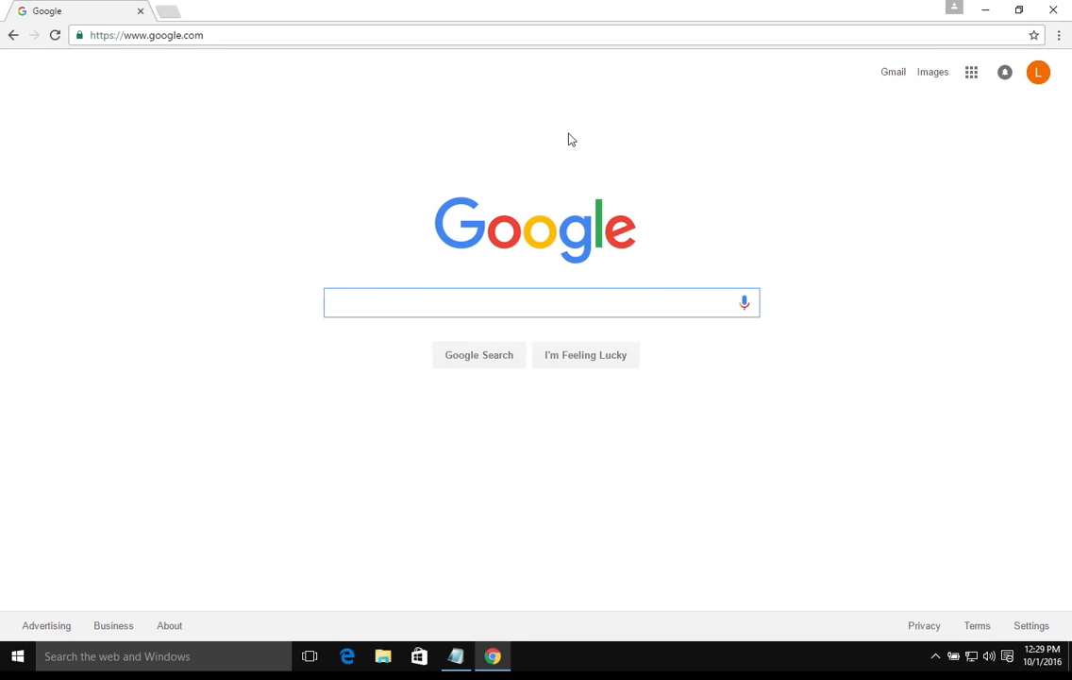
pyautogui.moveTo(935, 177)
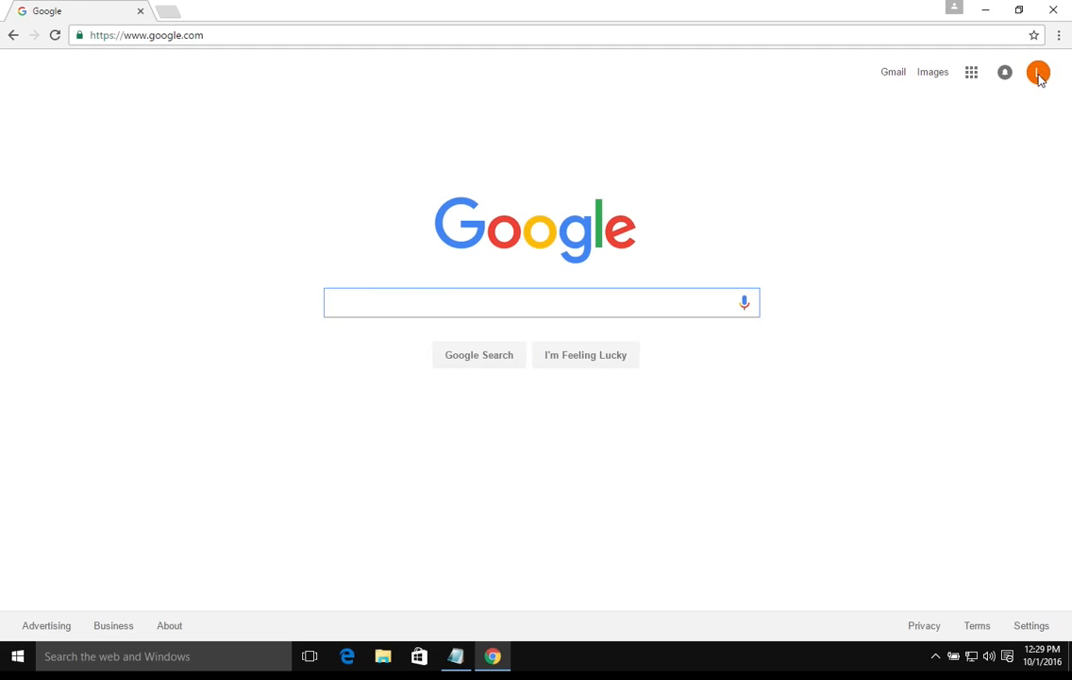
# Step: Open the Google Account overview from the profile avatar's My Account button
pyautogui.click(1039, 72)
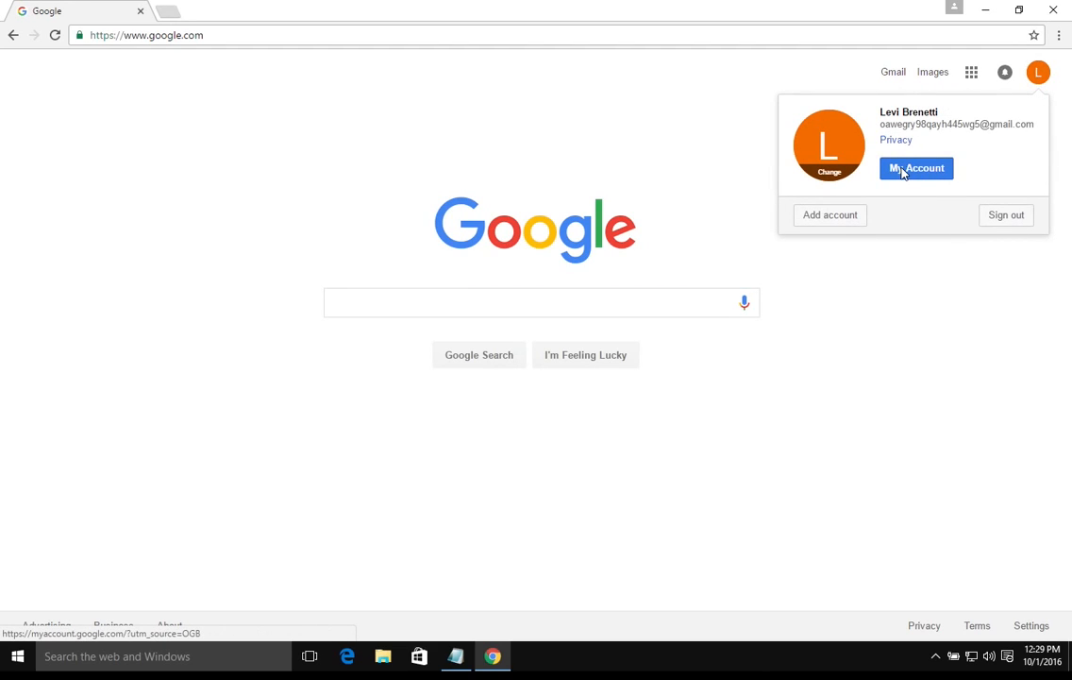
pyautogui.click(915, 168)
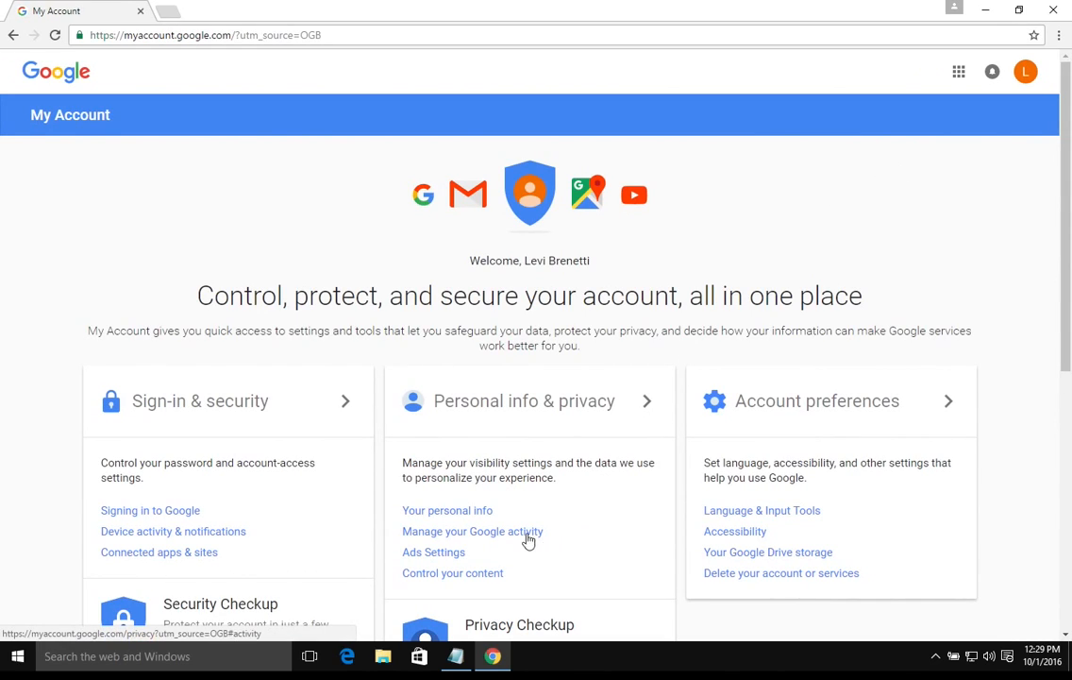
pyautogui.moveTo(452, 536)
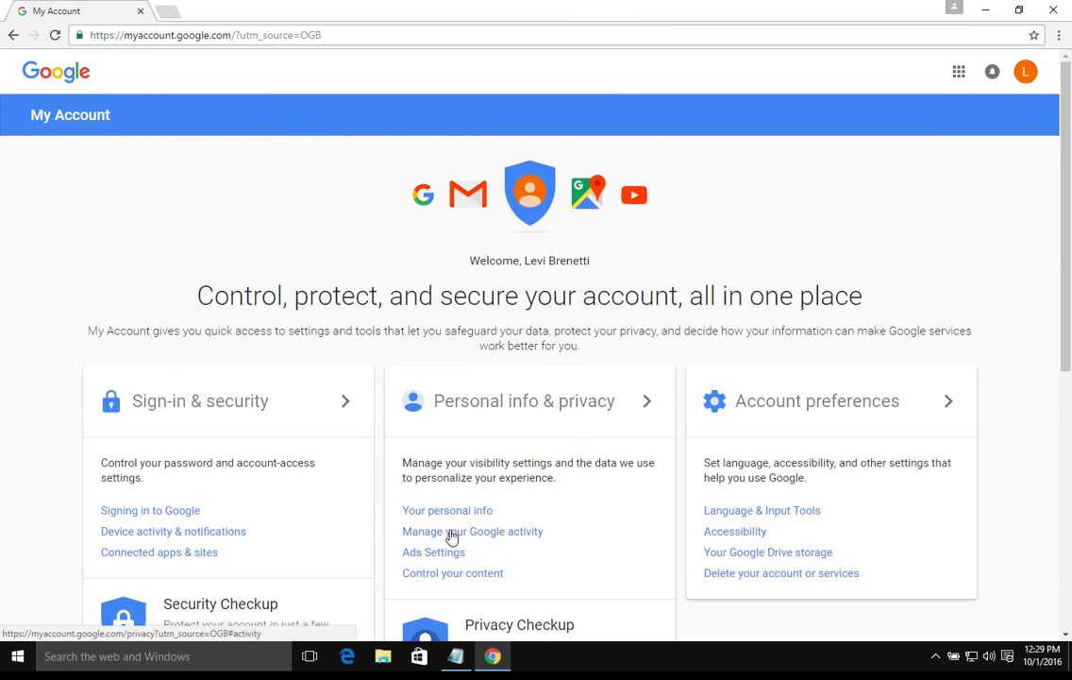
pyautogui.moveTo(499, 539)
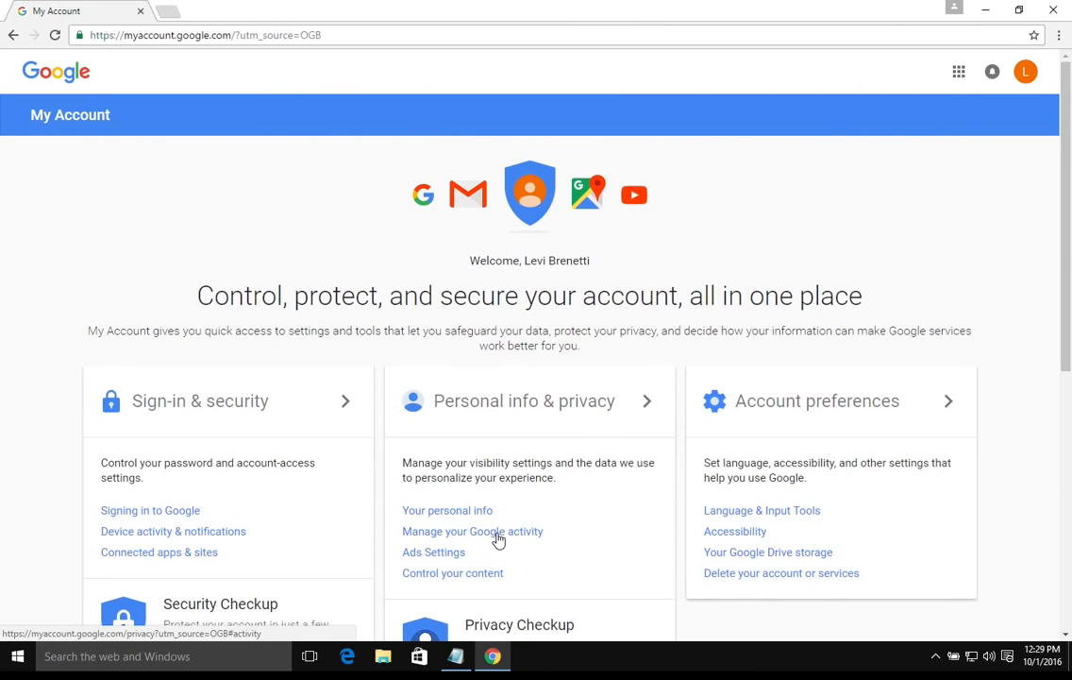
# Step: Open Manage your Google activity, then Go to activity controls
pyautogui.click(472, 530)
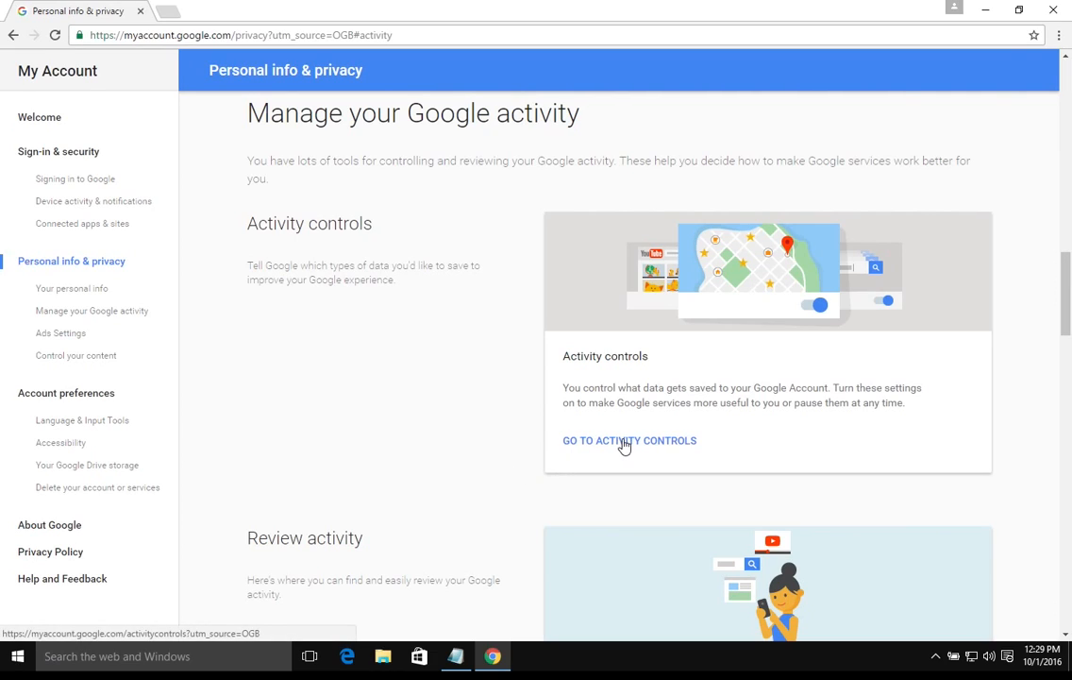
pyautogui.click(629, 440)
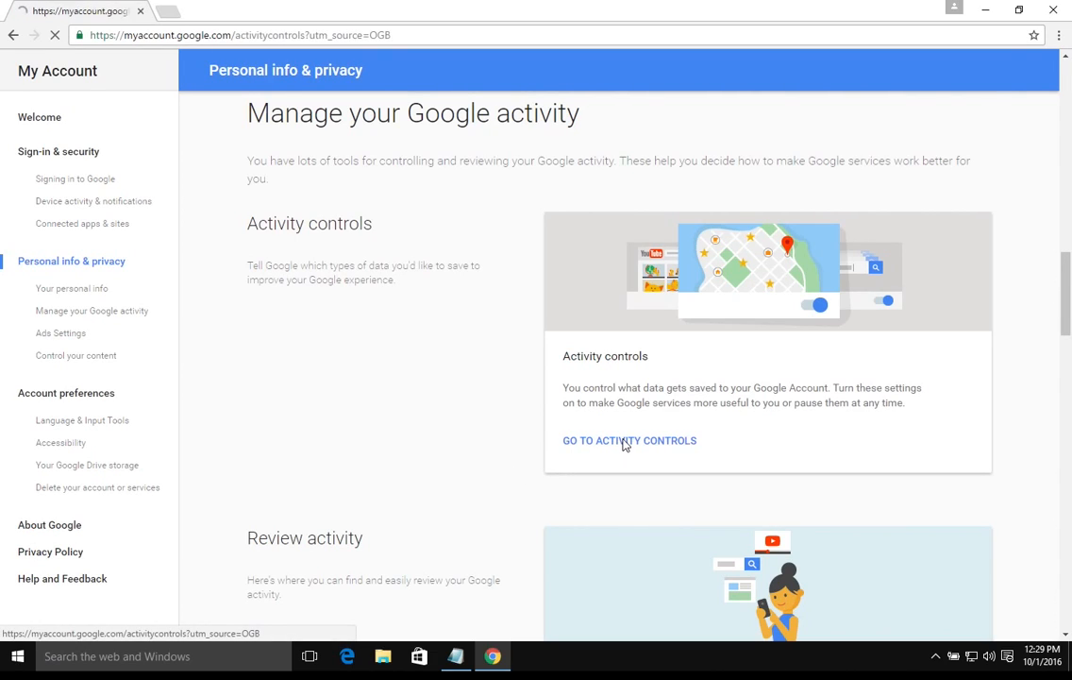
pyautogui.click(630, 440)
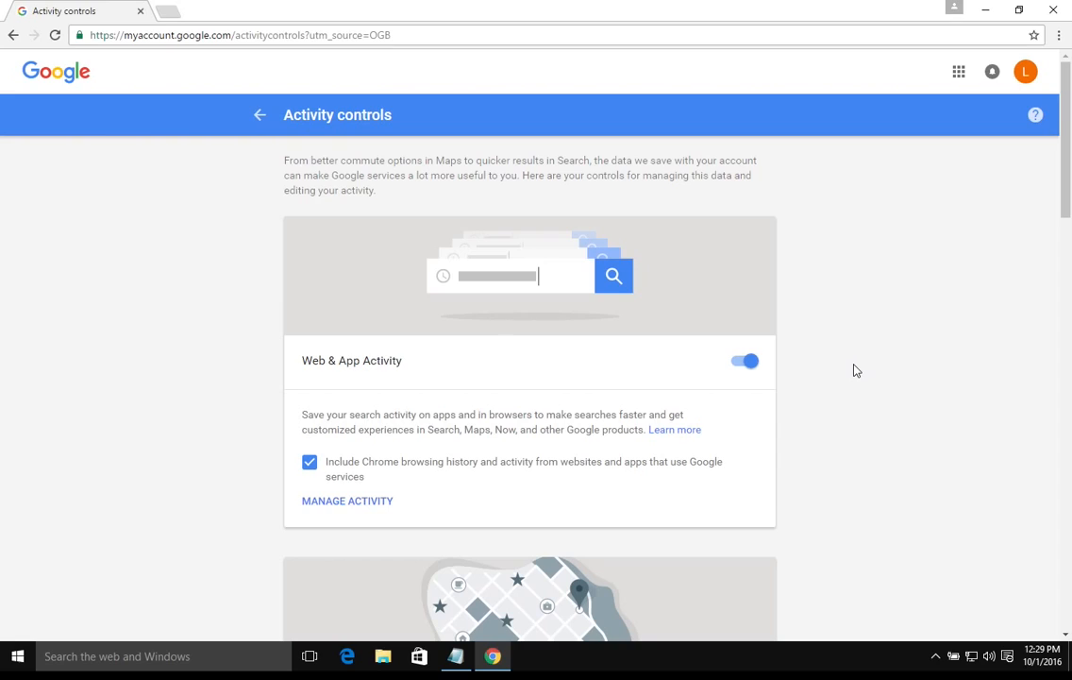
pyautogui.moveTo(711, 348)
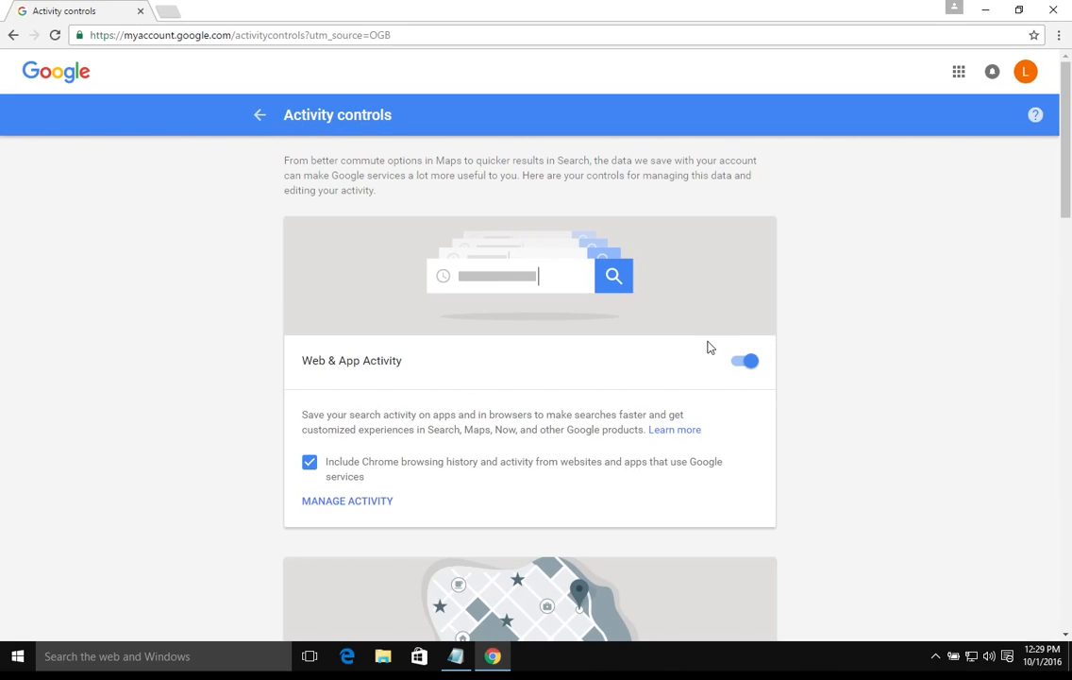
# Step: Pause Web & App Activity, confirming Pause in the dialog
pyautogui.click(745, 361)
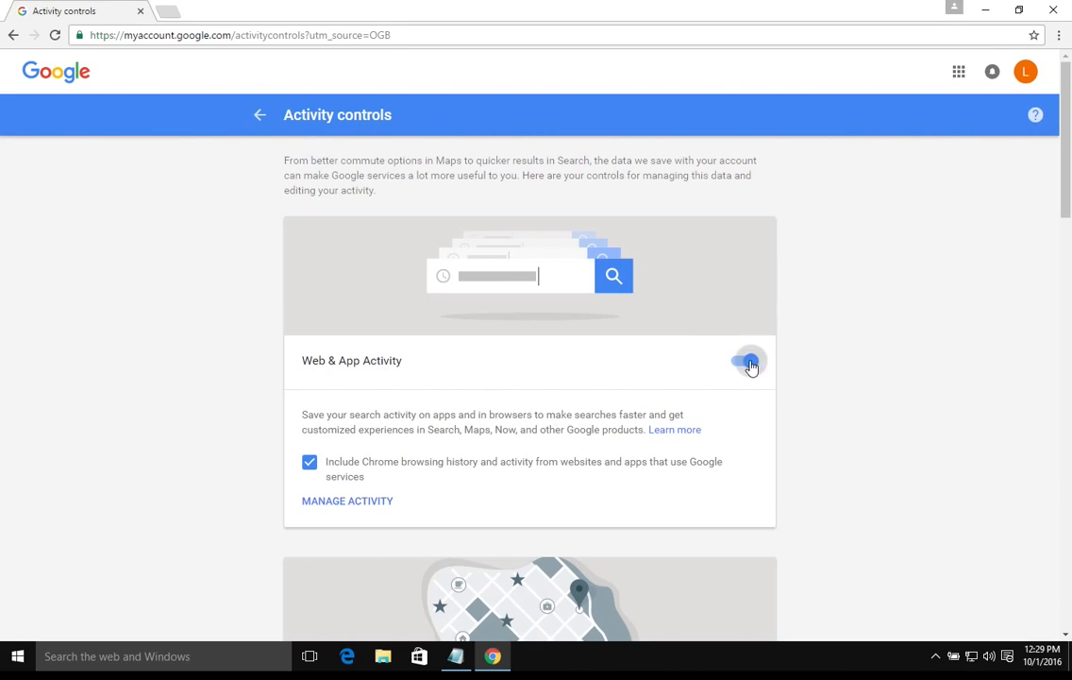
pyautogui.click(746, 361)
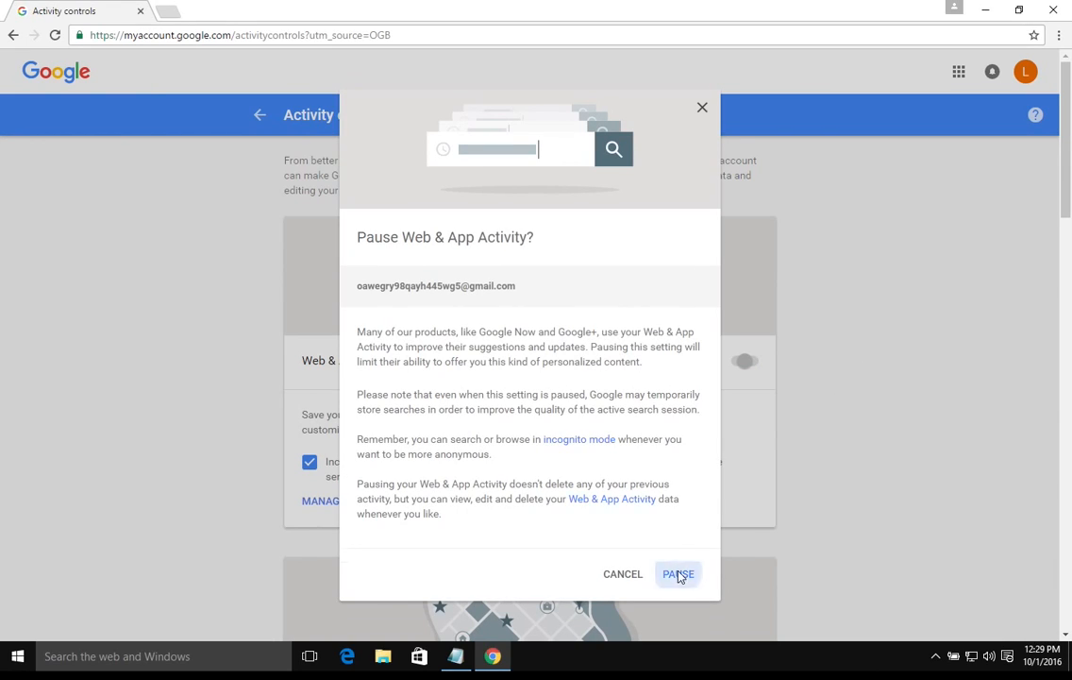
pyautogui.click(678, 573)
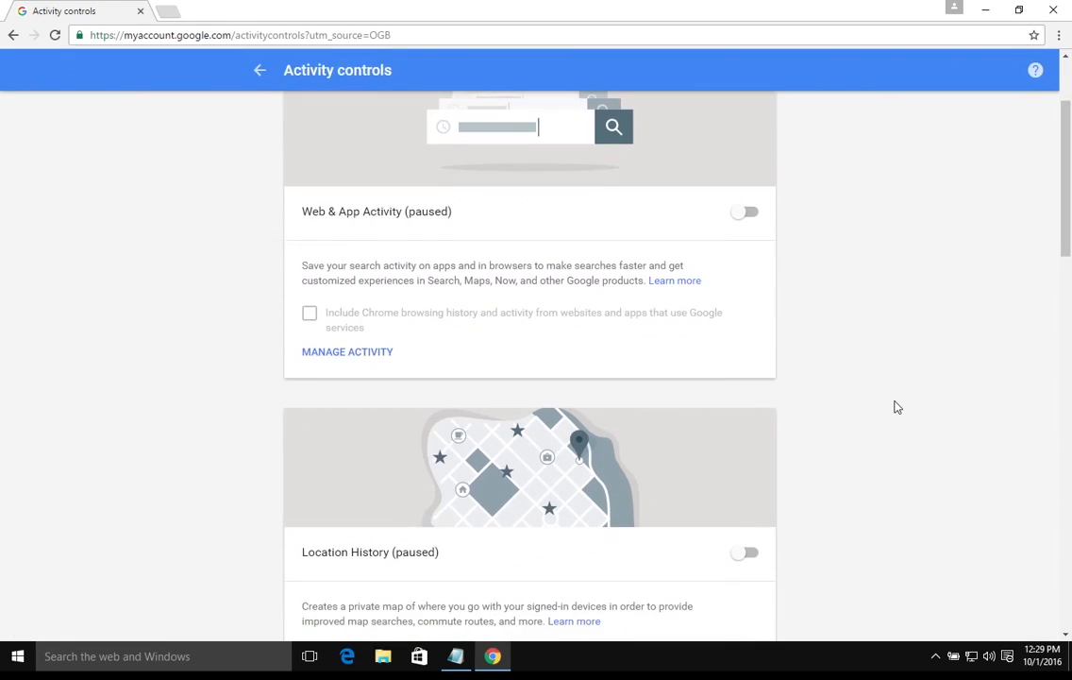
# Step: Pause YouTube Search History and switch off YouTube Watch History
pyautogui.scroll(-3)
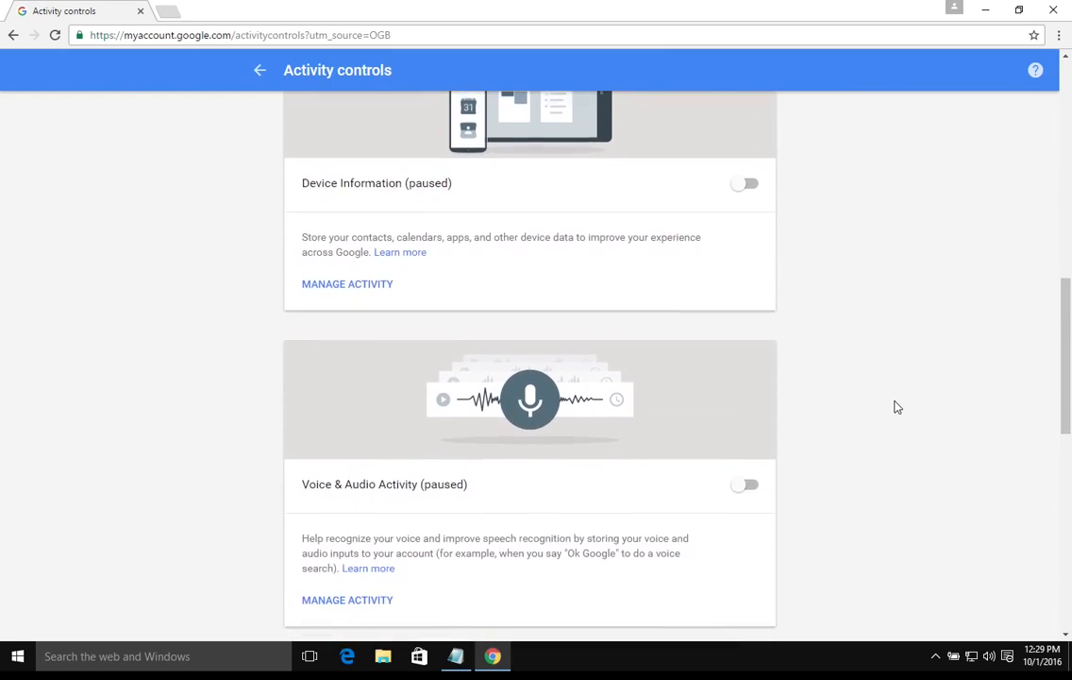
pyautogui.click(745, 427)
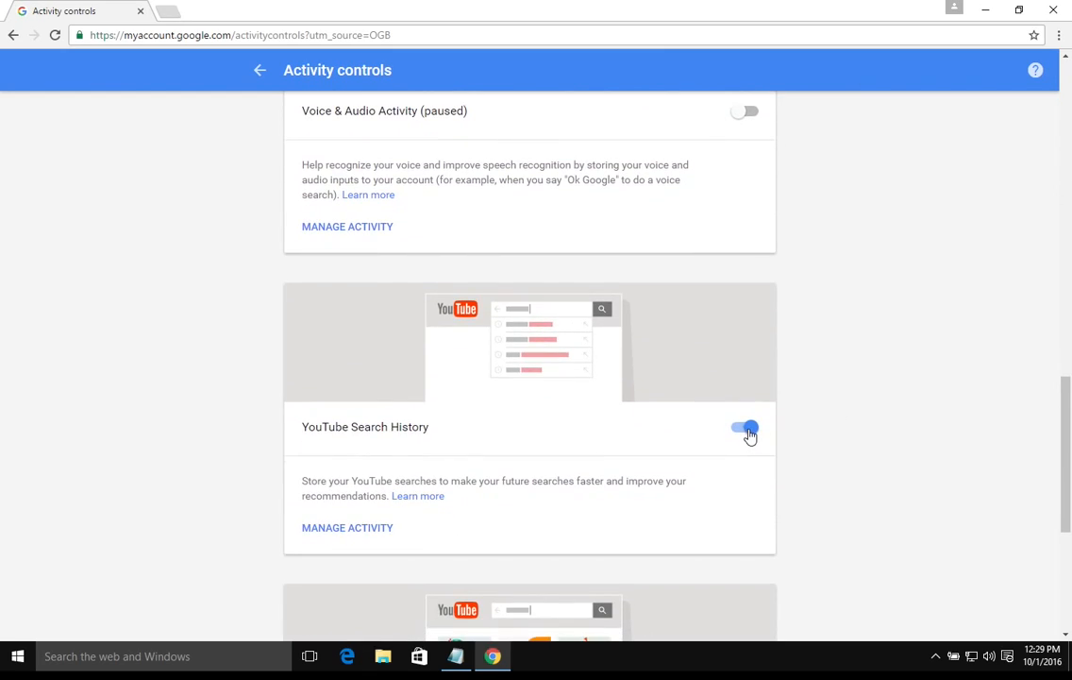
pyautogui.click(745, 429)
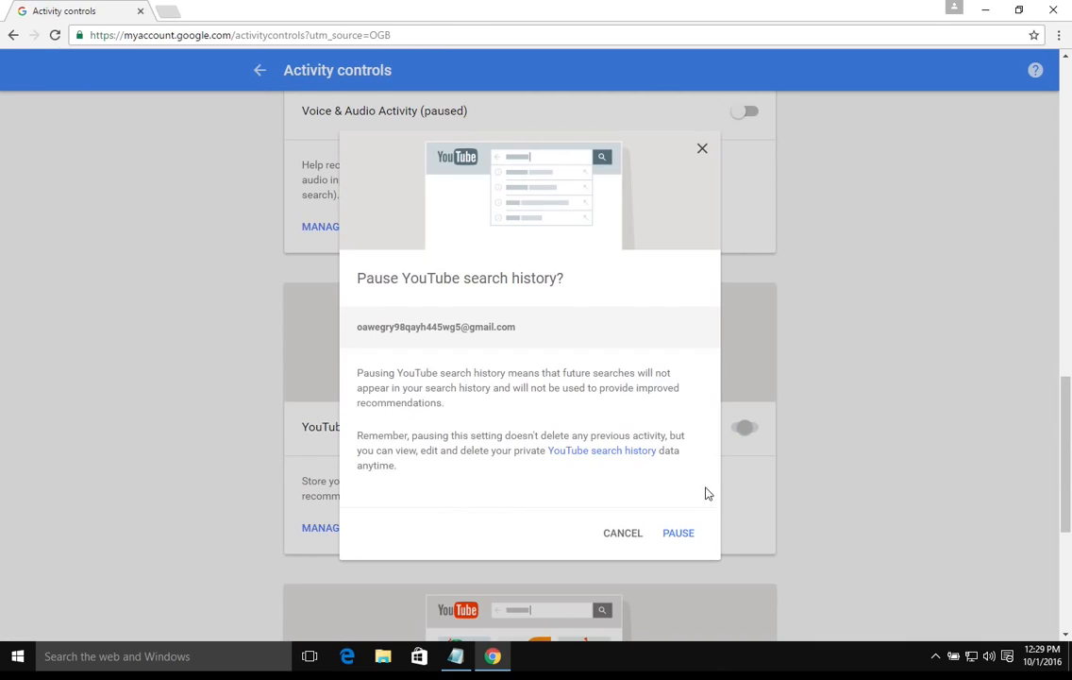
pyautogui.click(678, 533)
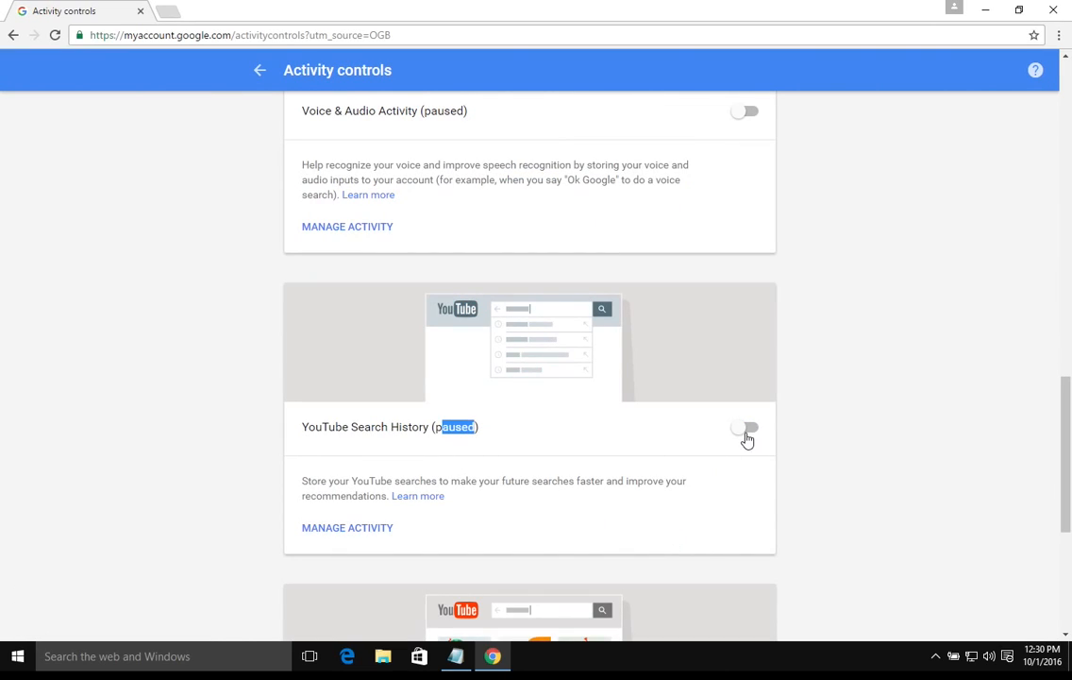
pyautogui.scroll(-3)
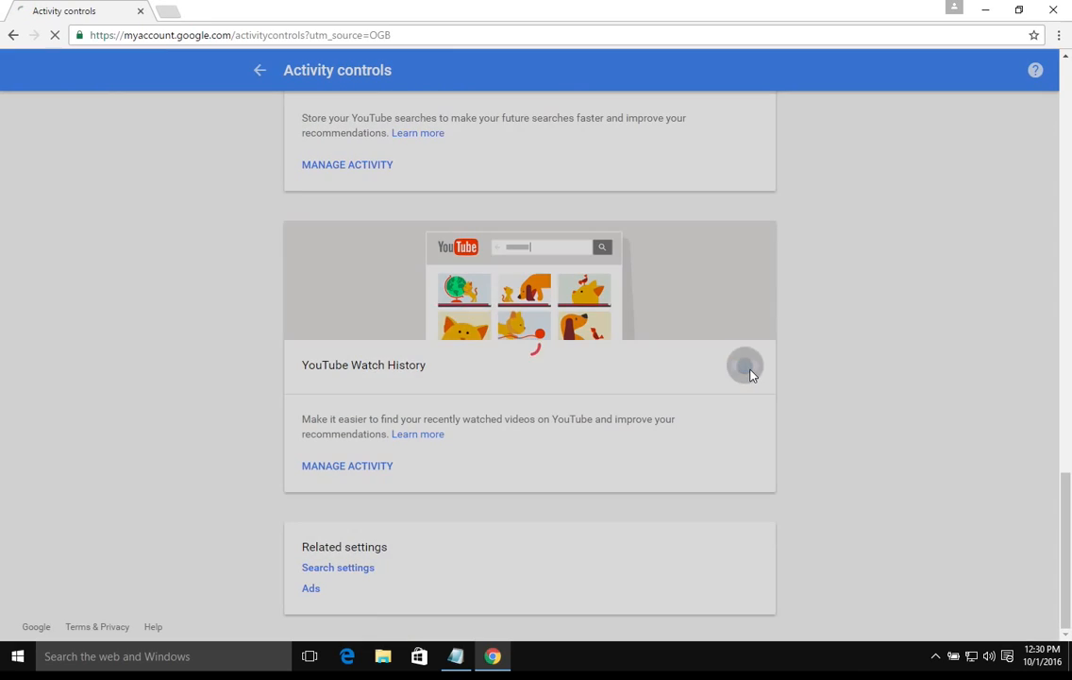
pyautogui.click(745, 366)
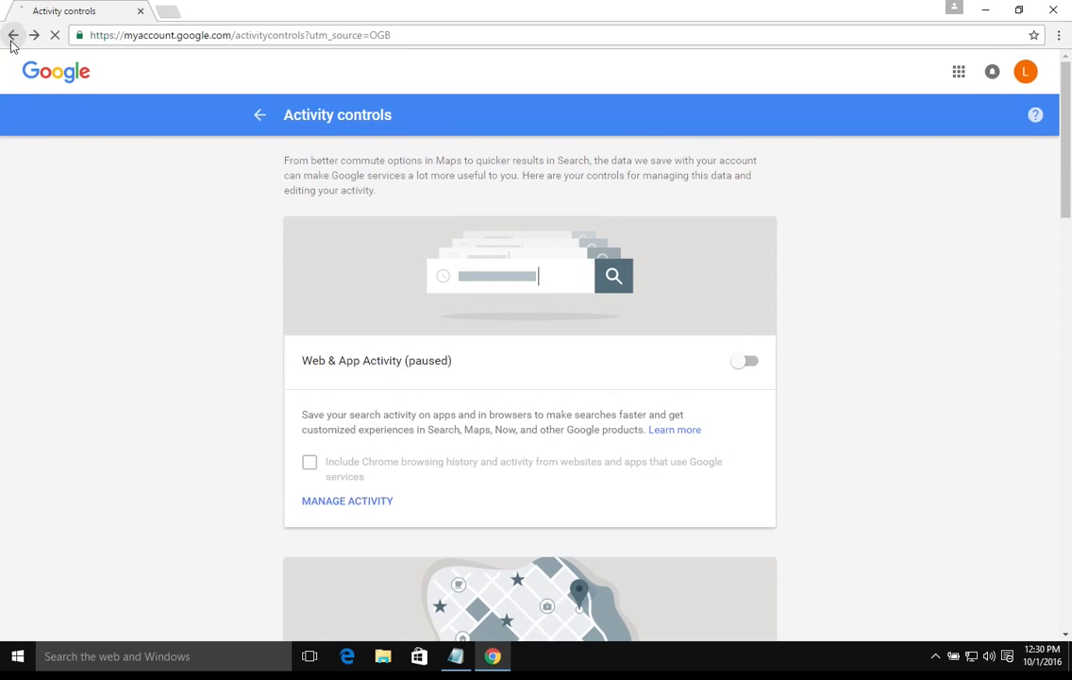
# Step: Return to Manage your Google activity and open the My Activity review page
pyautogui.click(13, 34)
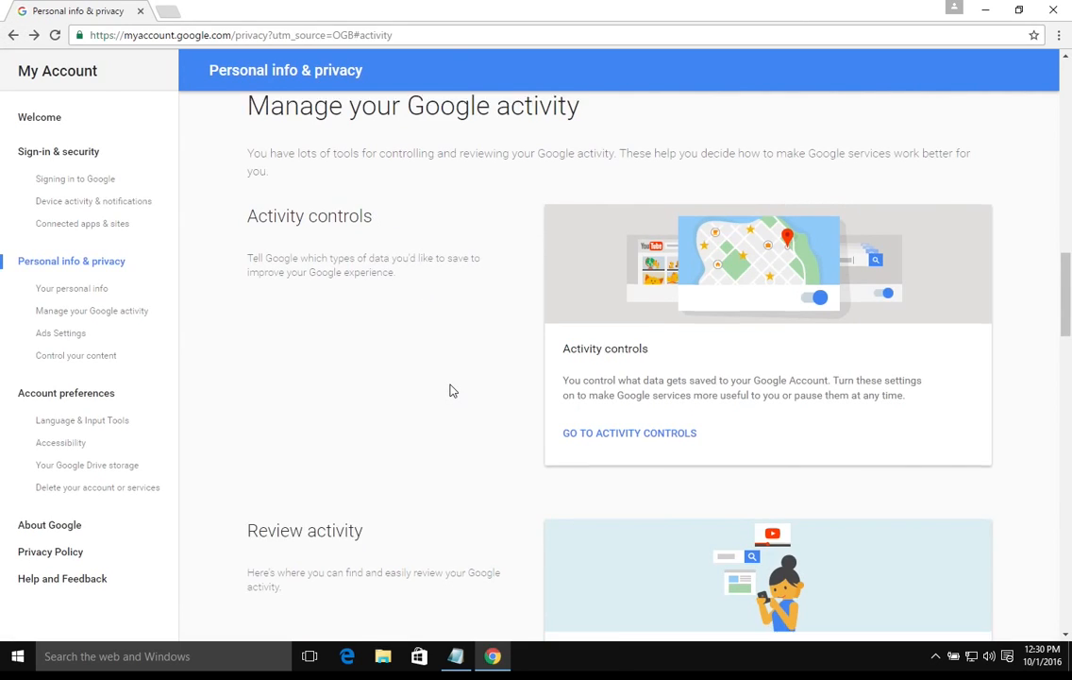
pyautogui.scroll(-3)
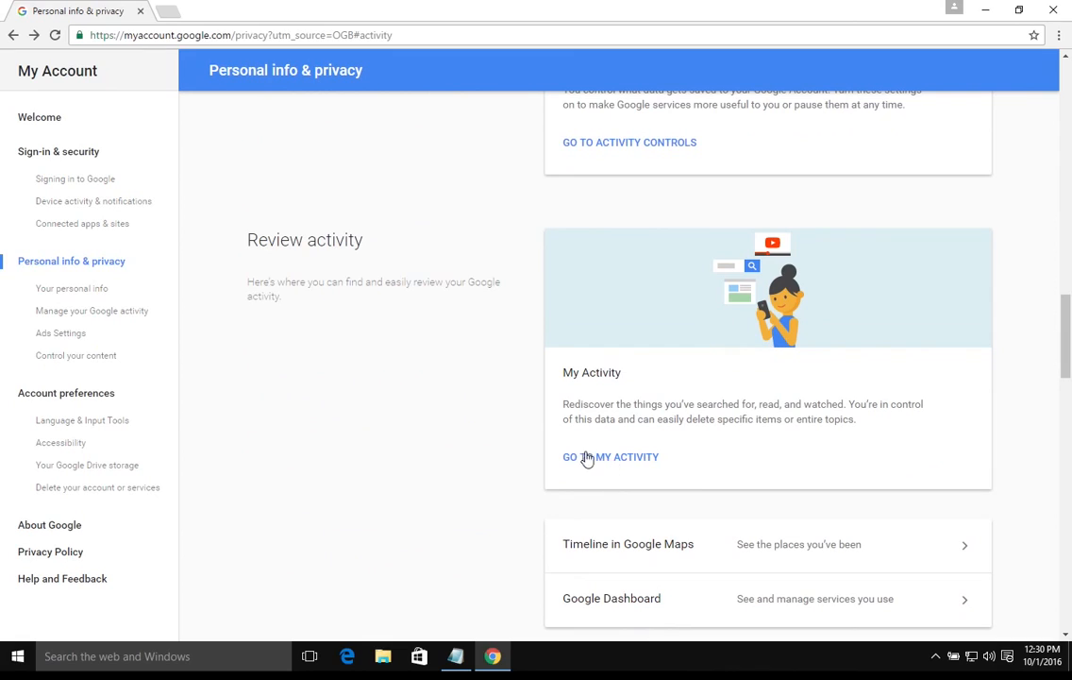
pyautogui.click(611, 457)
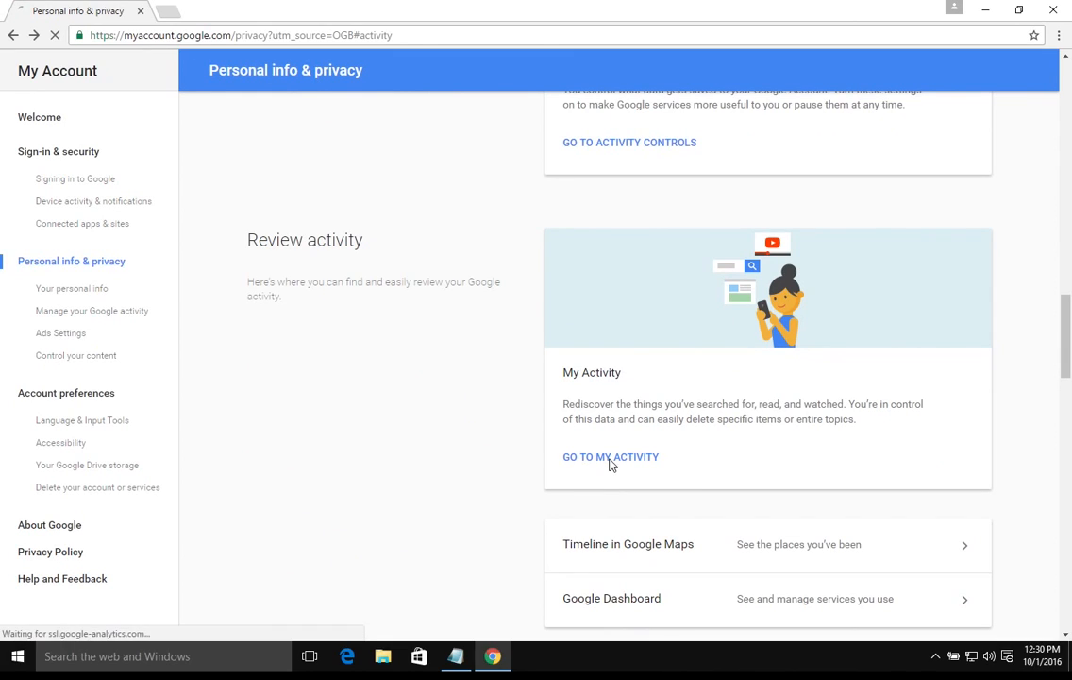
pyautogui.click(611, 456)
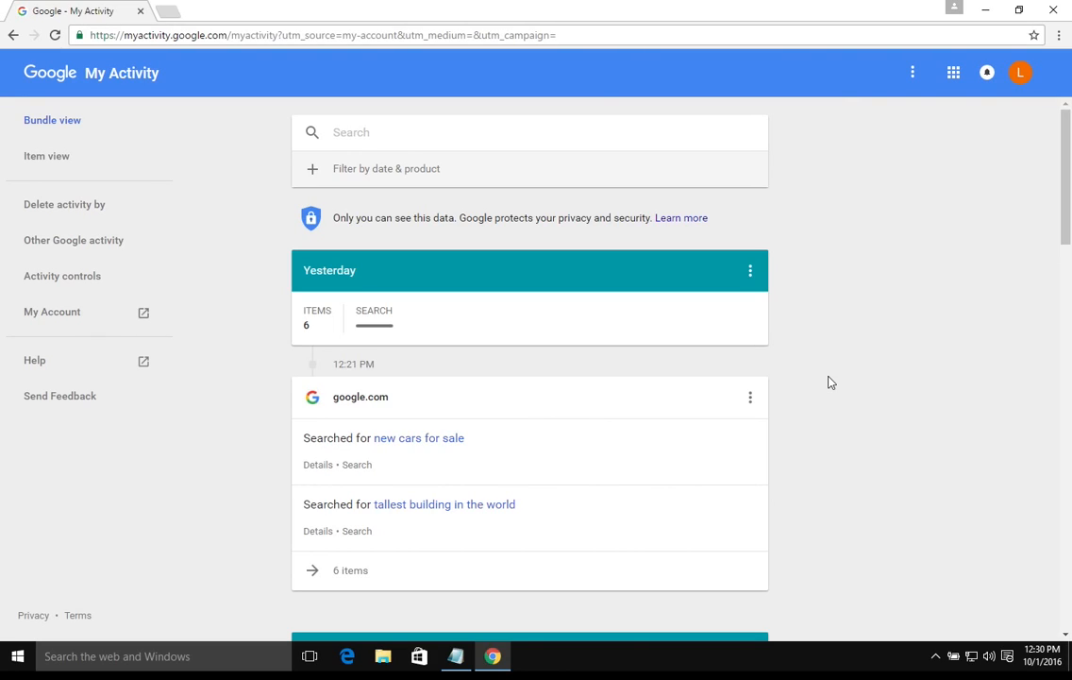
pyautogui.moveTo(385, 231)
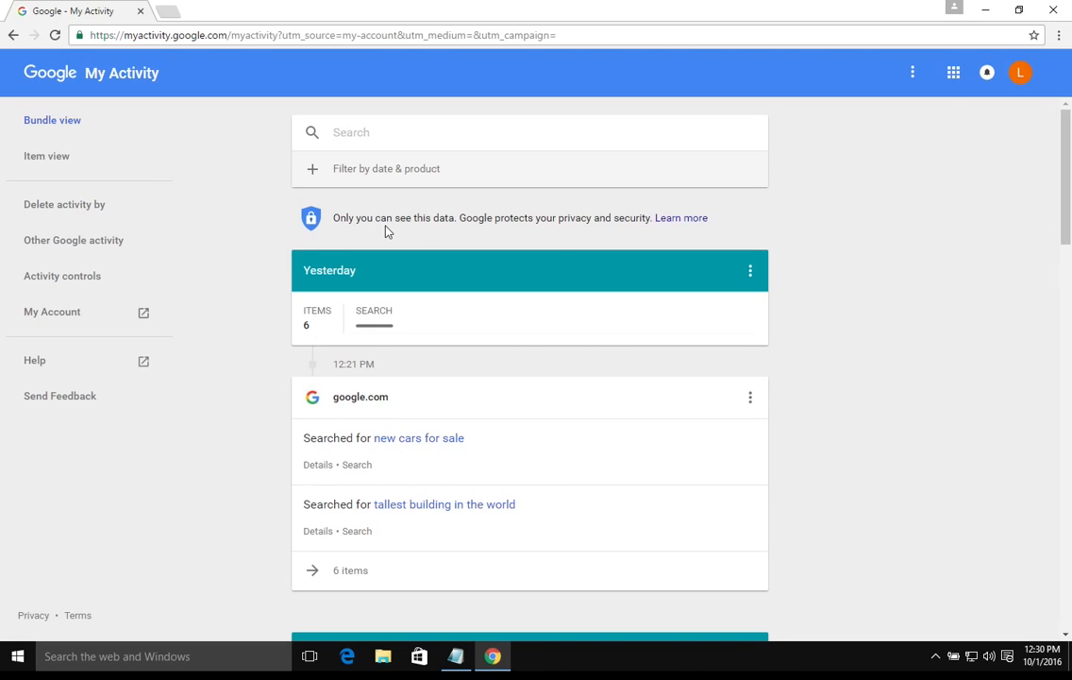
pyautogui.moveTo(64, 204)
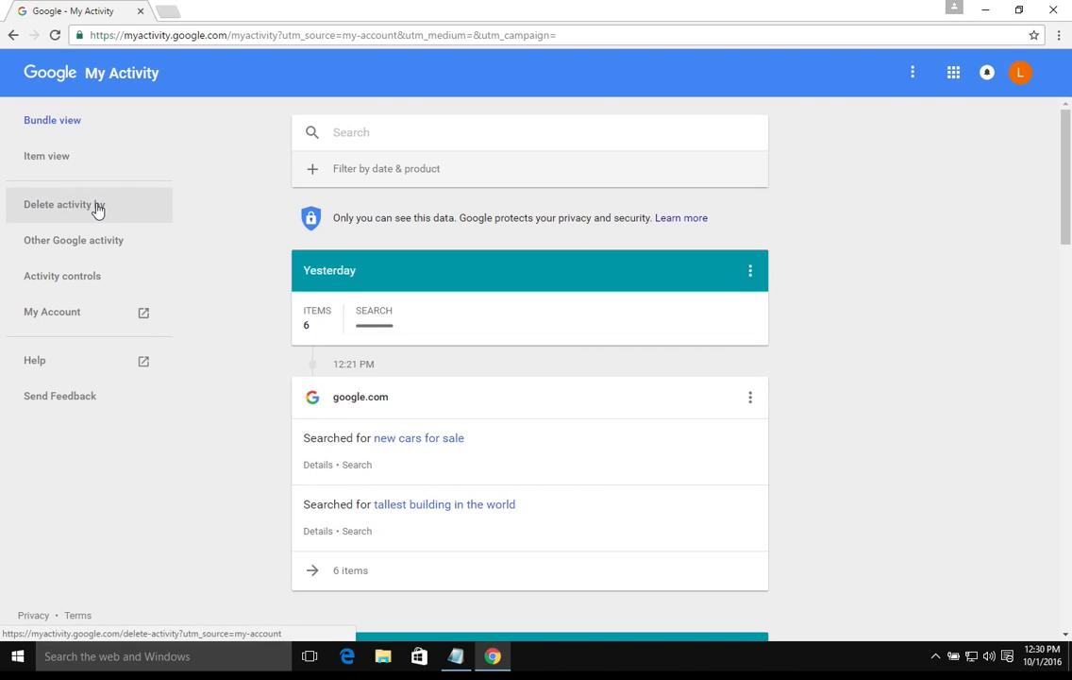
# Step: Delete activity by All time and confirm the permanent deletion
pyautogui.click(63, 204)
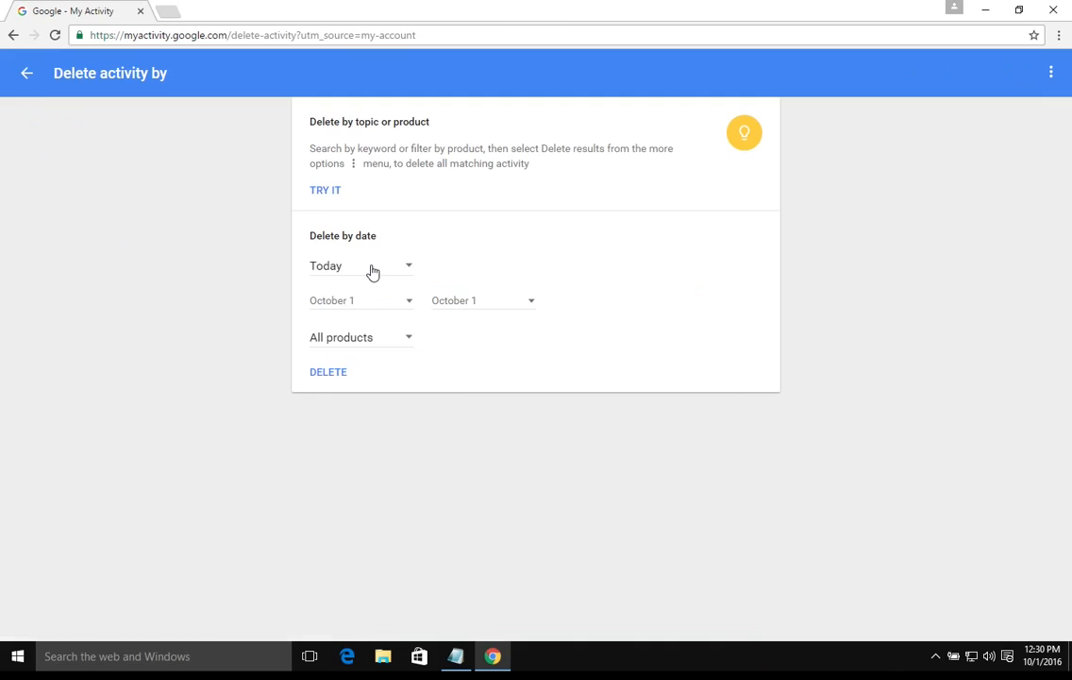
pyautogui.click(362, 265)
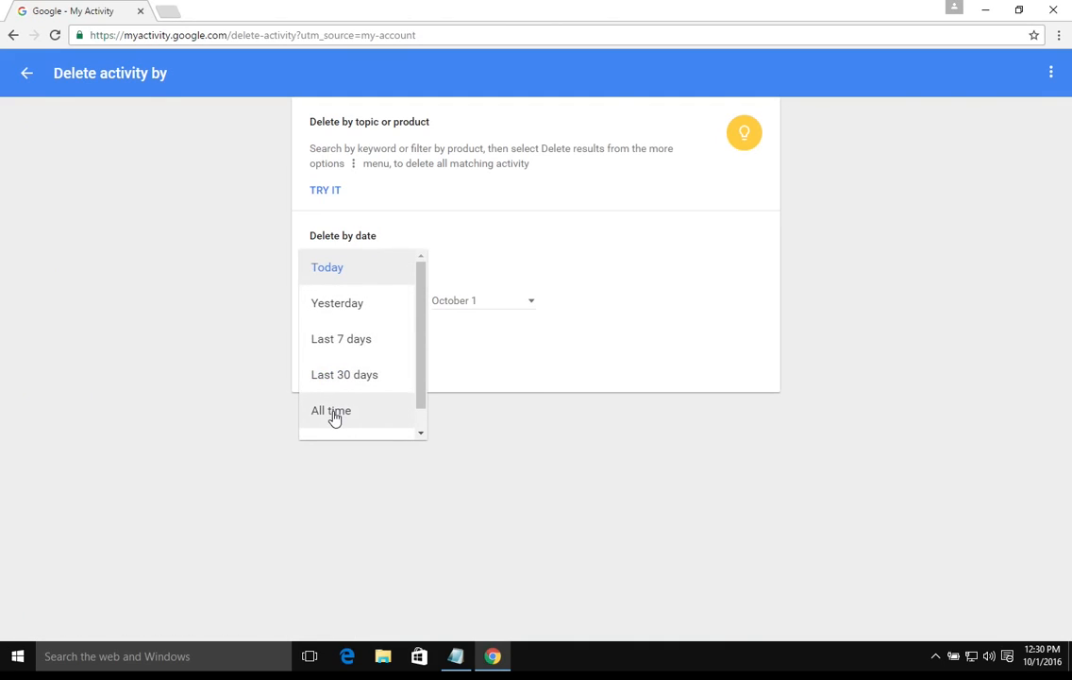
pyautogui.click(330, 409)
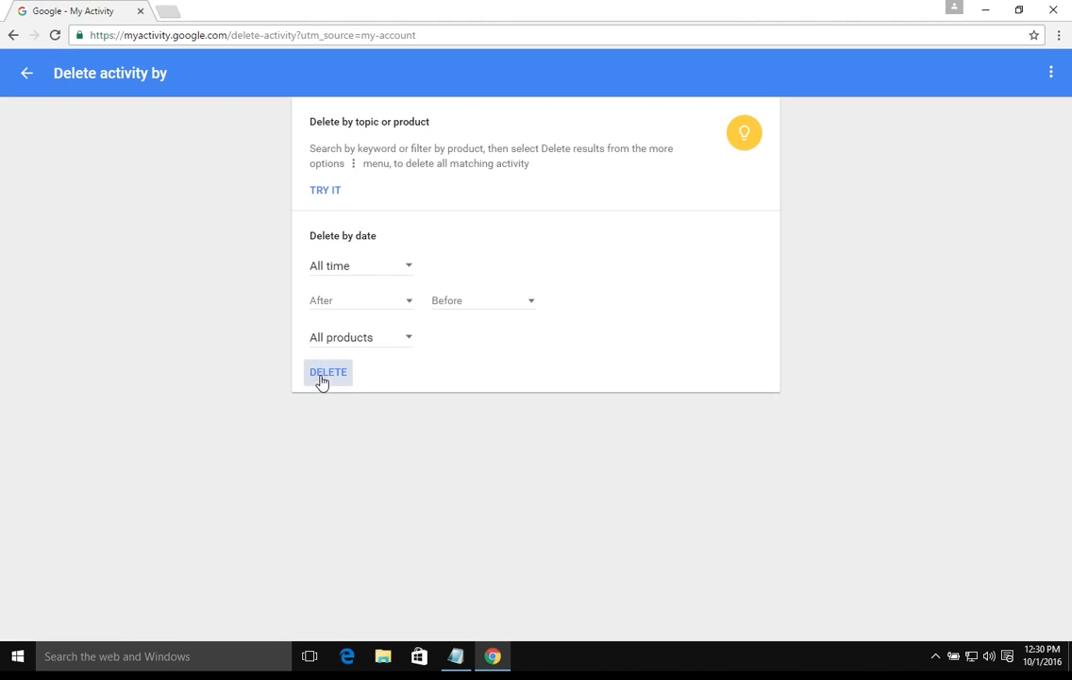
pyautogui.click(328, 371)
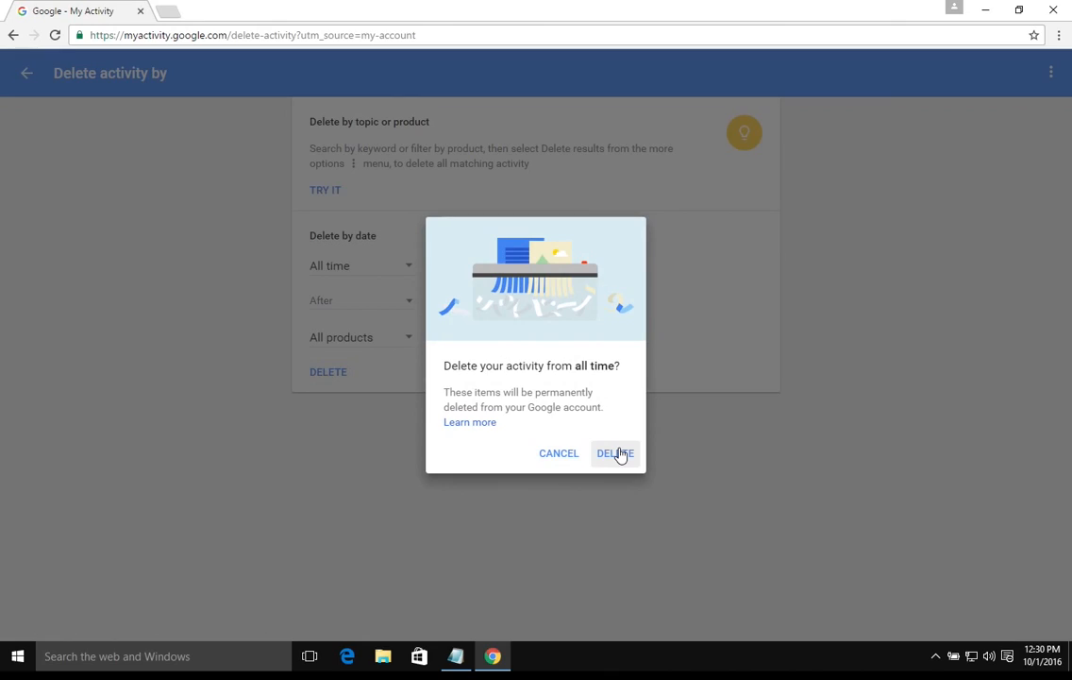
pyautogui.click(615, 453)
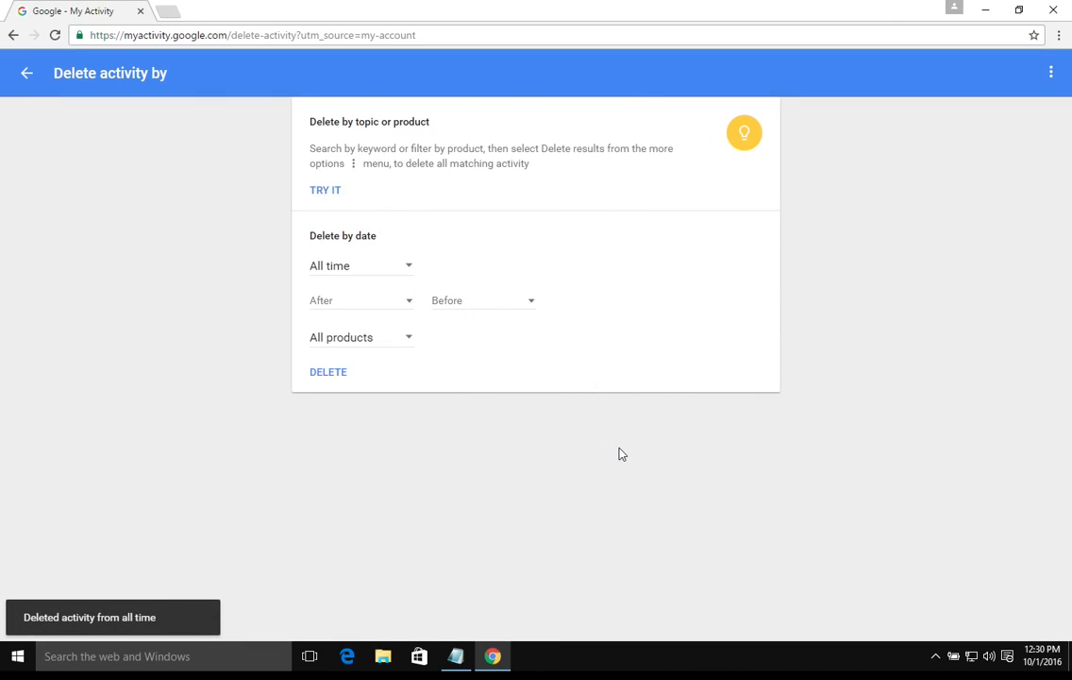
pyautogui.moveTo(555, 404)
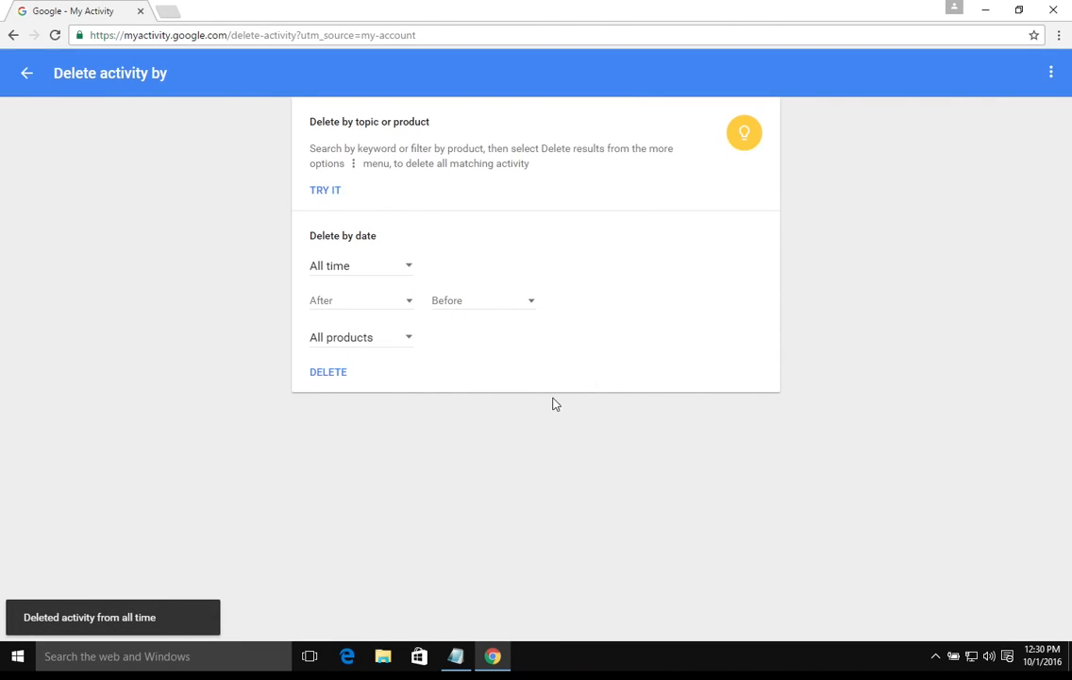
# Step: Go back to Personal info & privacy and open Manage Ads Settings from Ads Settings
pyautogui.click(13, 35)
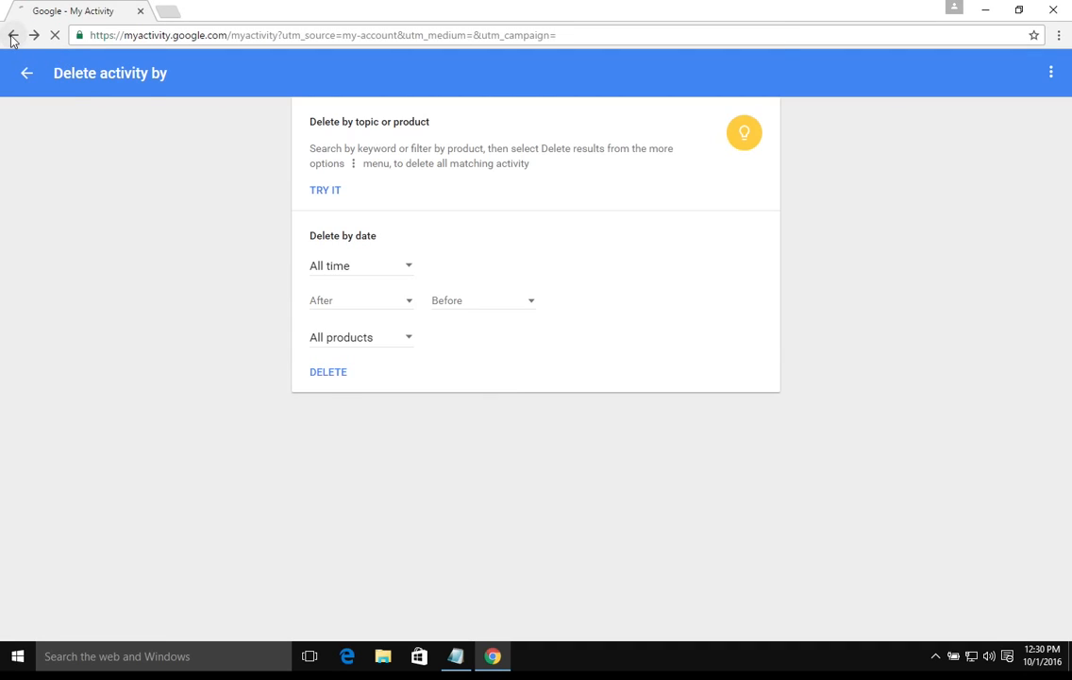
pyautogui.click(14, 35)
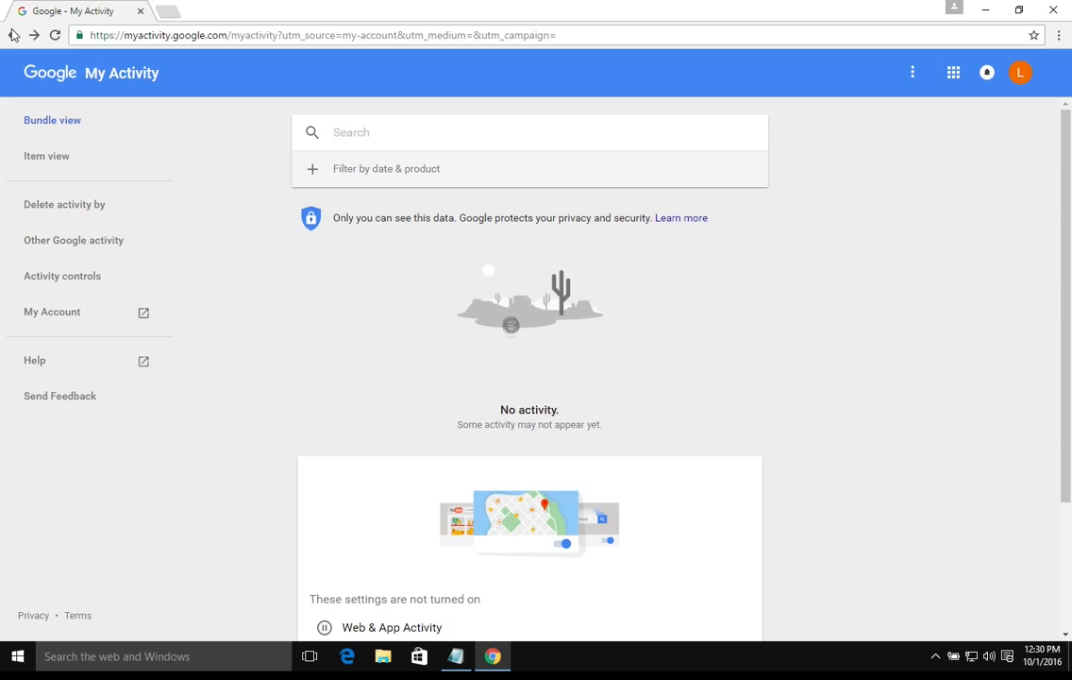
pyautogui.click(14, 35)
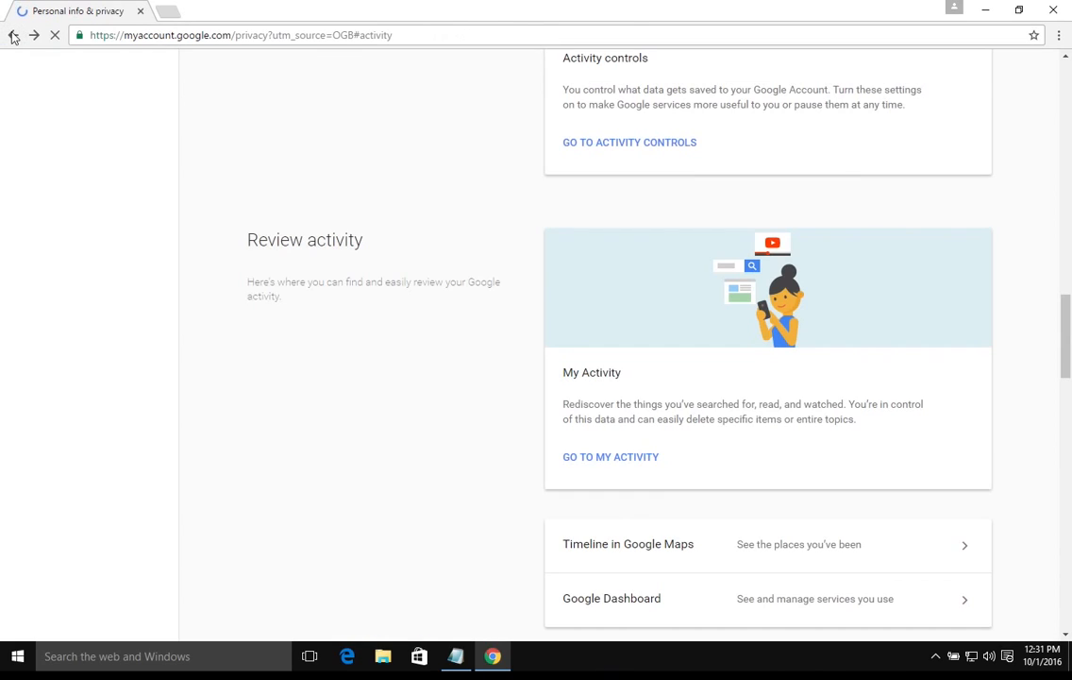
pyautogui.click(54, 35)
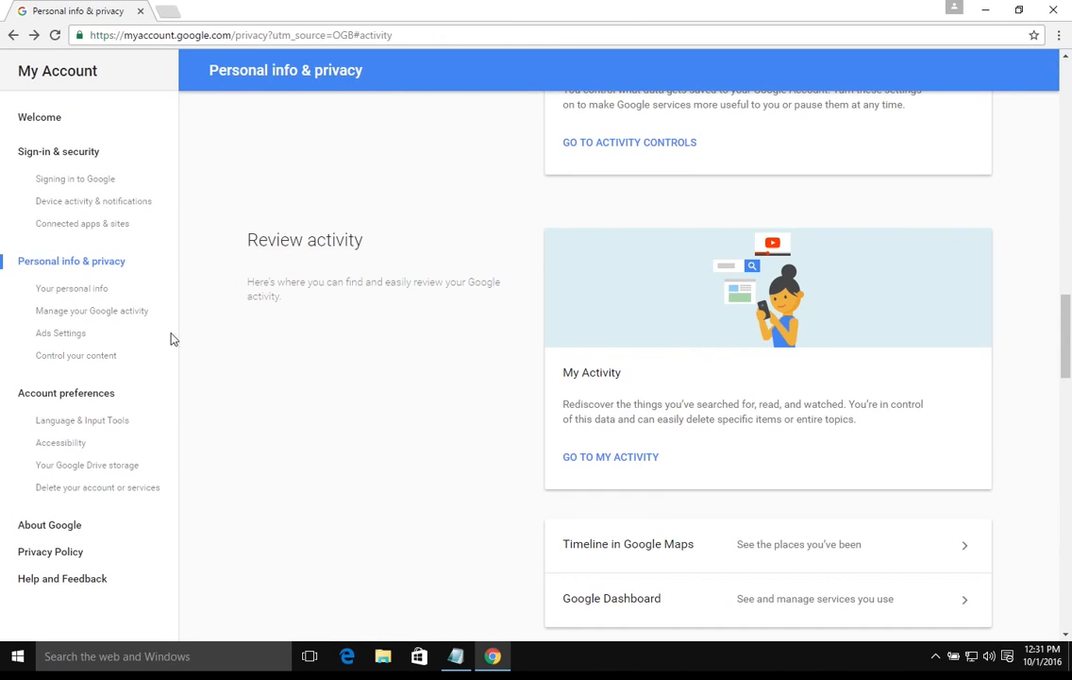
pyautogui.moveTo(60, 334)
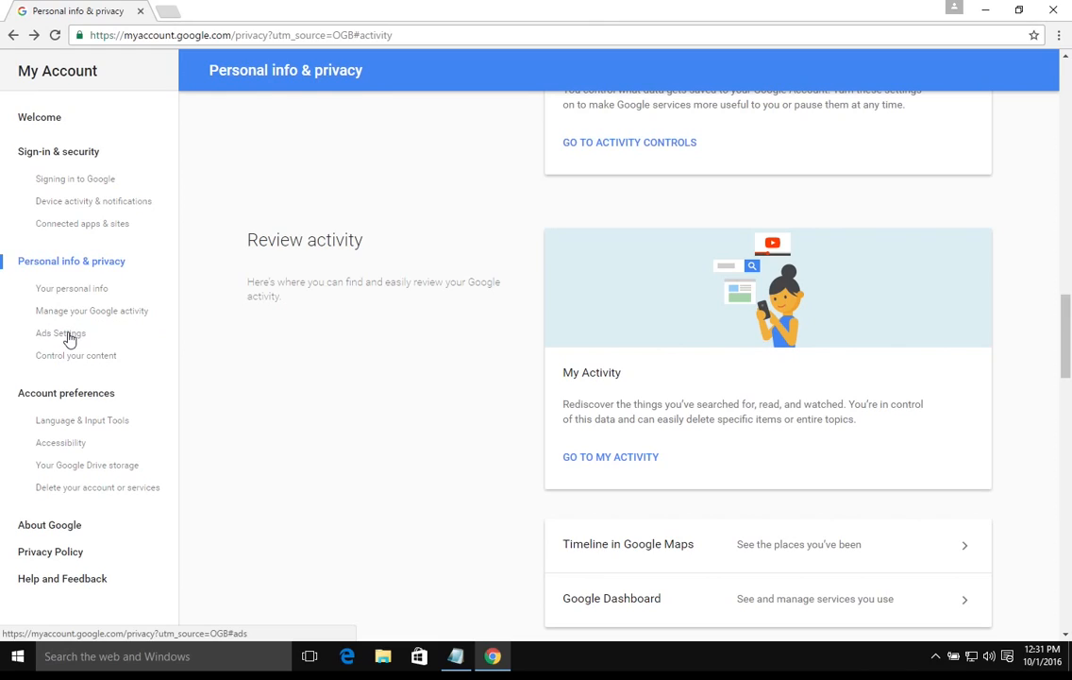
pyautogui.click(60, 333)
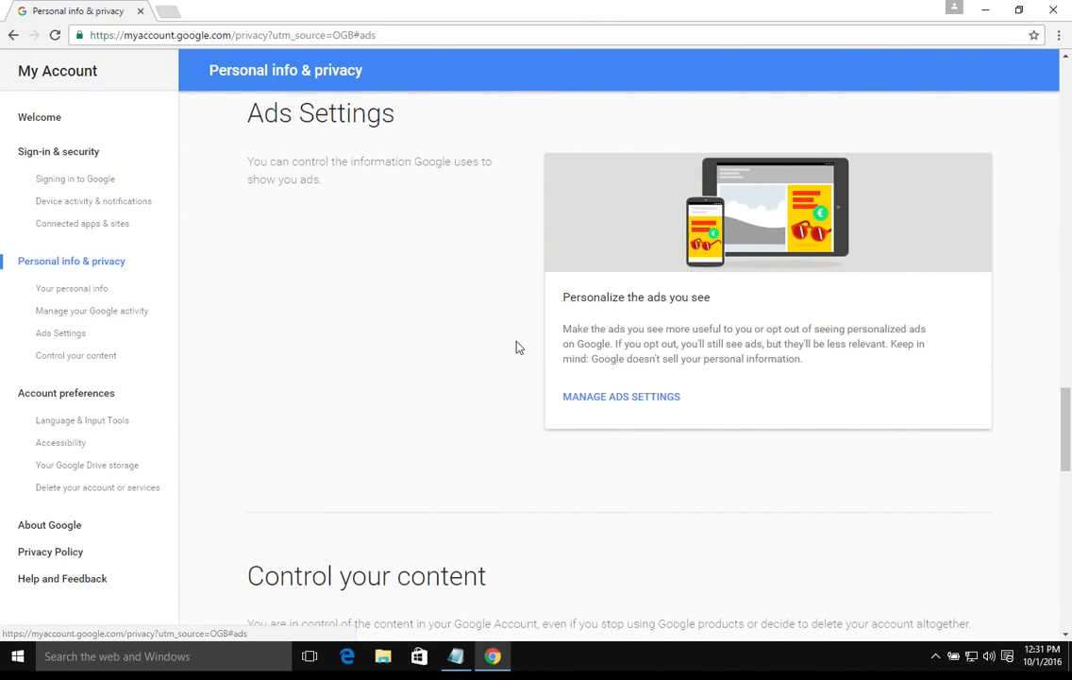
pyautogui.moveTo(621, 395)
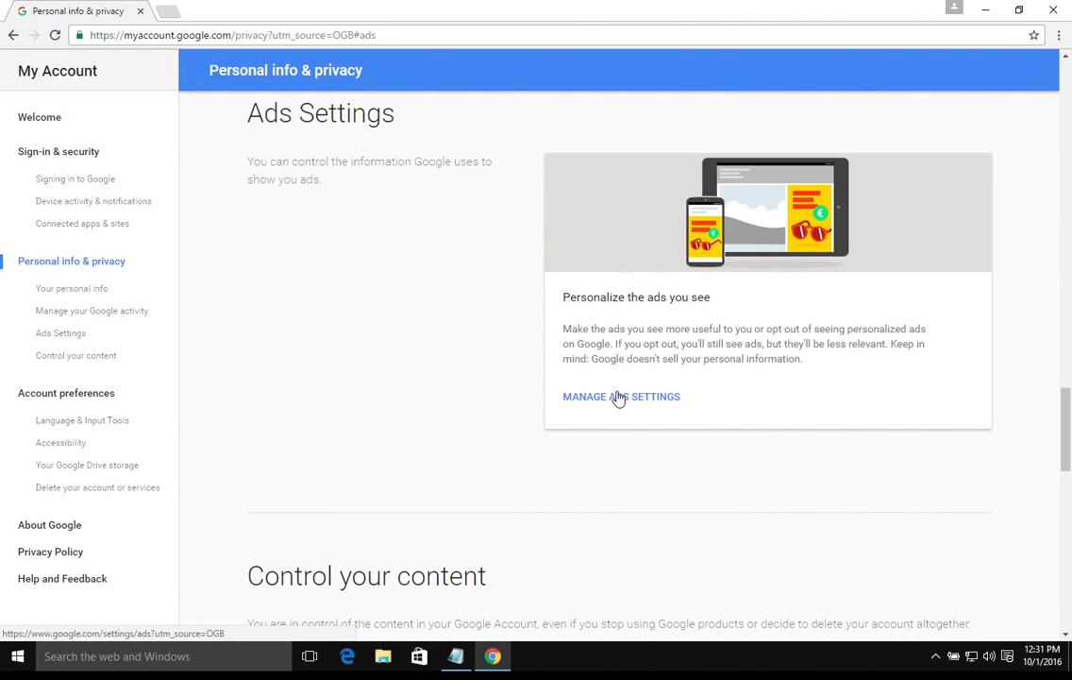
pyautogui.click(621, 396)
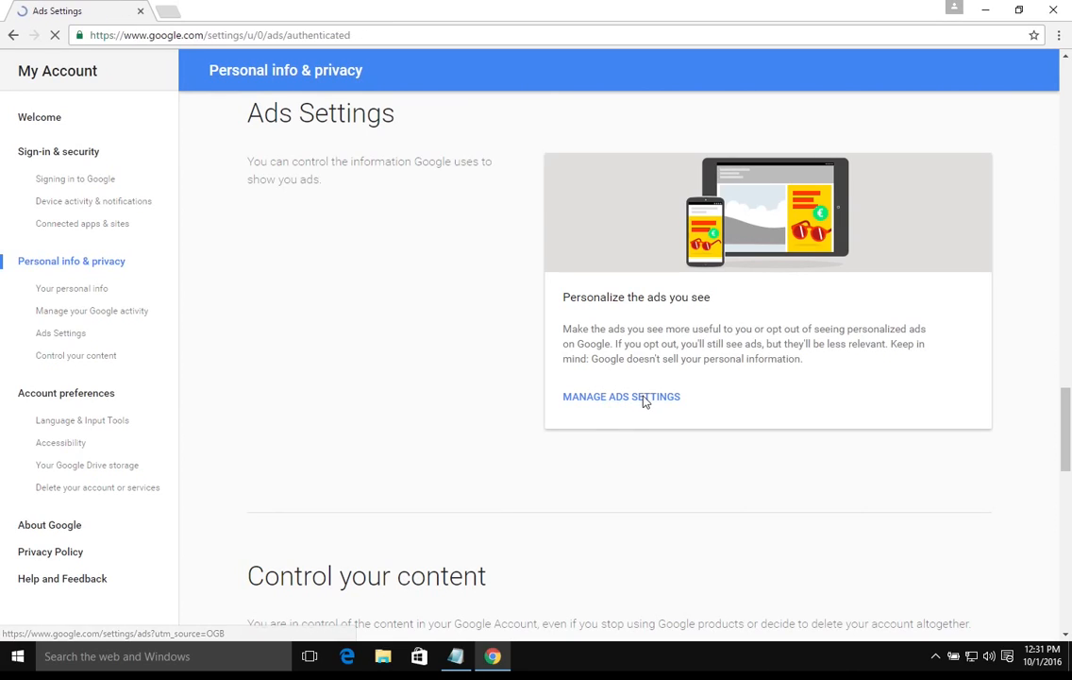
# Step: Switch Ads Personalization off, confirm Turn Off, and dismiss the Got It notice
pyautogui.click(621, 395)
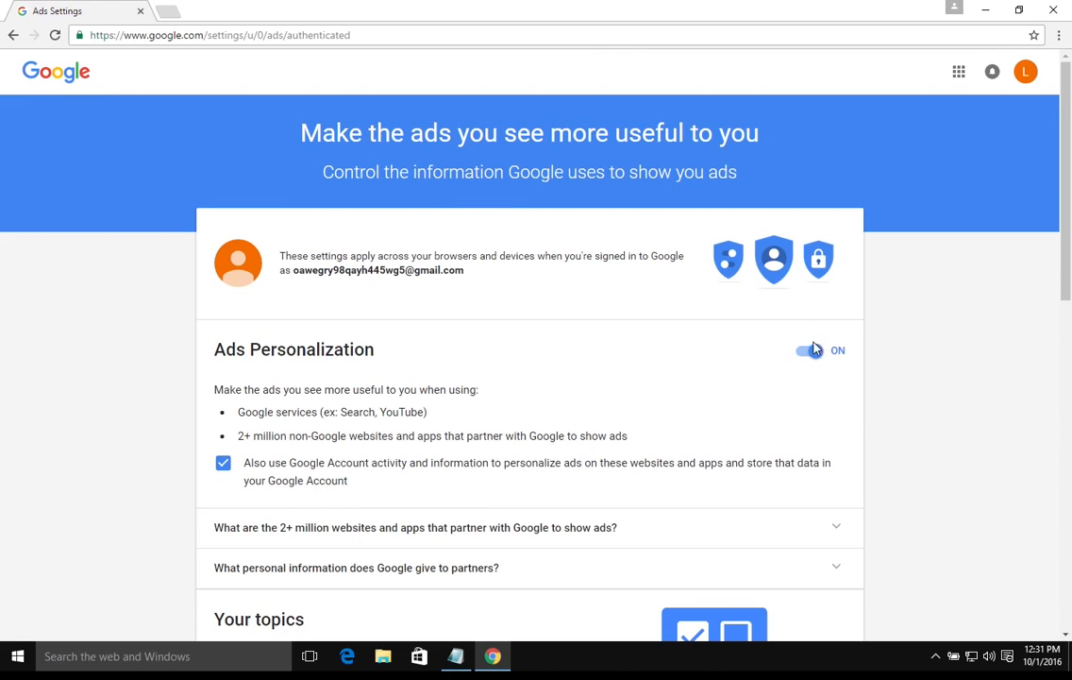
pyautogui.click(809, 351)
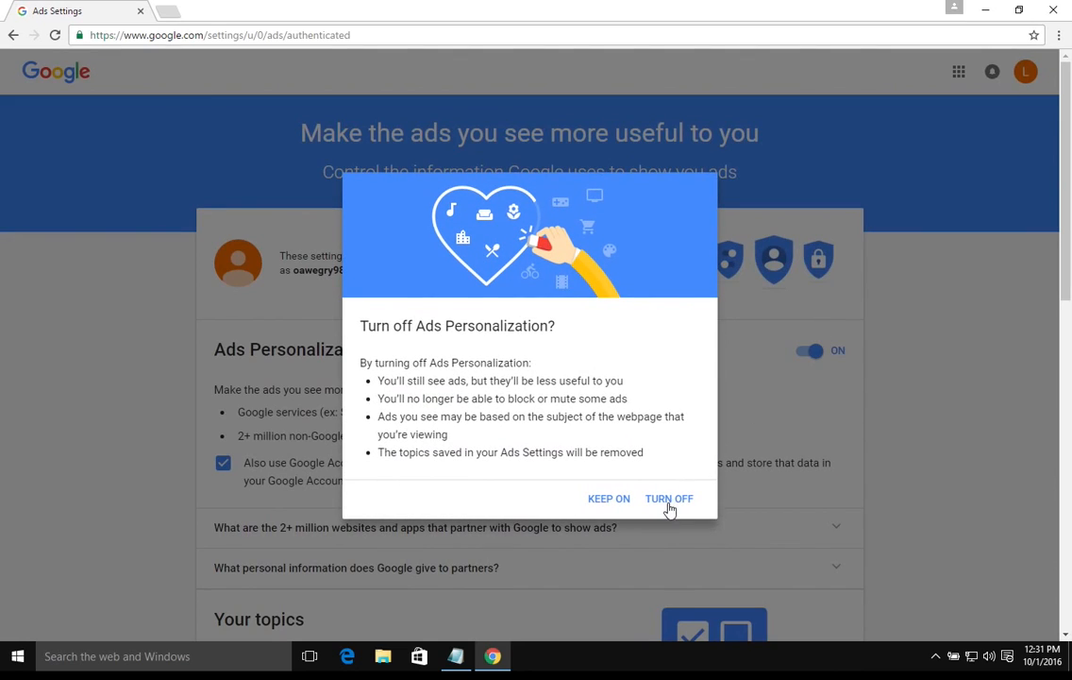
pyautogui.click(670, 499)
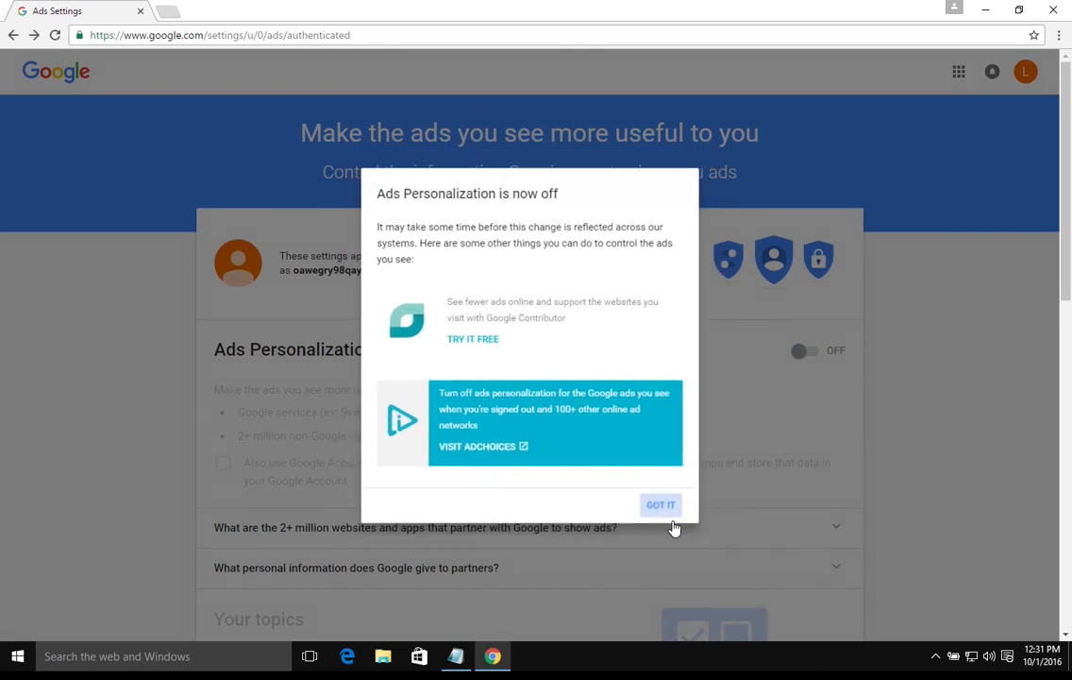
pyautogui.click(660, 504)
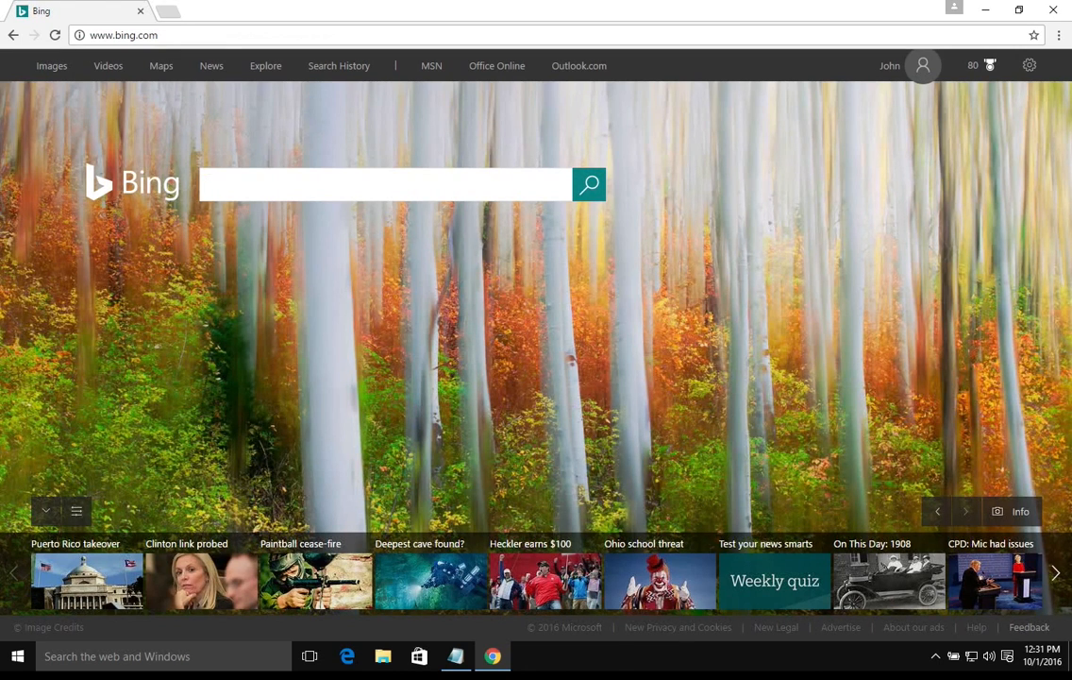
pyautogui.moveTo(431, 71)
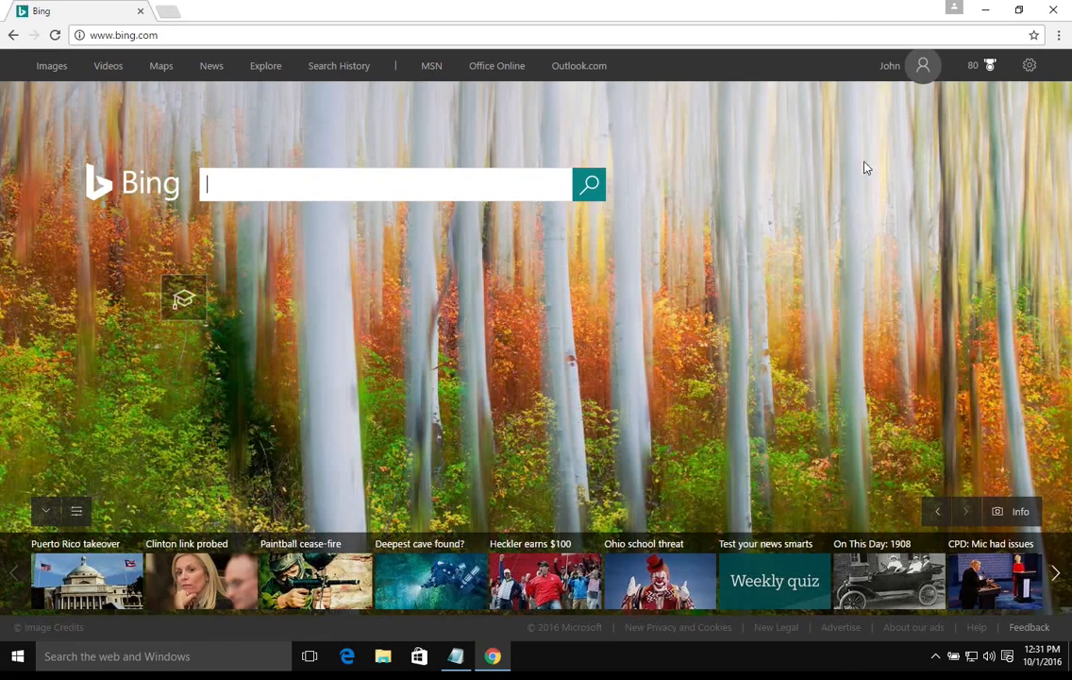
pyautogui.moveTo(887, 93)
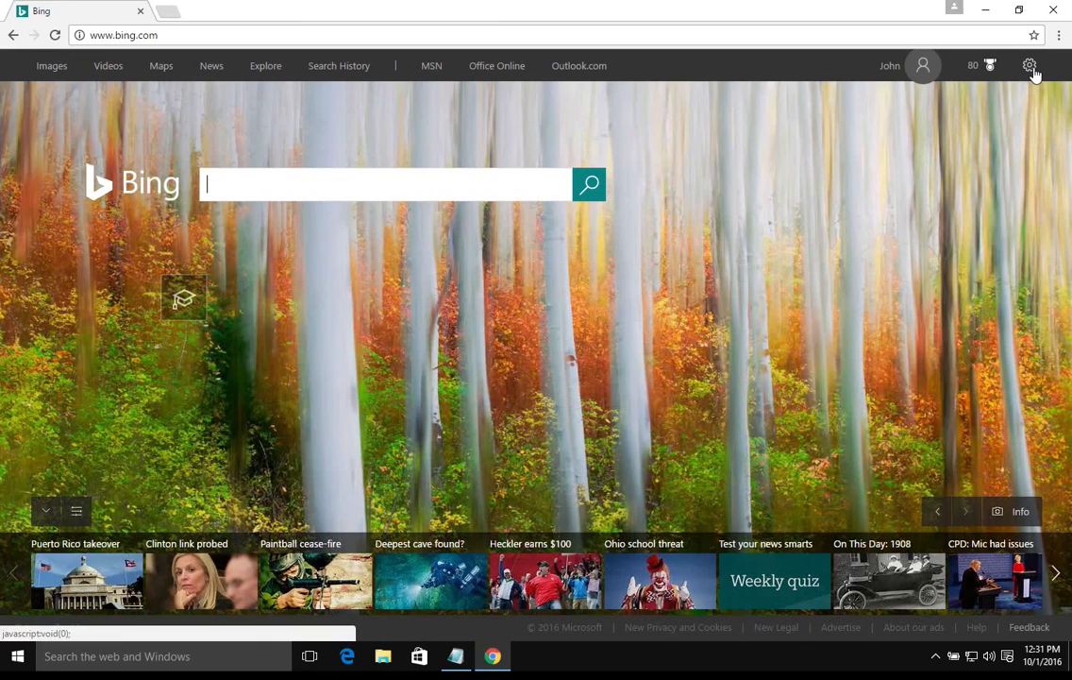
# Step: Open Search History from Bing's settings gear to see the September 25 searches
pyautogui.click(1030, 65)
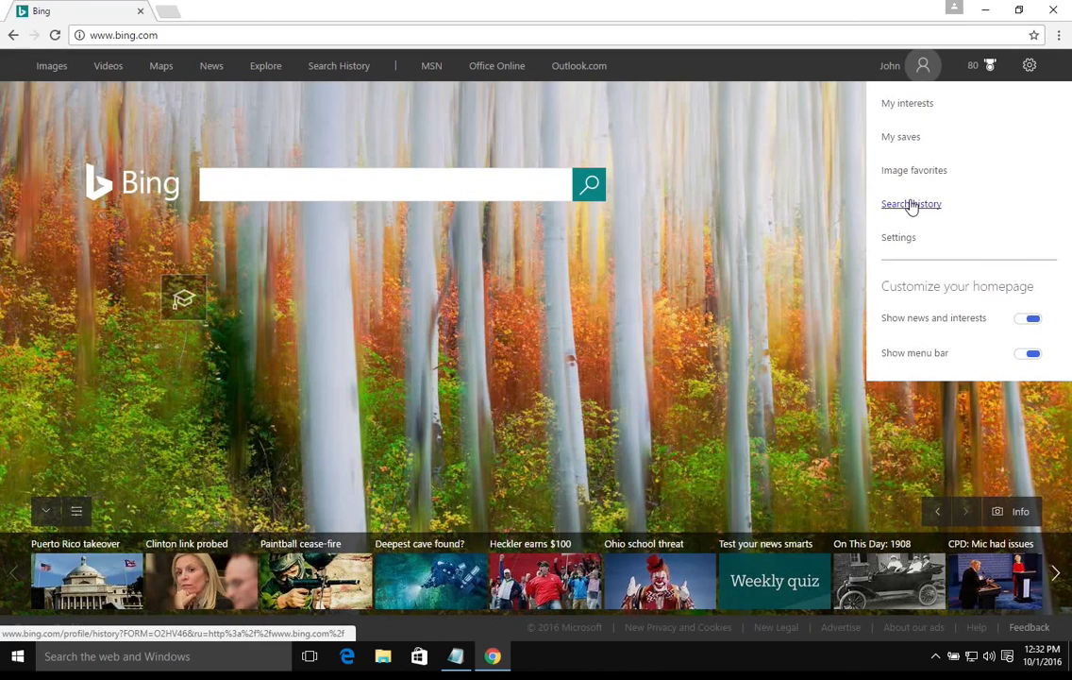
pyautogui.click(911, 203)
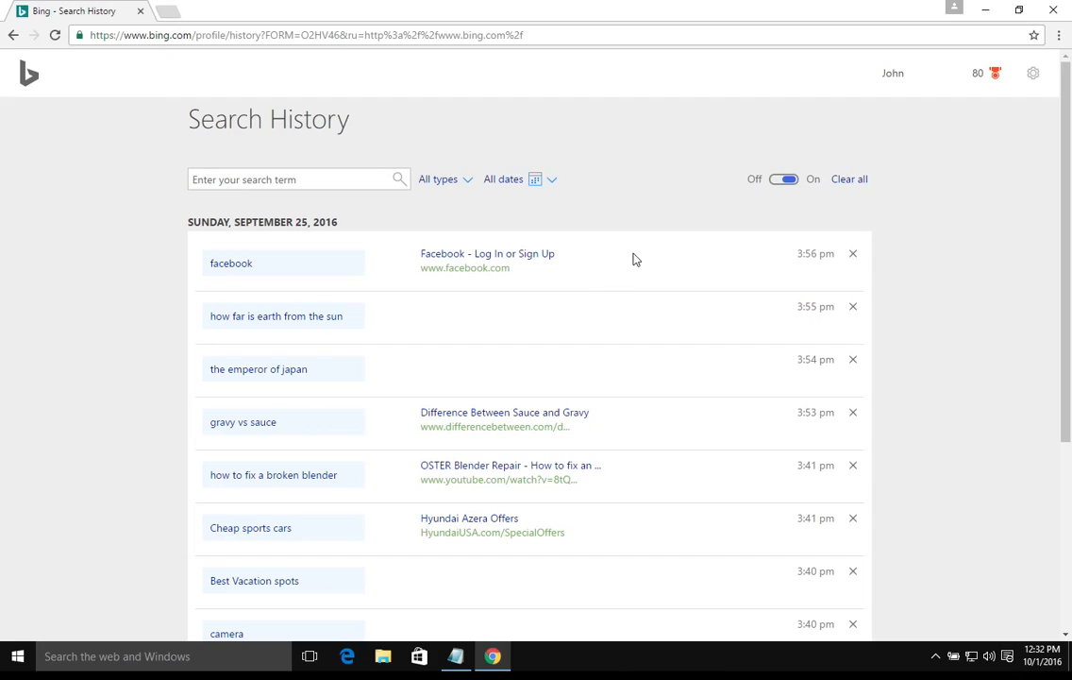
pyautogui.moveTo(871, 330)
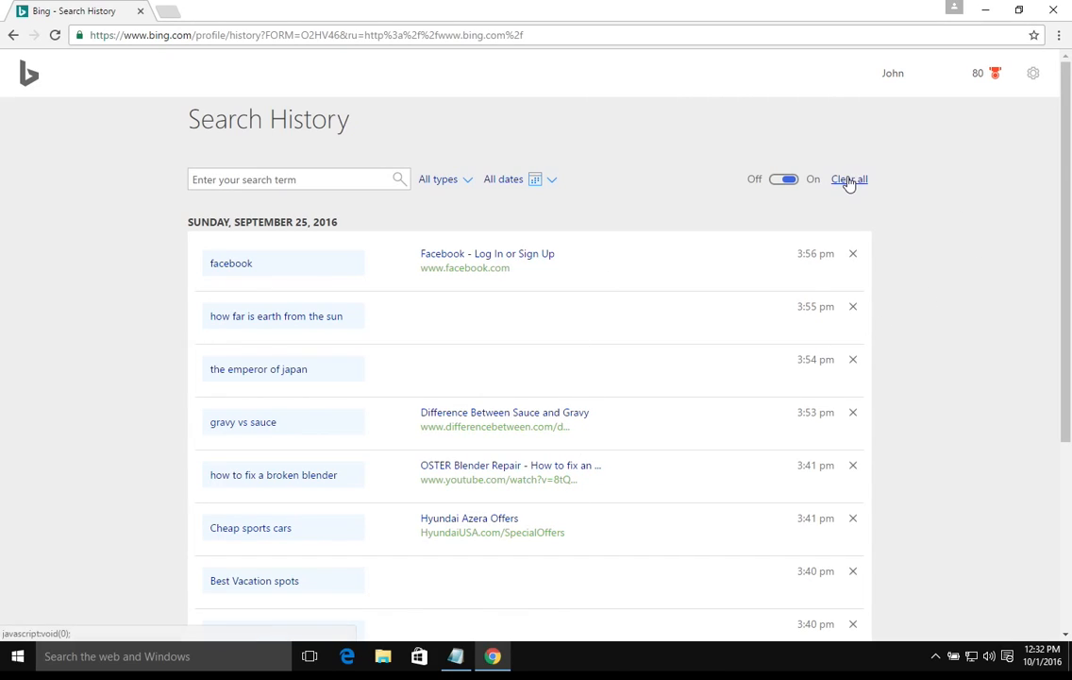
# Step: Clear all Bing search history with Yes, and switch history saving Off
pyautogui.click(849, 178)
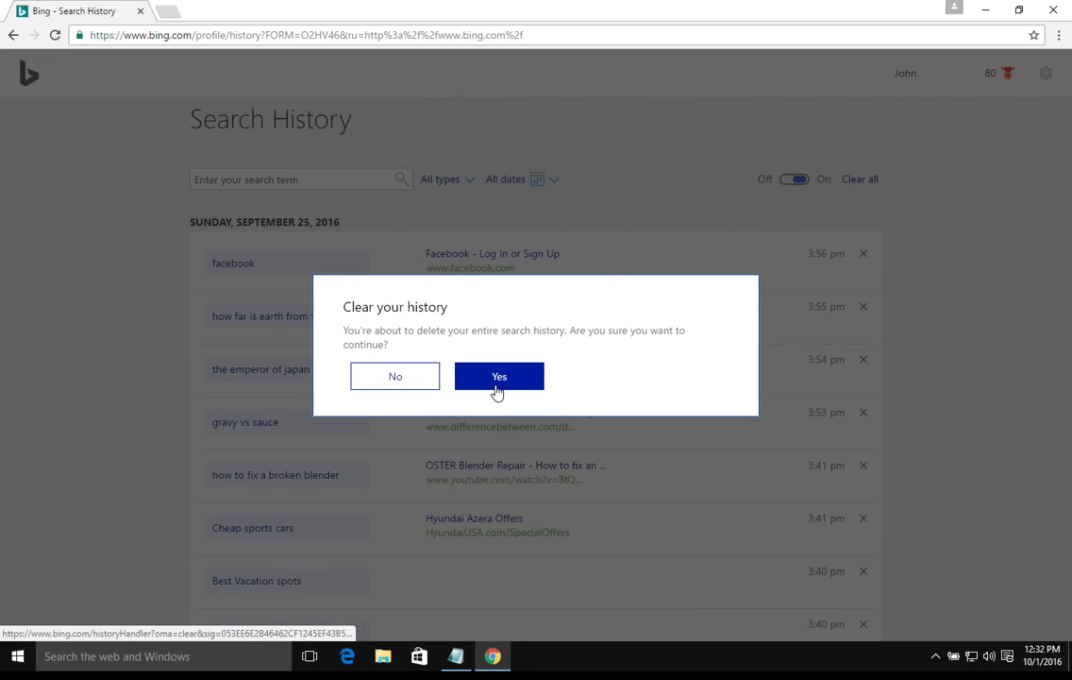
pyautogui.click(499, 376)
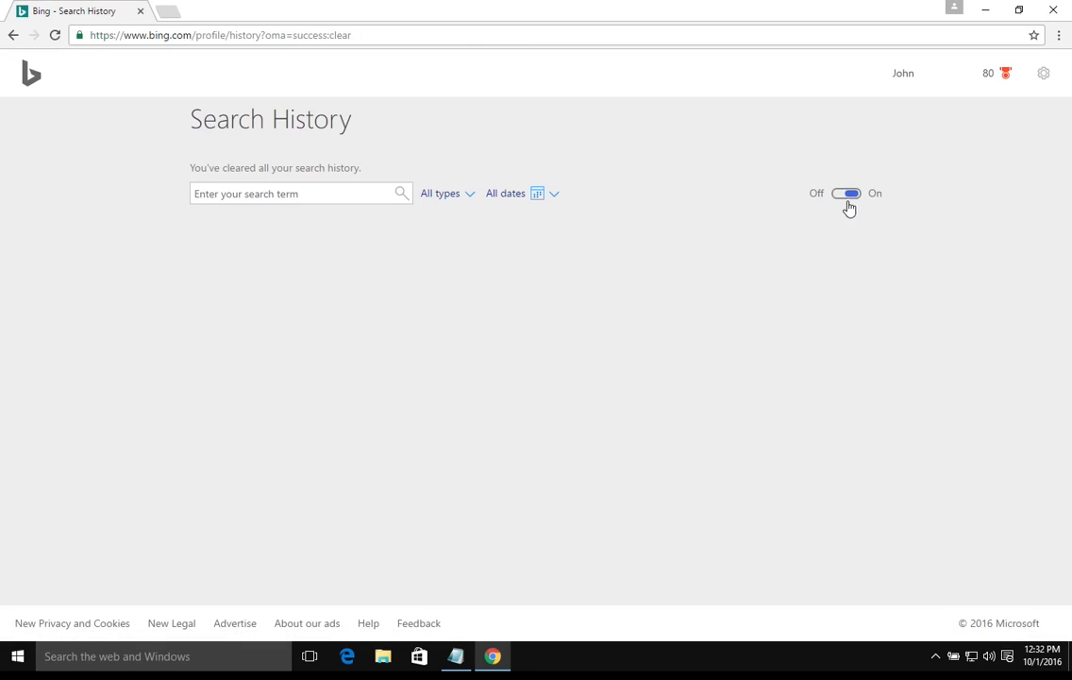
pyautogui.click(845, 192)
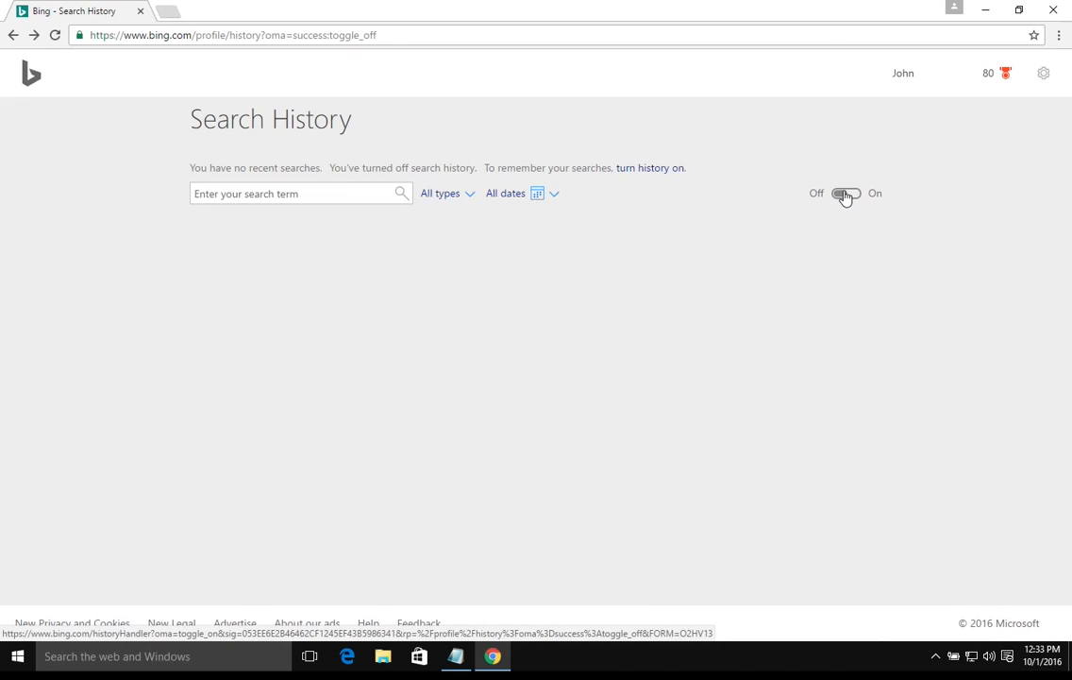
pyautogui.click(1044, 73)
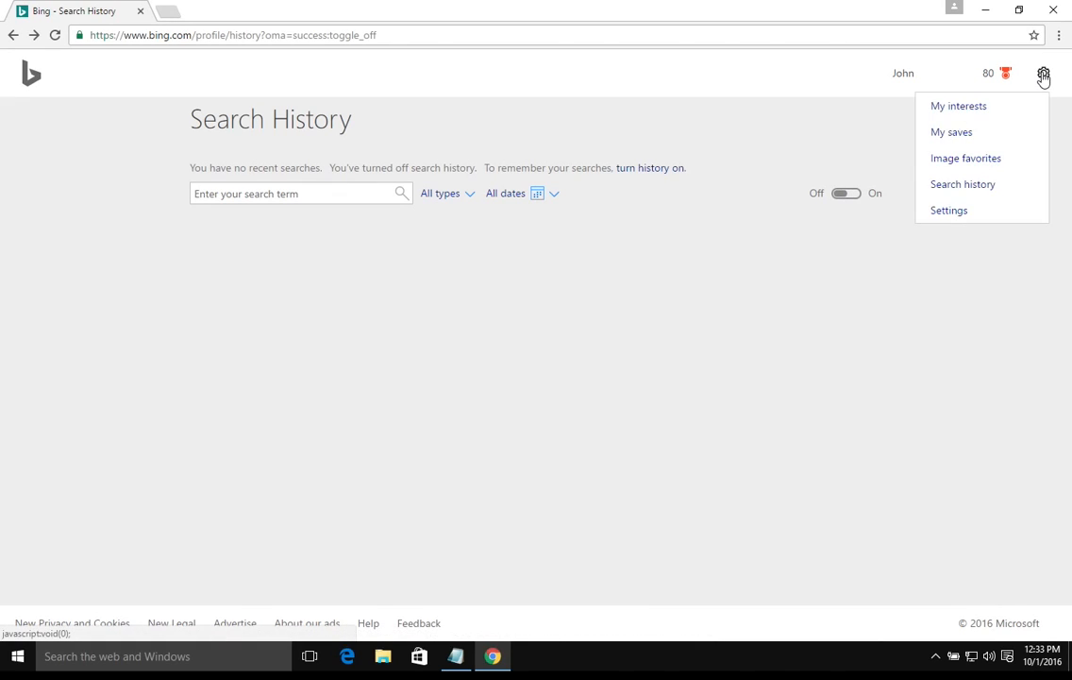
# Step: Uncheck 'Show me my private results' in Bing settings and save
pyautogui.click(948, 210)
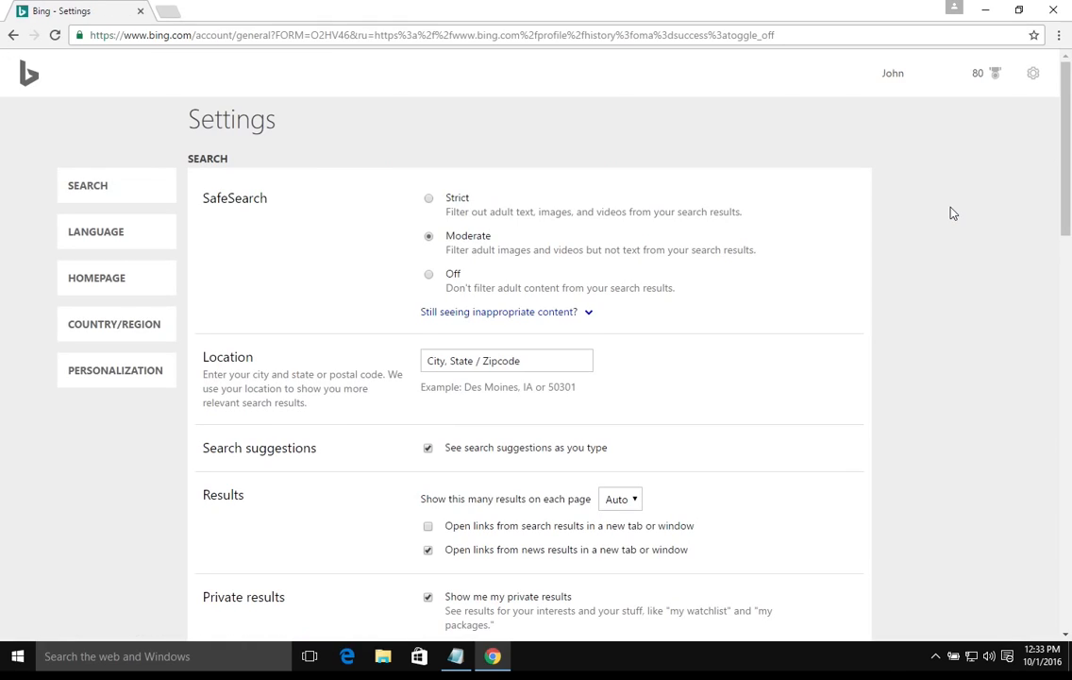
pyautogui.scroll(-3)
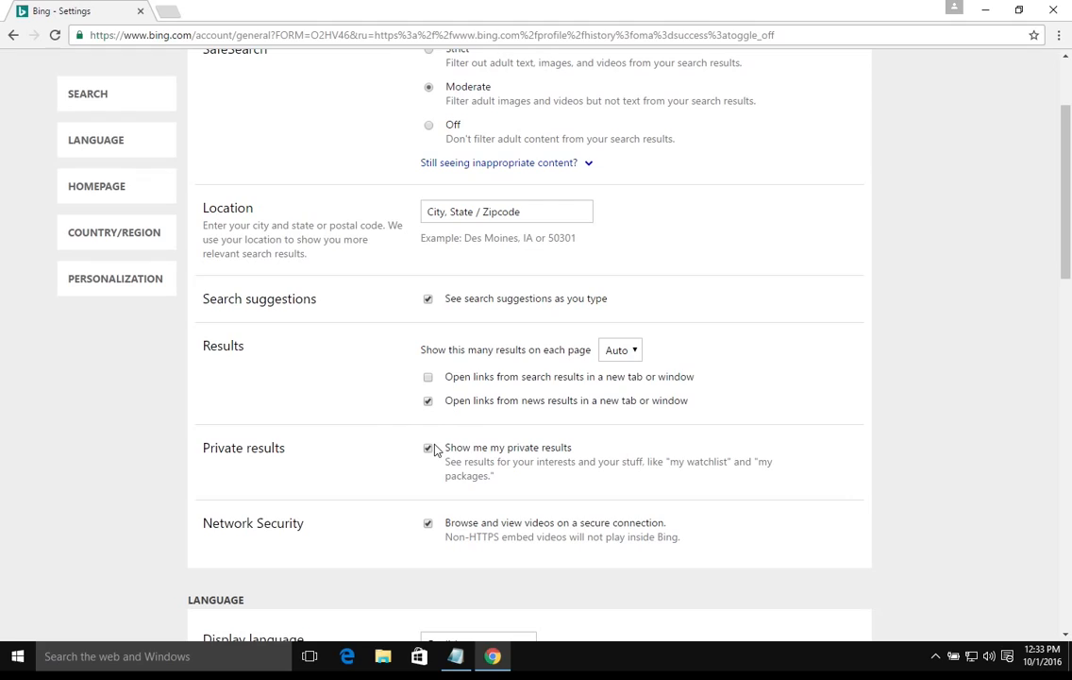
pyautogui.click(429, 448)
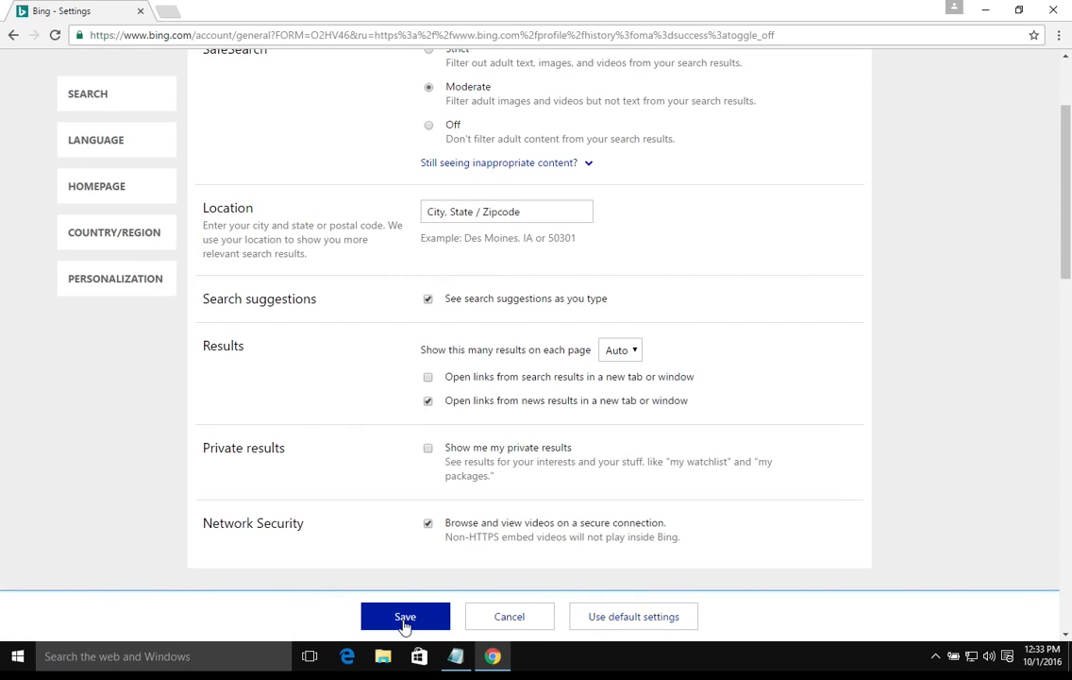
pyautogui.click(405, 616)
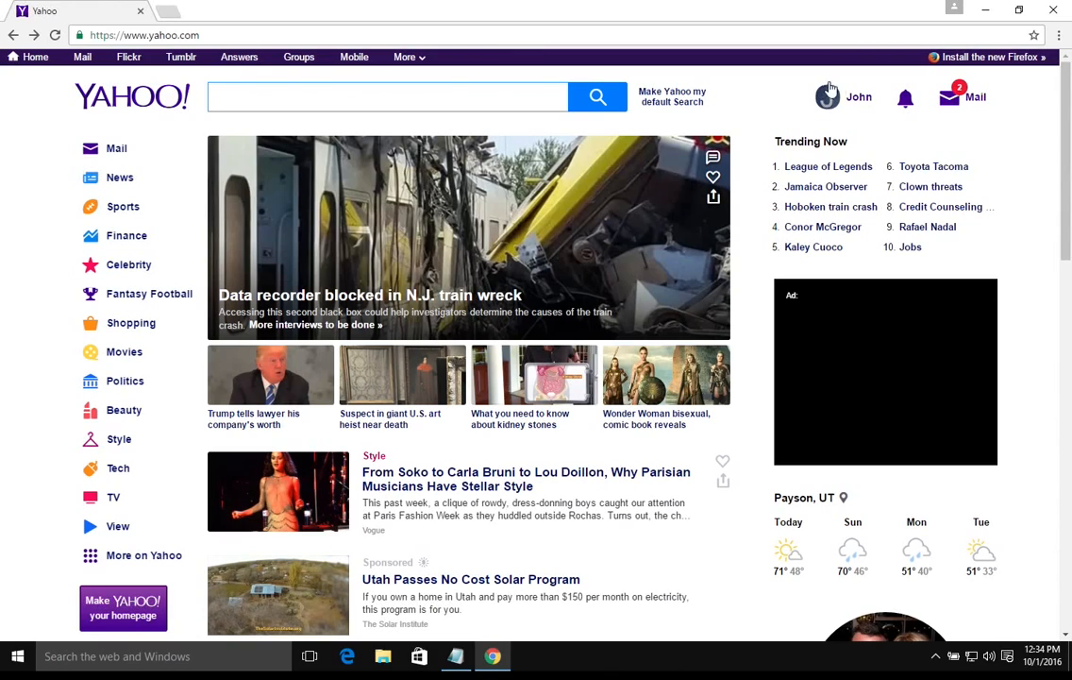
# Step: Search Yahoo for 'test', then open Yahoo's Search History page from the gear menu
pyautogui.click(828, 97)
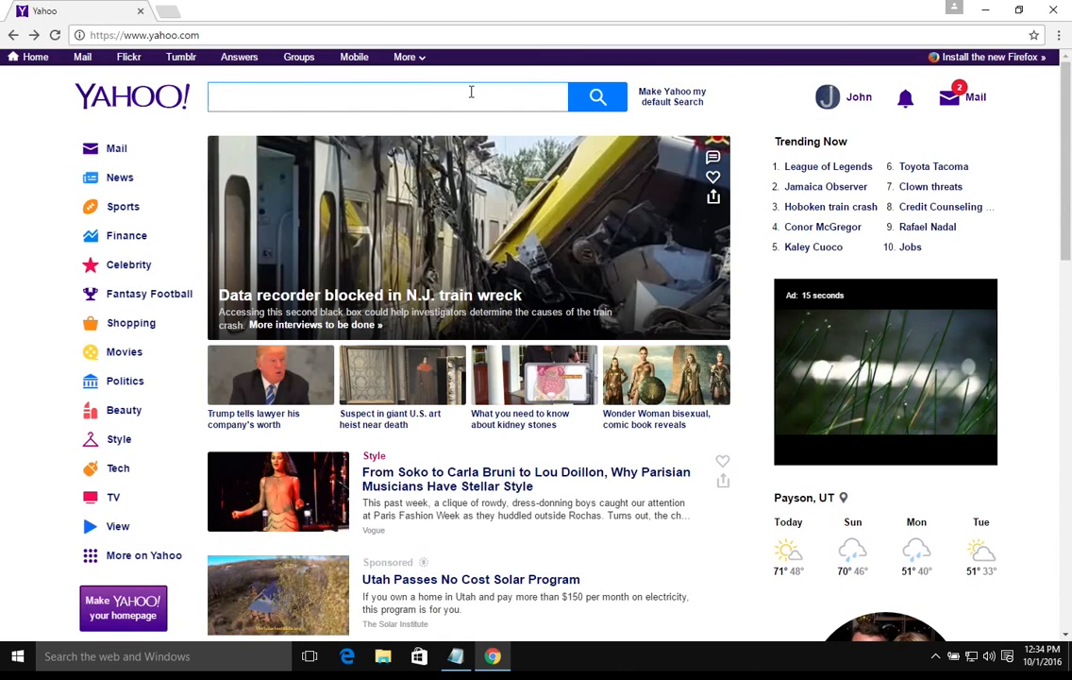
pyautogui.write('t')
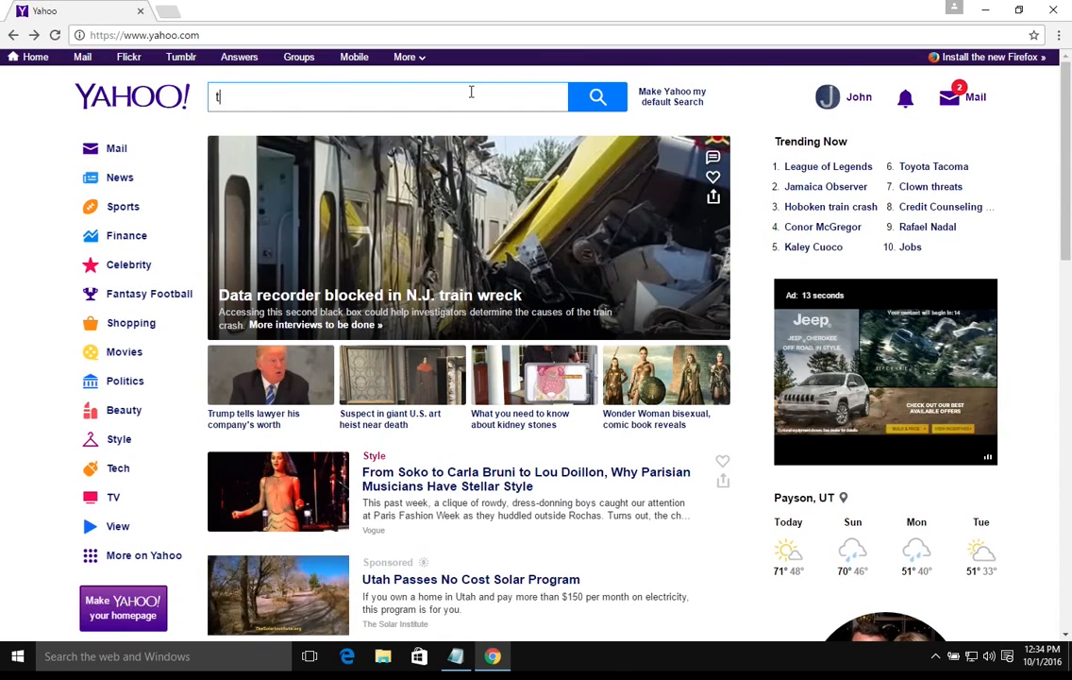
pyautogui.write('est')
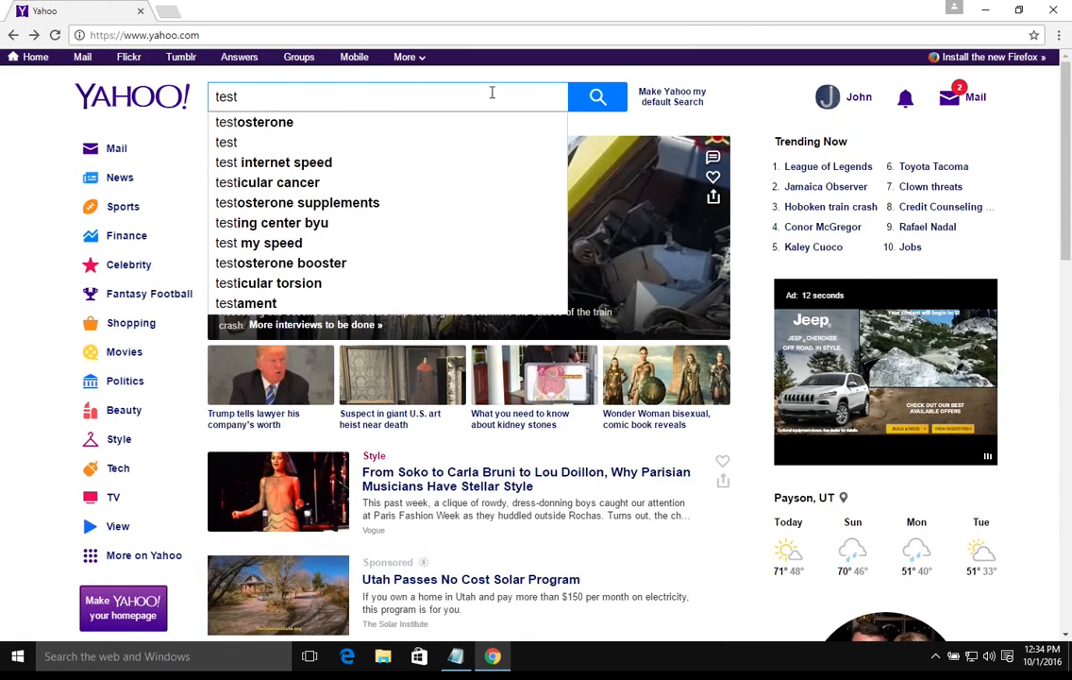
pyautogui.click(598, 96)
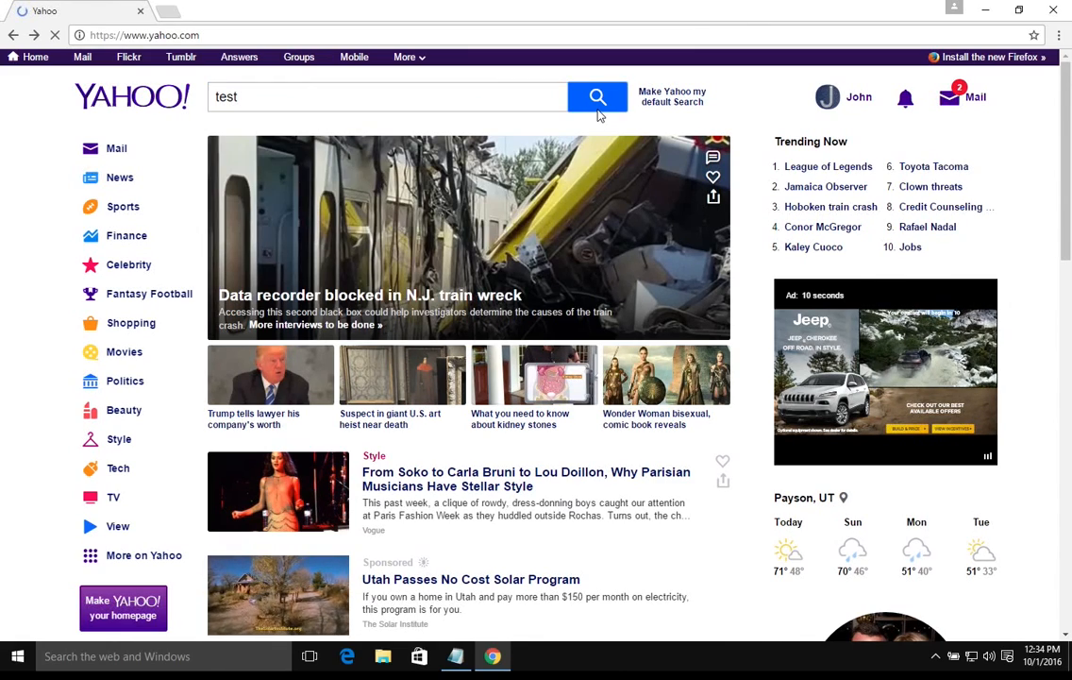
pyautogui.click(598, 96)
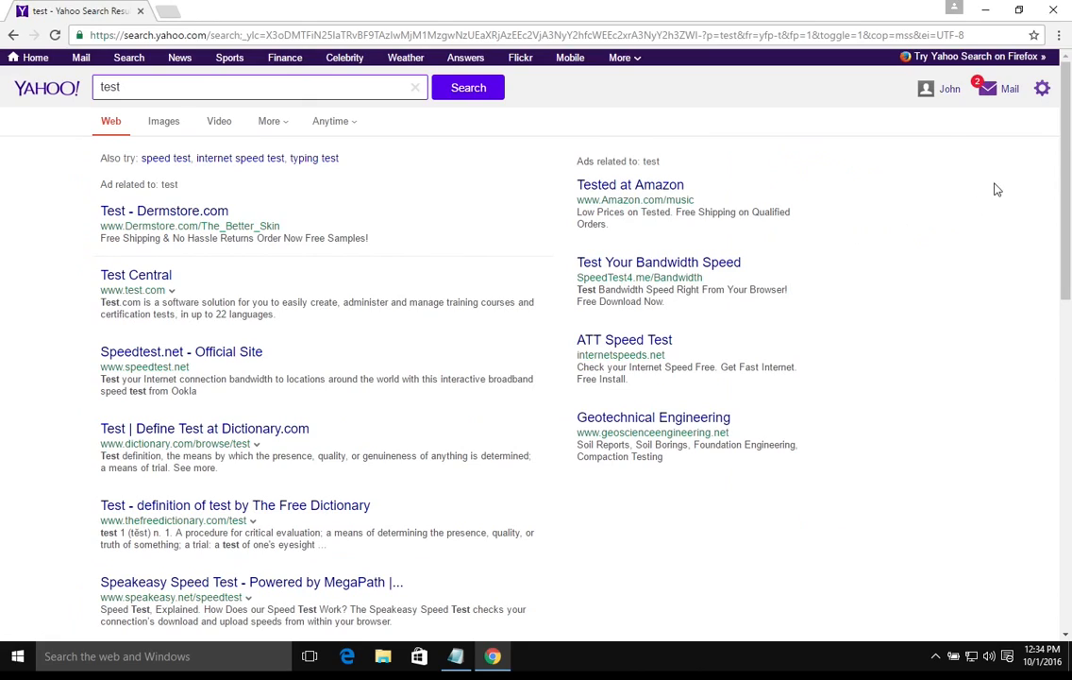
pyautogui.click(1042, 88)
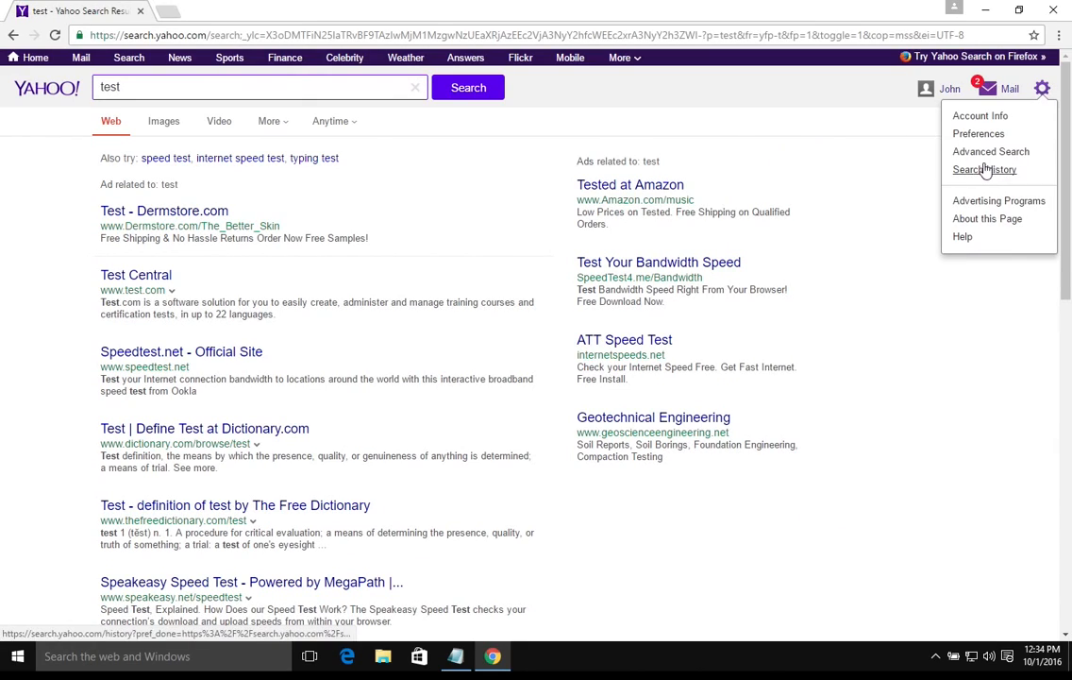
pyautogui.click(985, 169)
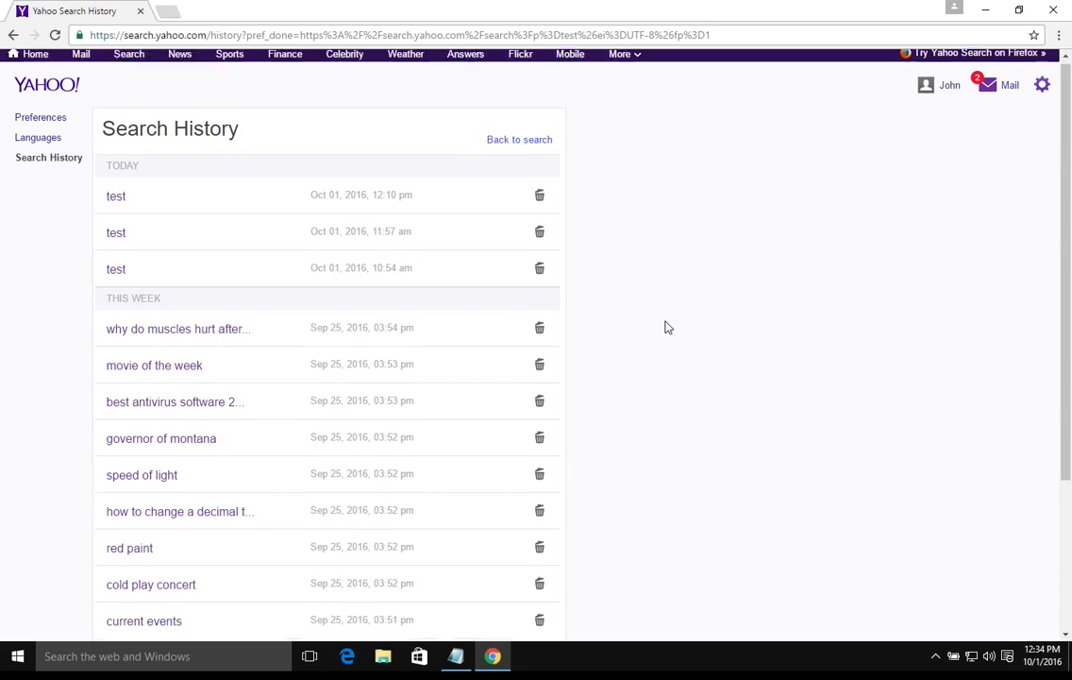
# Step: Delete all saved Yahoo searches and turn search history saving off
pyautogui.scroll(-3)
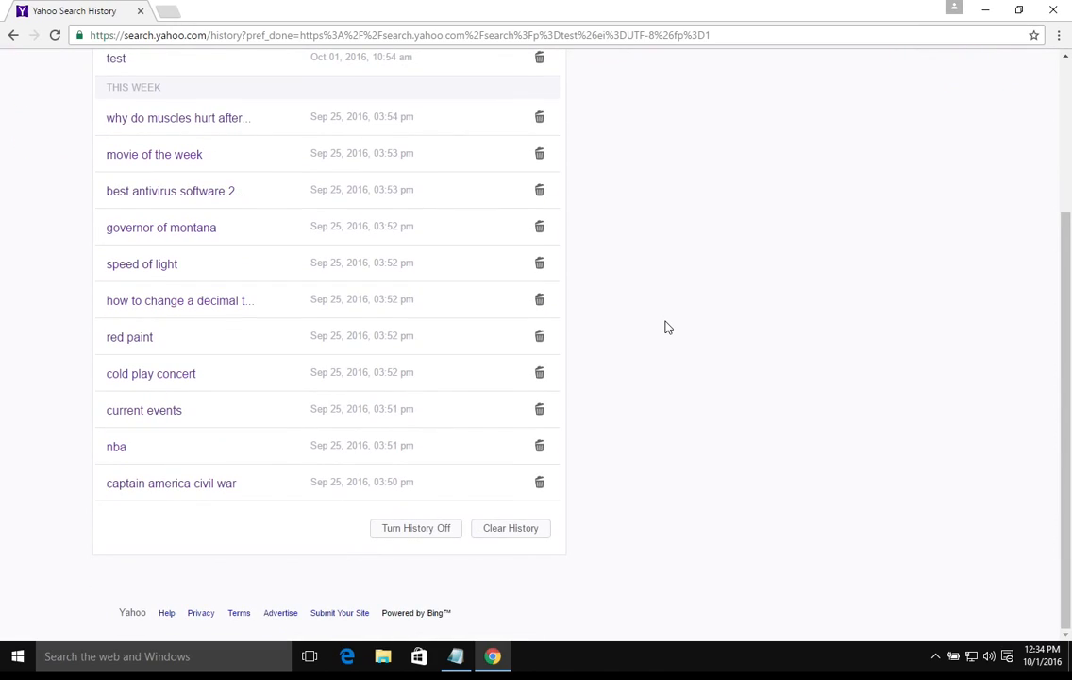
pyautogui.moveTo(536, 523)
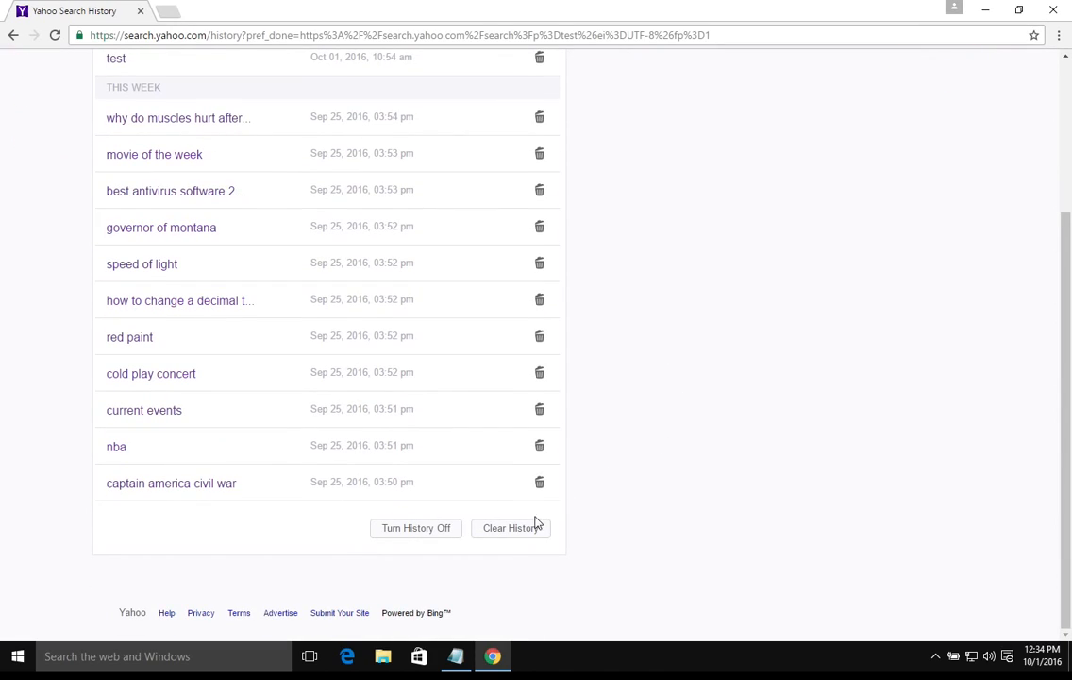
pyautogui.click(511, 528)
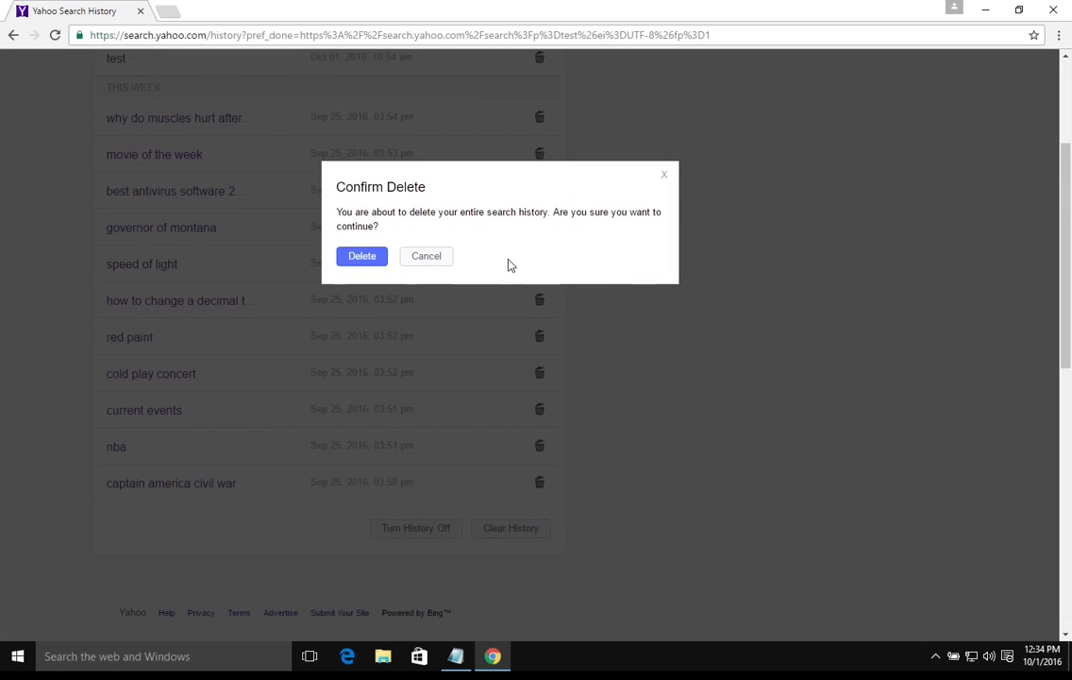
pyautogui.click(361, 255)
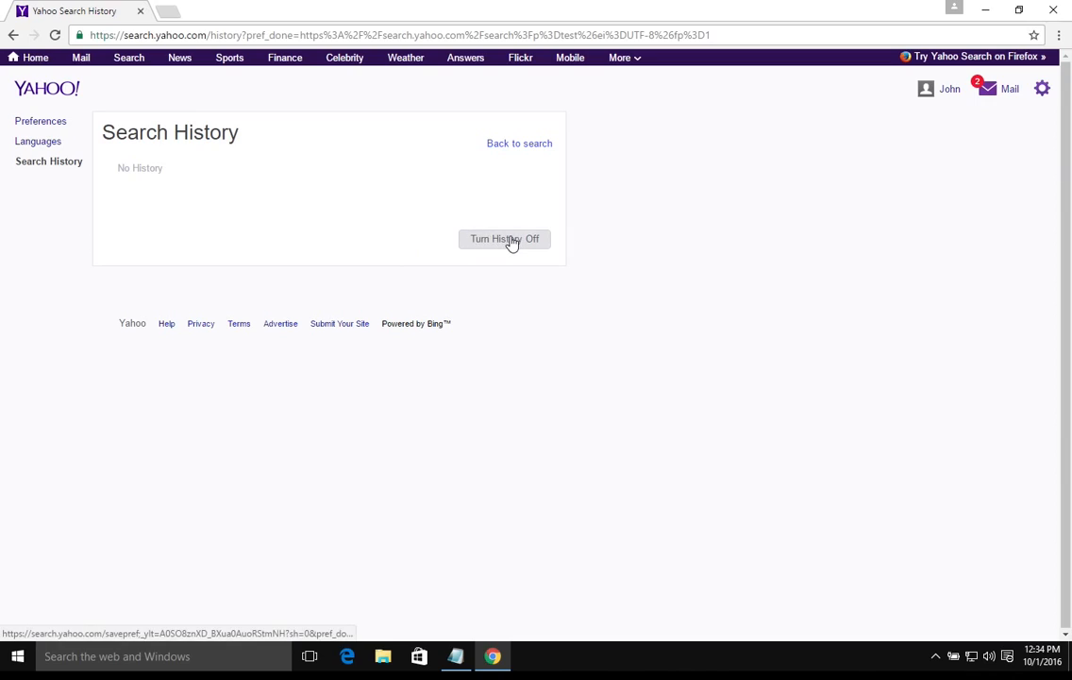
pyautogui.click(505, 238)
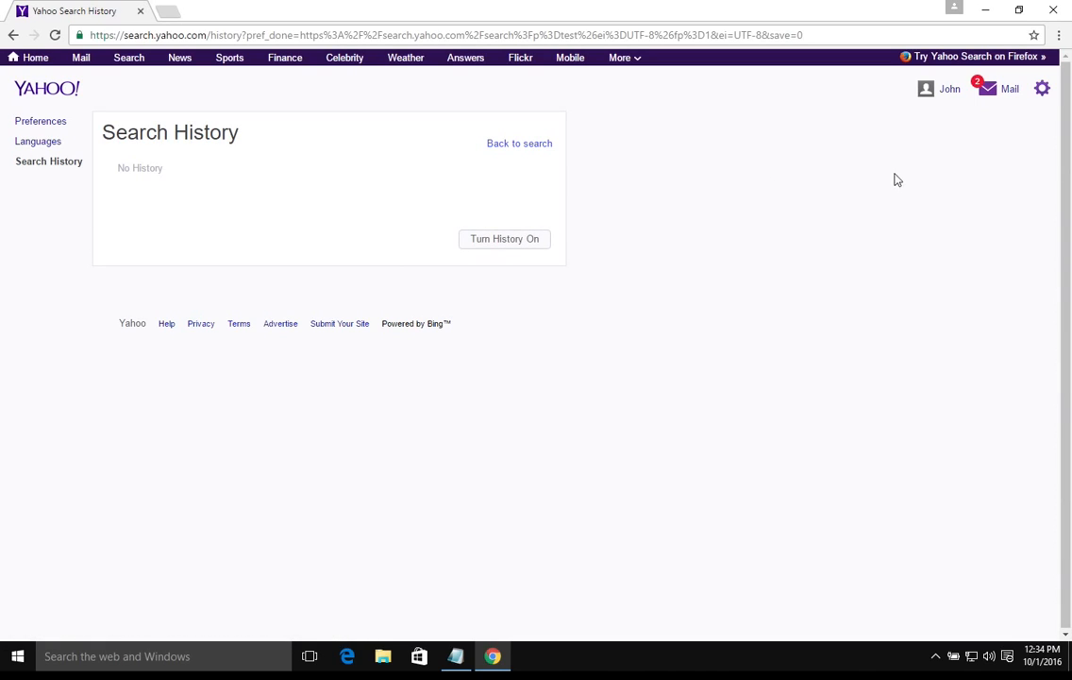
pyautogui.click(1042, 88)
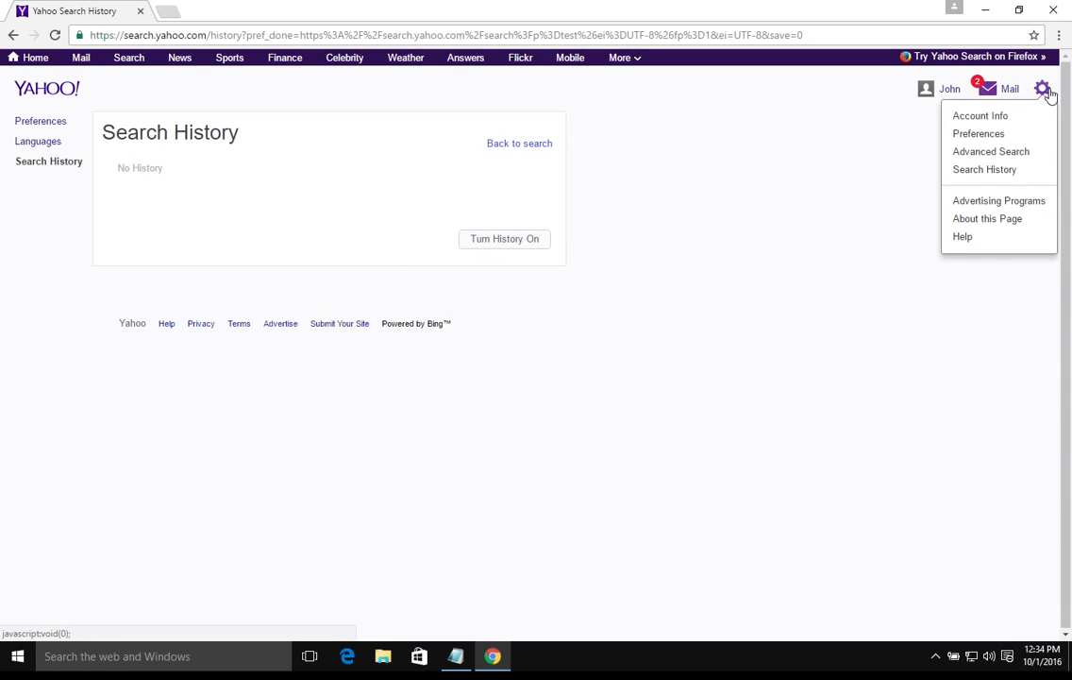
pyautogui.click(979, 133)
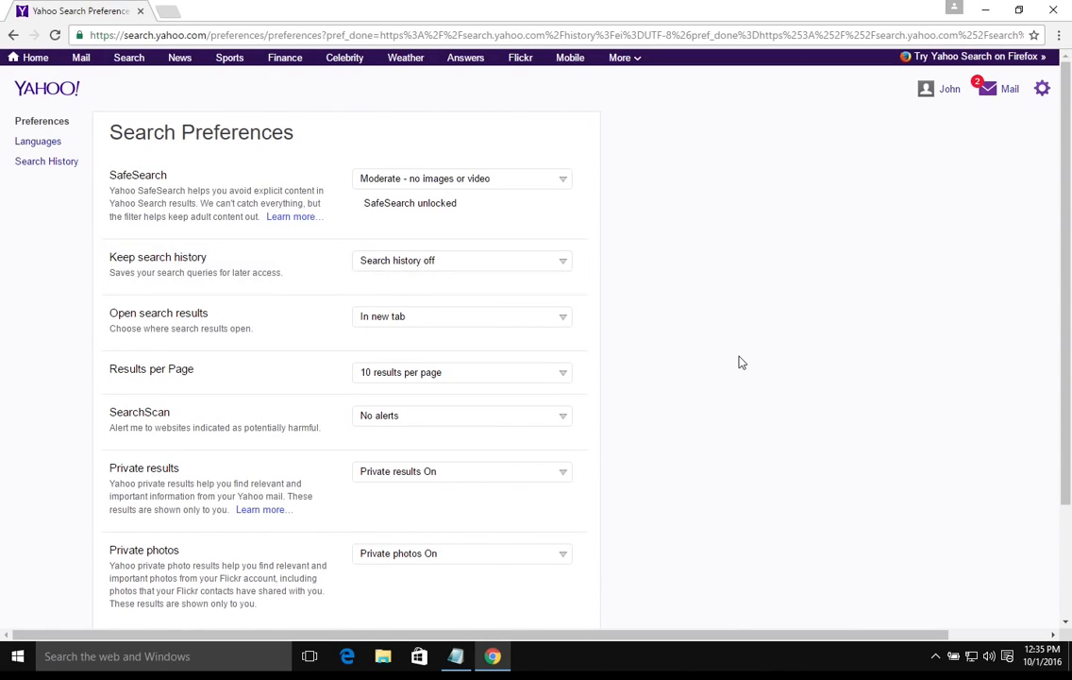
# Step: Set Yahoo's Private results option to Off and save the preferences
pyautogui.scroll(-3)
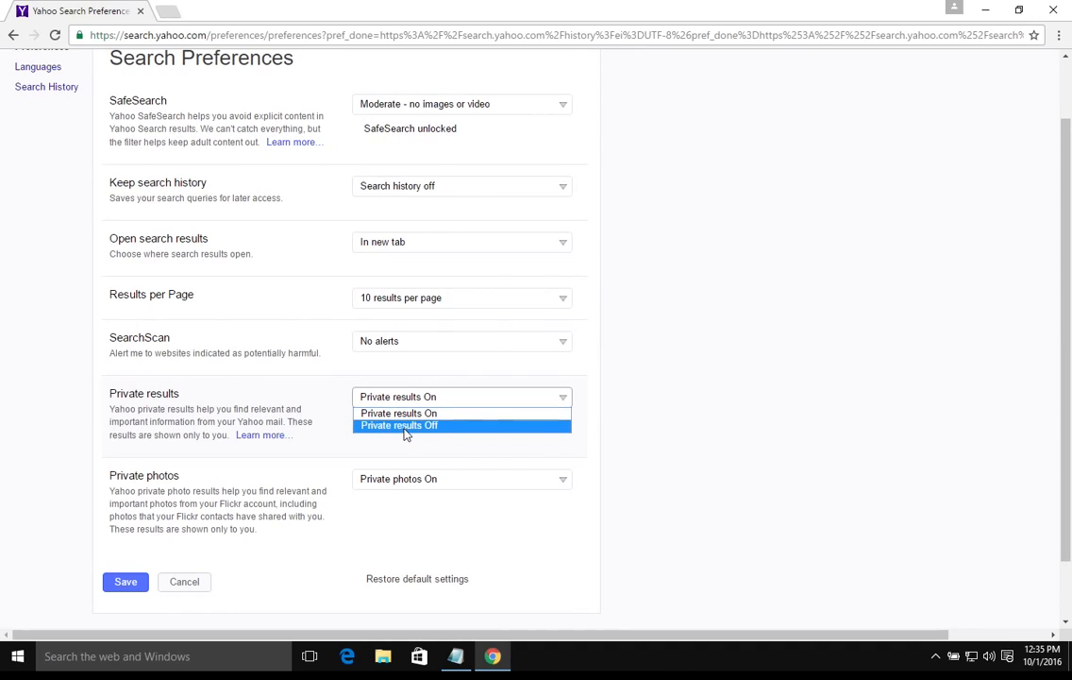
pyautogui.click(398, 425)
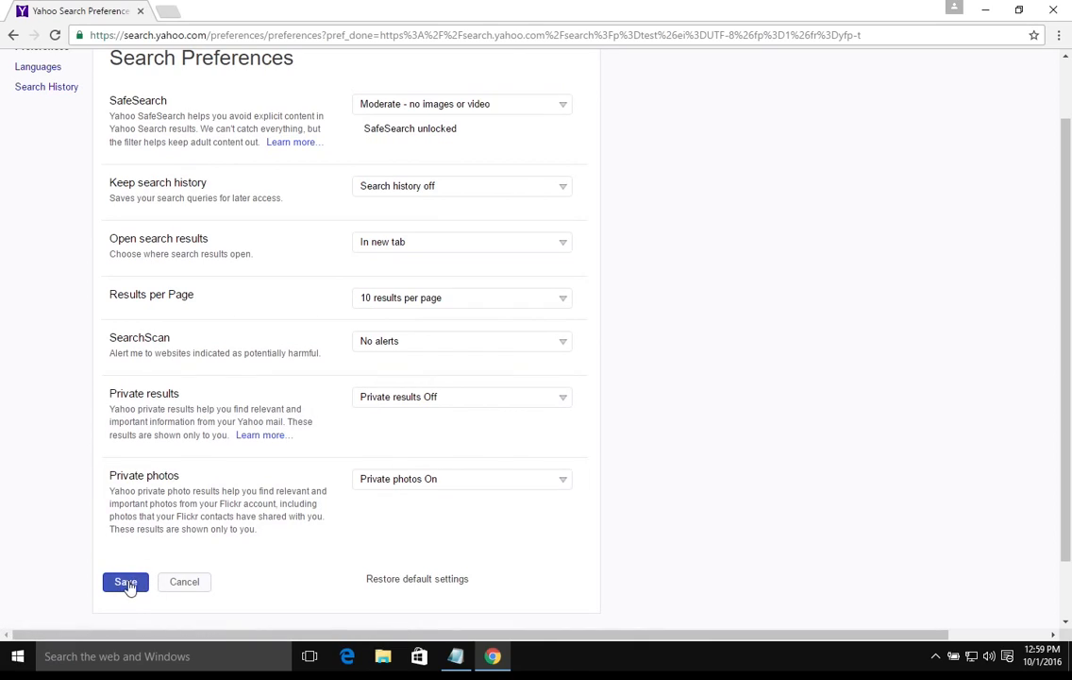
pyautogui.click(125, 582)
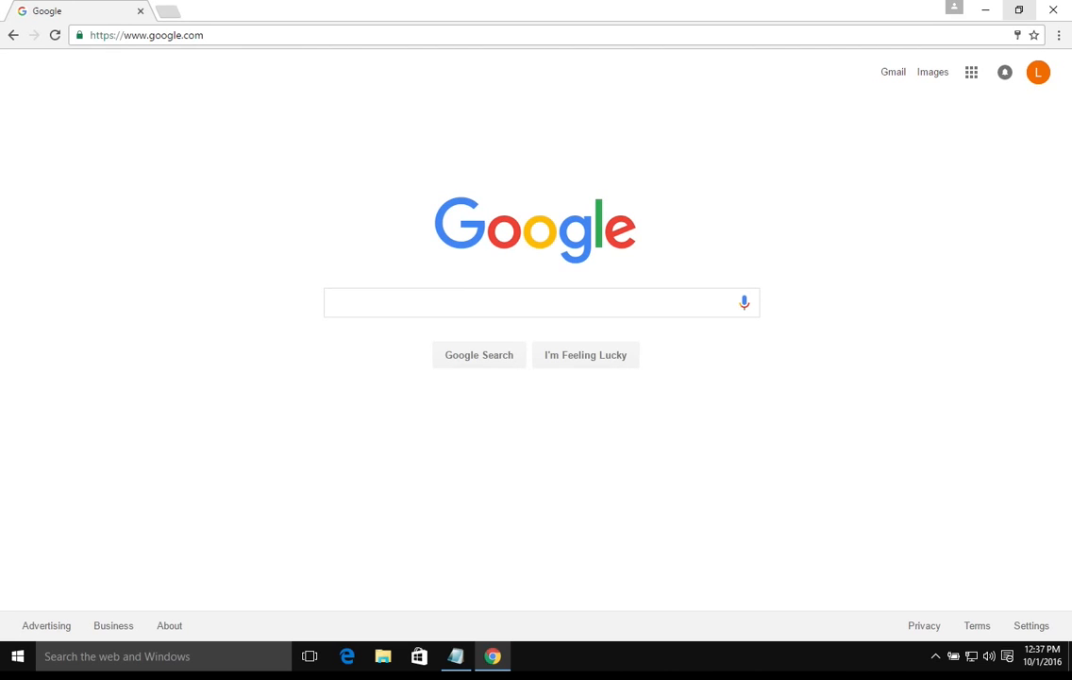
pyautogui.moveTo(1042, 303)
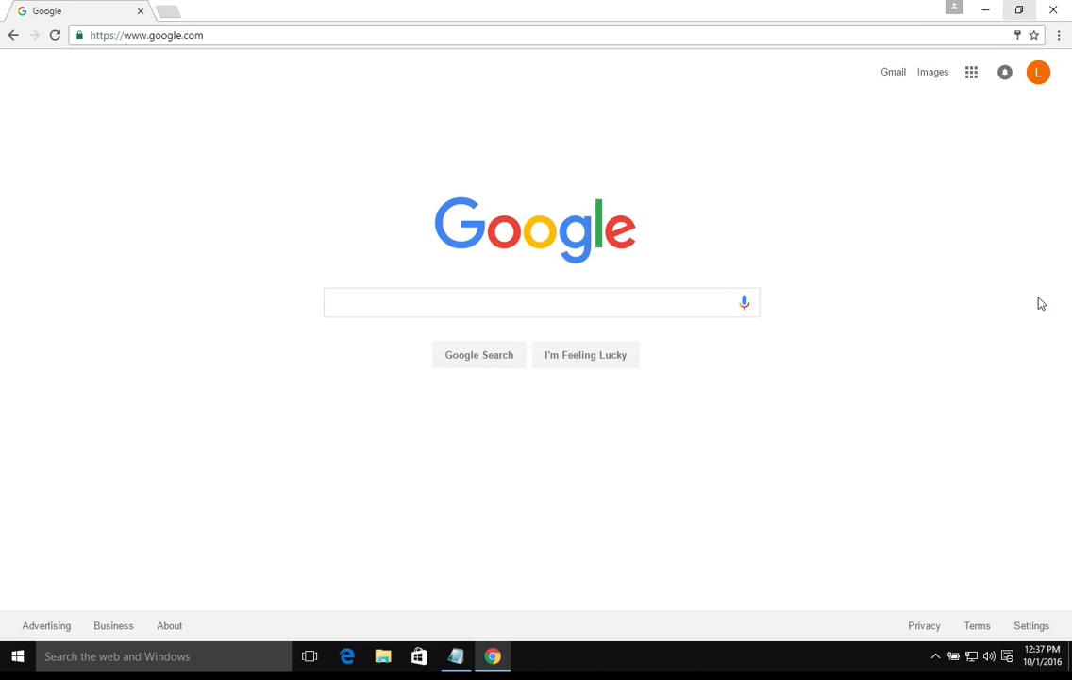
# Step: Sign out of the Google account from the profile avatar menu
pyautogui.click(1037, 72)
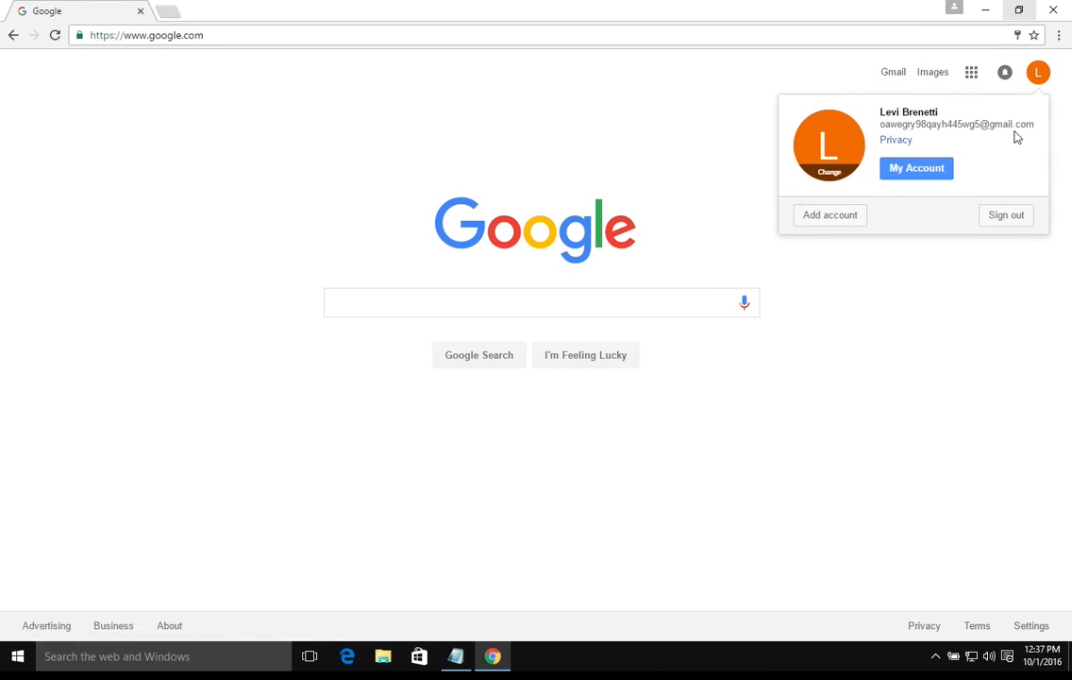
pyautogui.click(1006, 214)
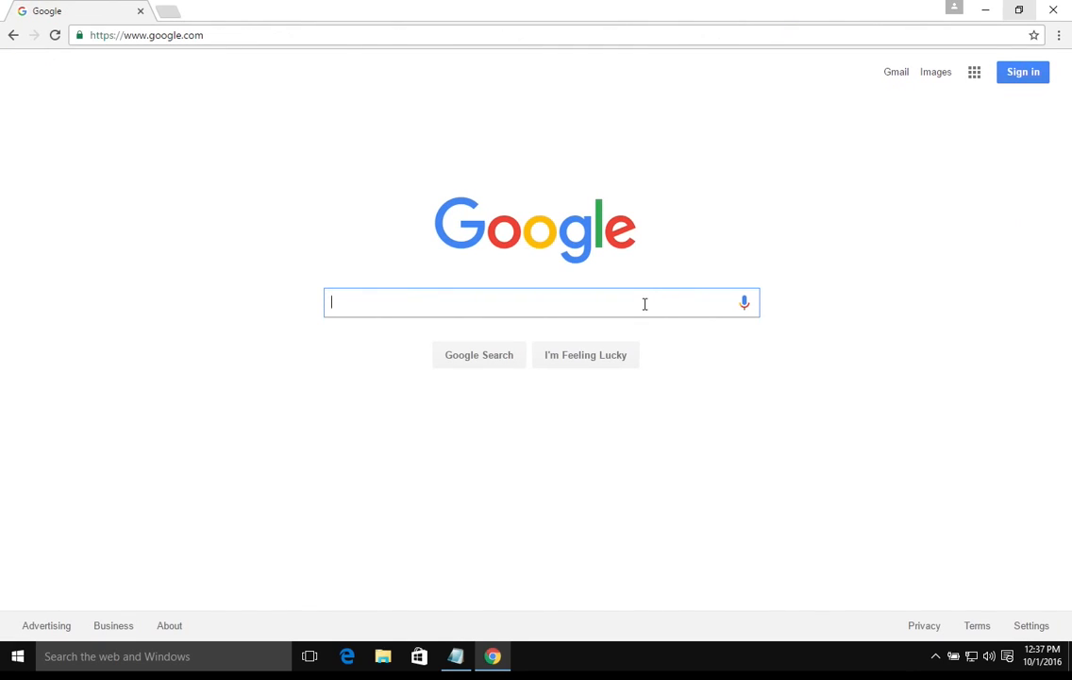
pyautogui.moveTo(769, 213)
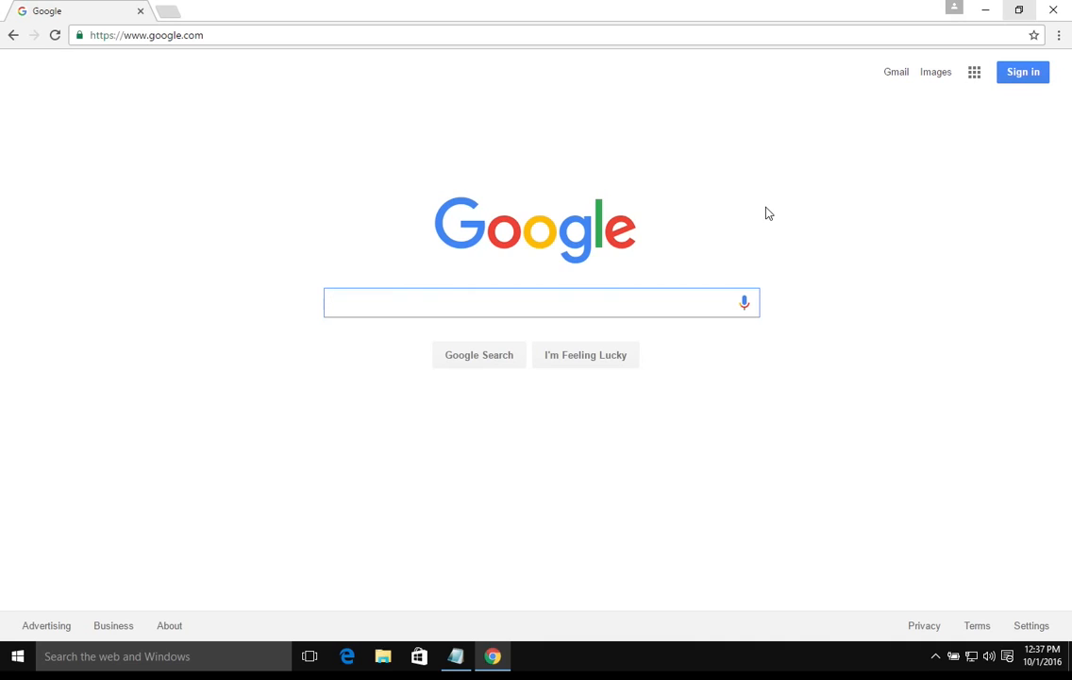
pyautogui.click(542, 303)
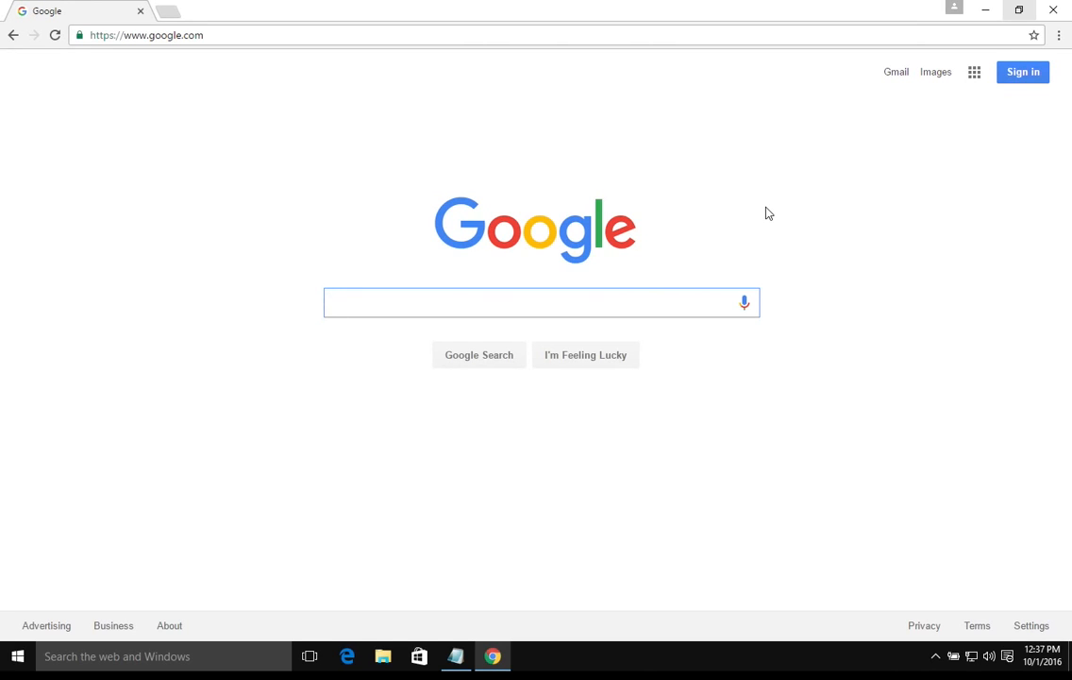
pyautogui.moveTo(887, 193)
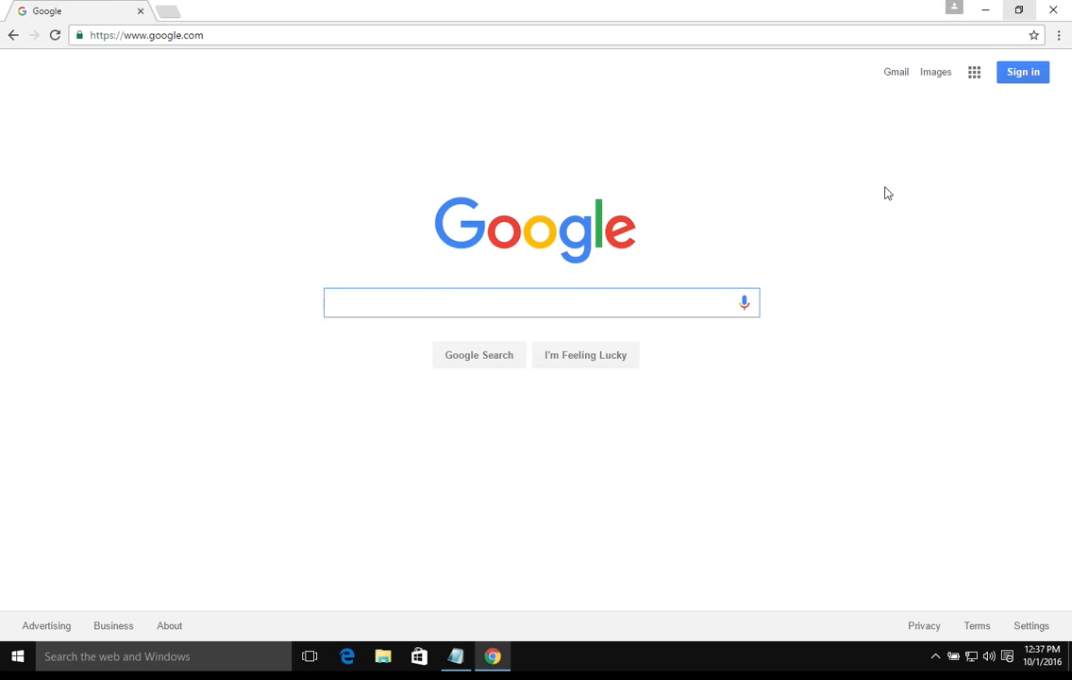
pyautogui.moveTo(986, 80)
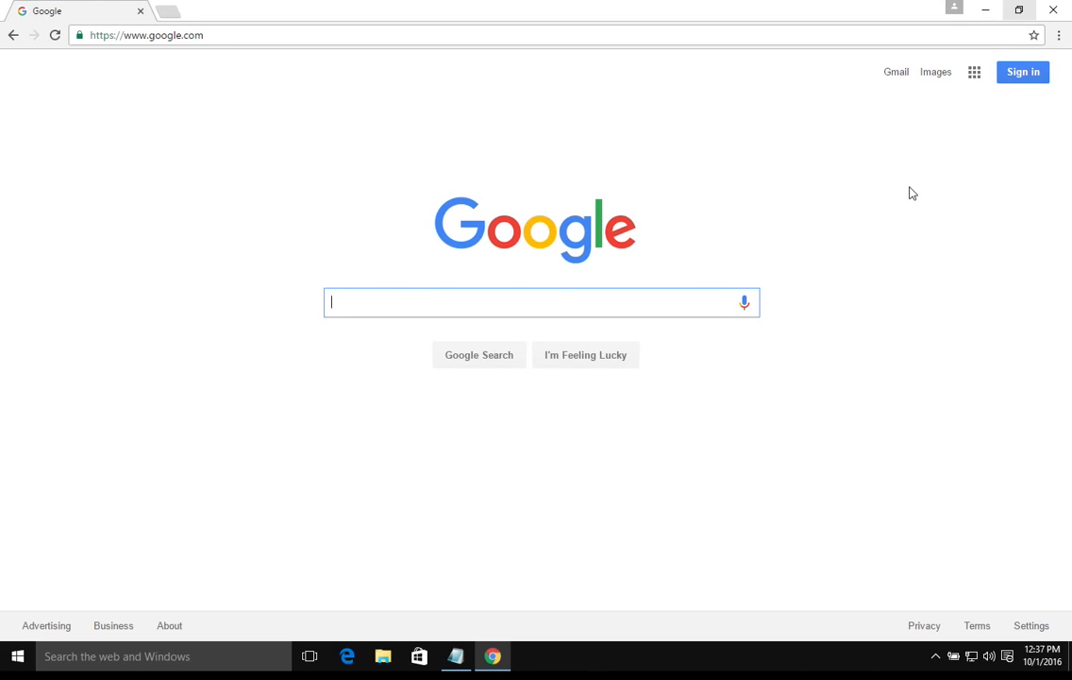
pyautogui.moveTo(516, 307)
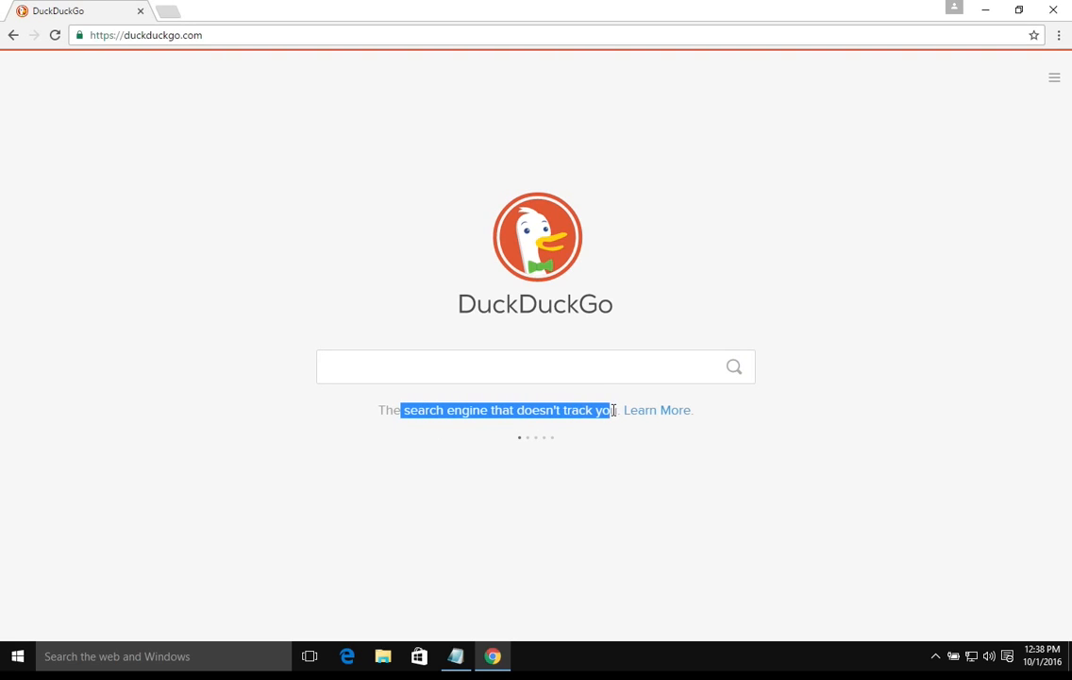
pyautogui.moveTo(687, 279)
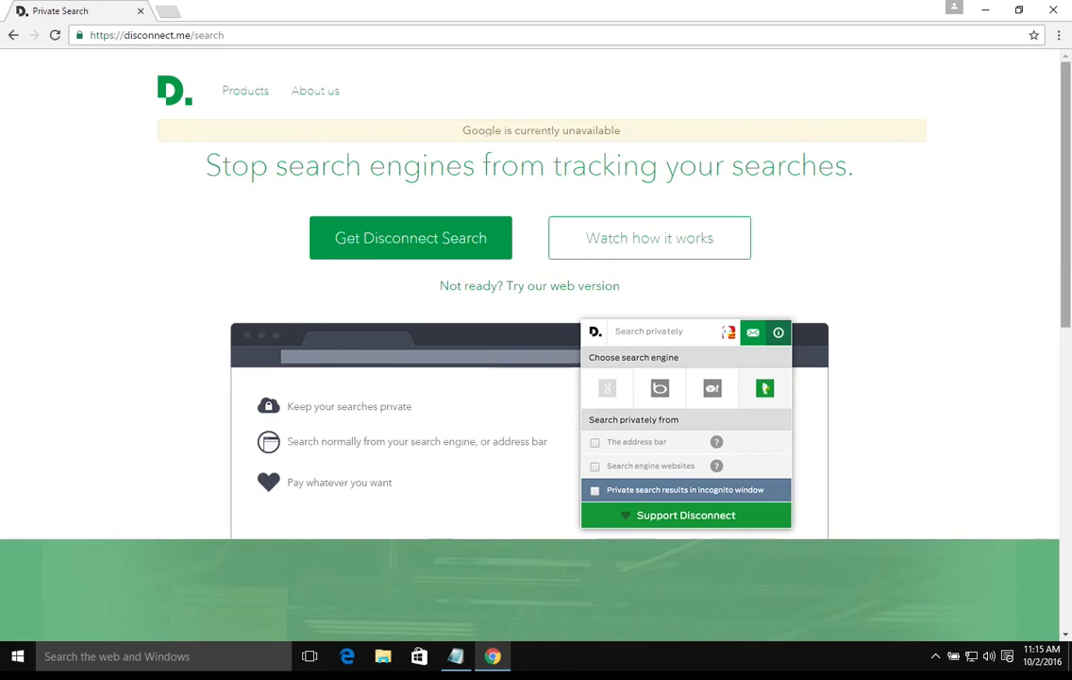
pyautogui.moveTo(861, 122)
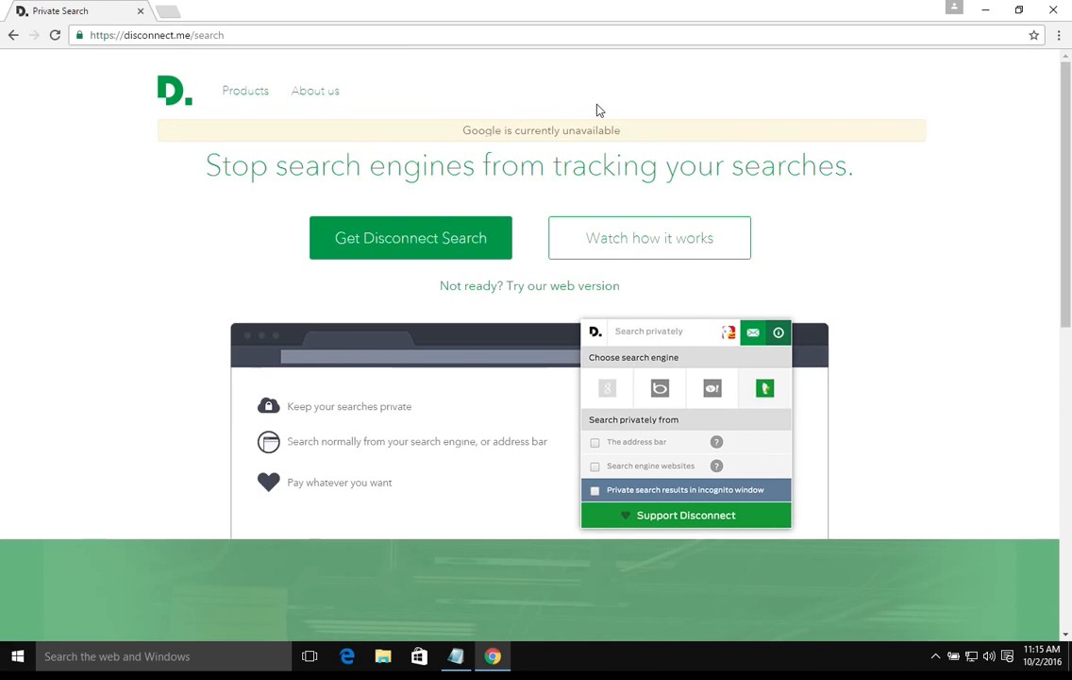
pyautogui.moveTo(649, 238)
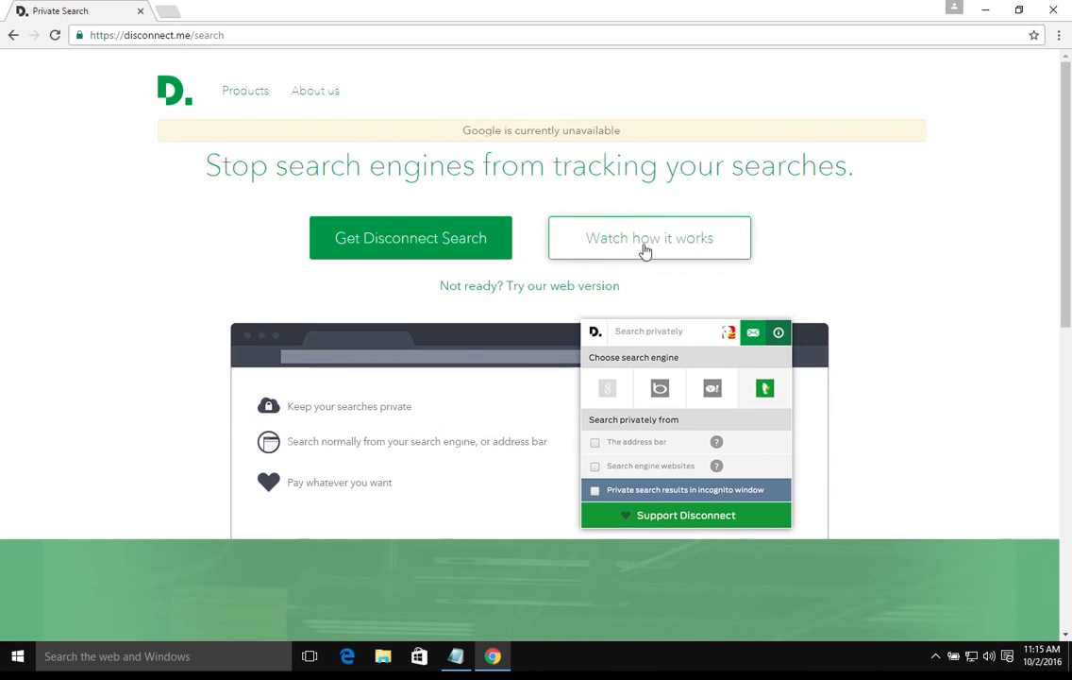
pyautogui.moveTo(611, 125)
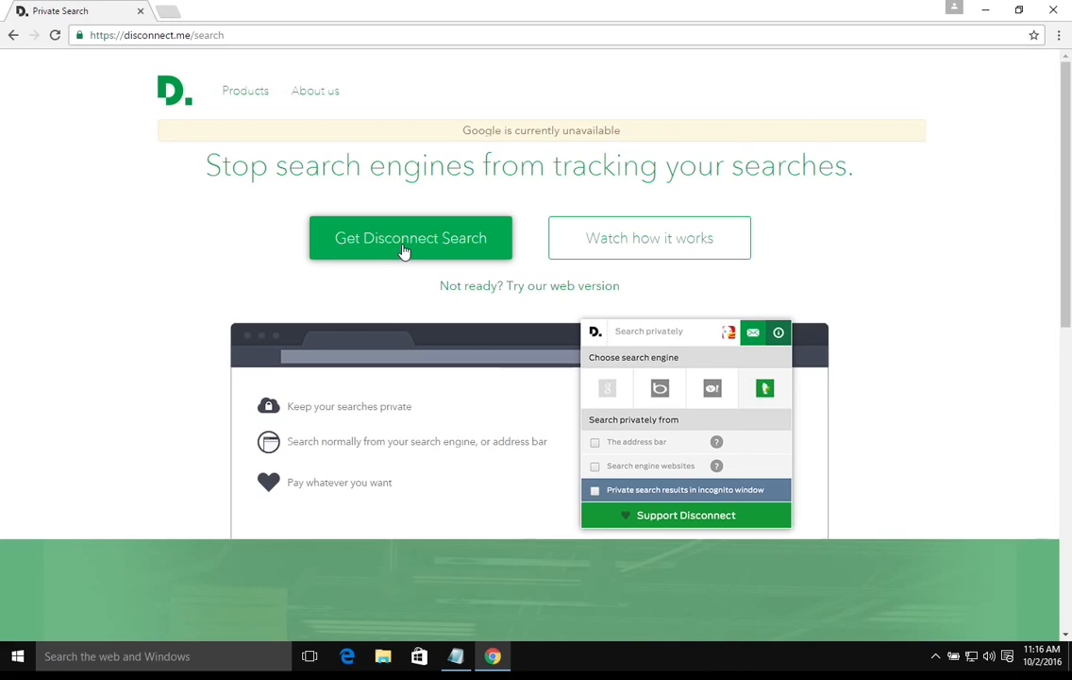
pyautogui.moveTo(450, 152)
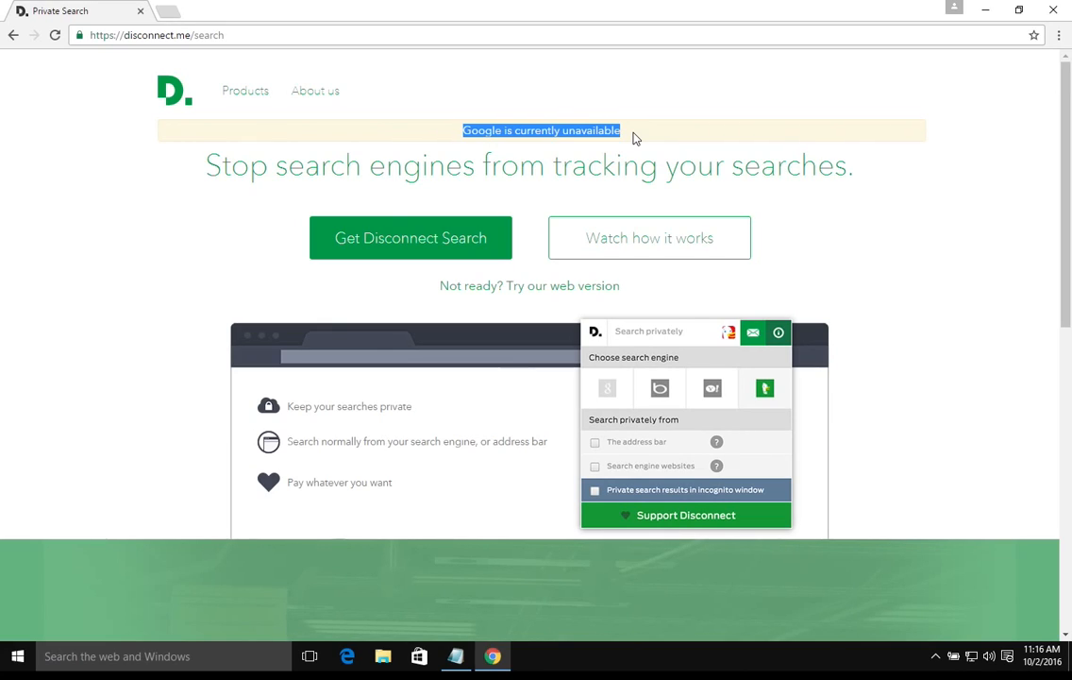
pyautogui.moveTo(395, 250)
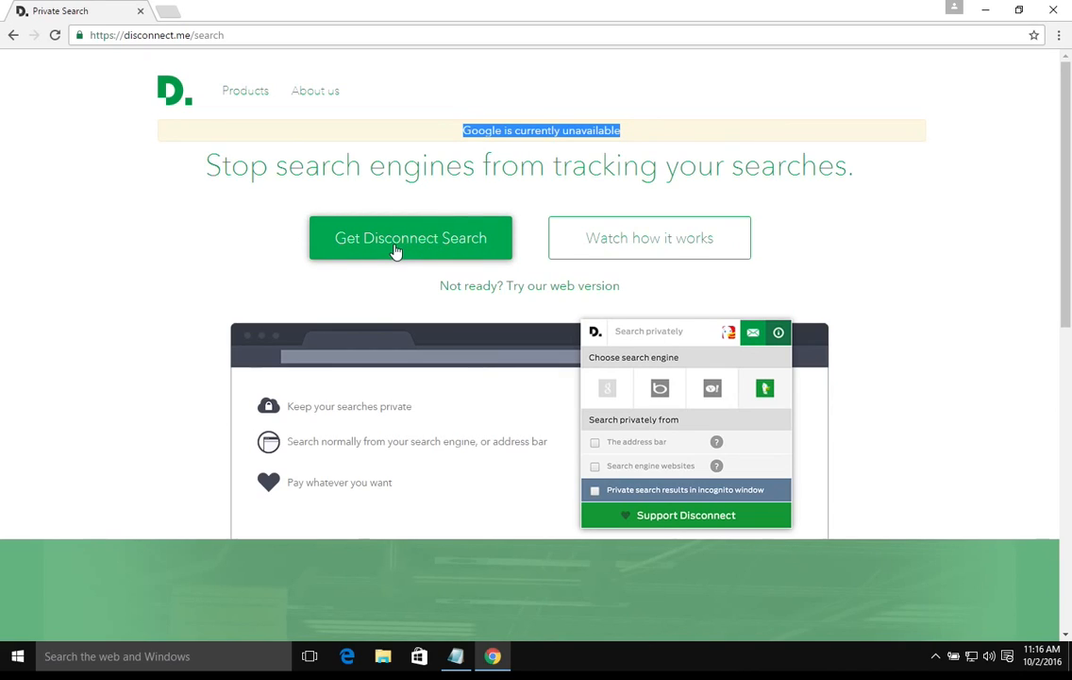
# Step: Install Disconnect Search and run private 'test' searches that open Bing and Yahoo results
pyautogui.click(410, 238)
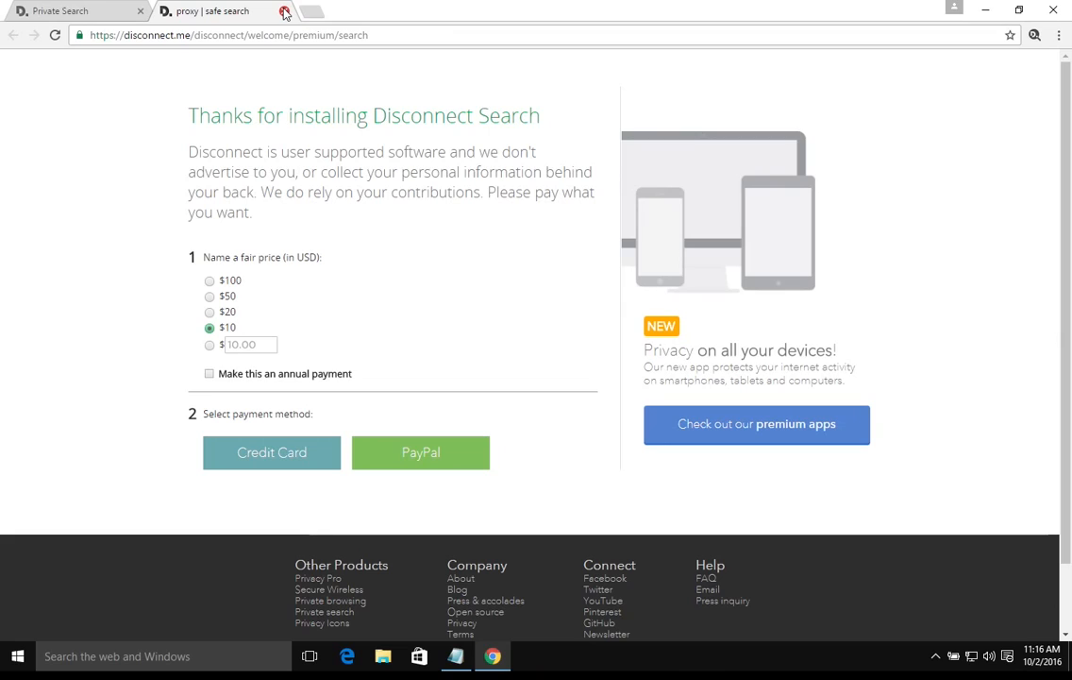
pyautogui.click(284, 11)
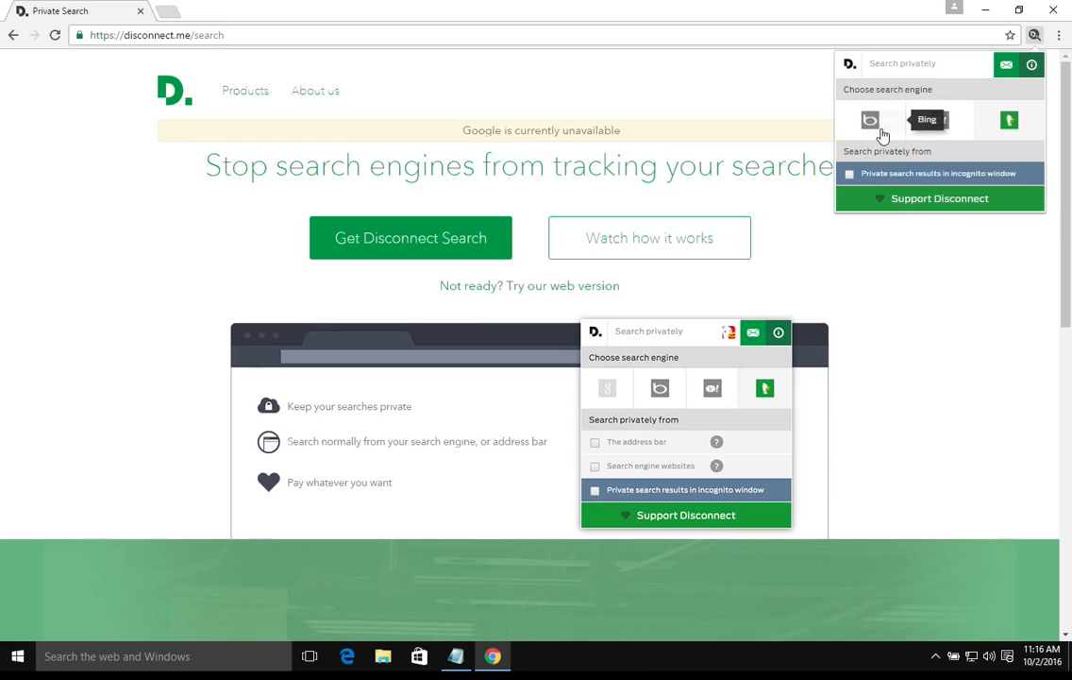
pyautogui.moveTo(1009, 123)
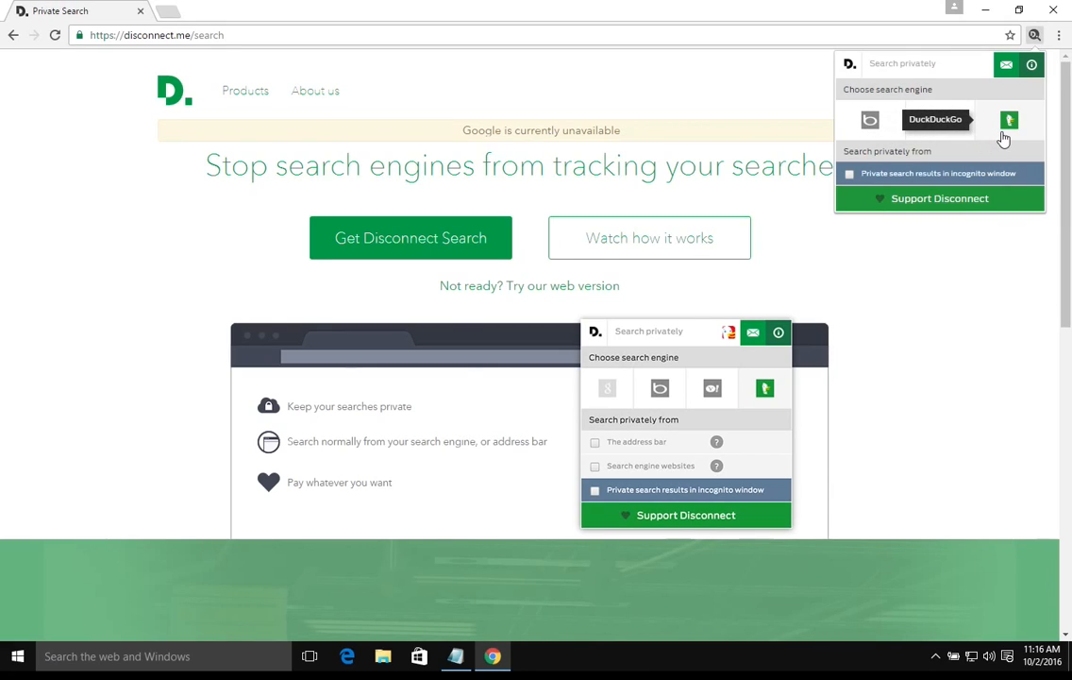
pyautogui.moveTo(870, 120)
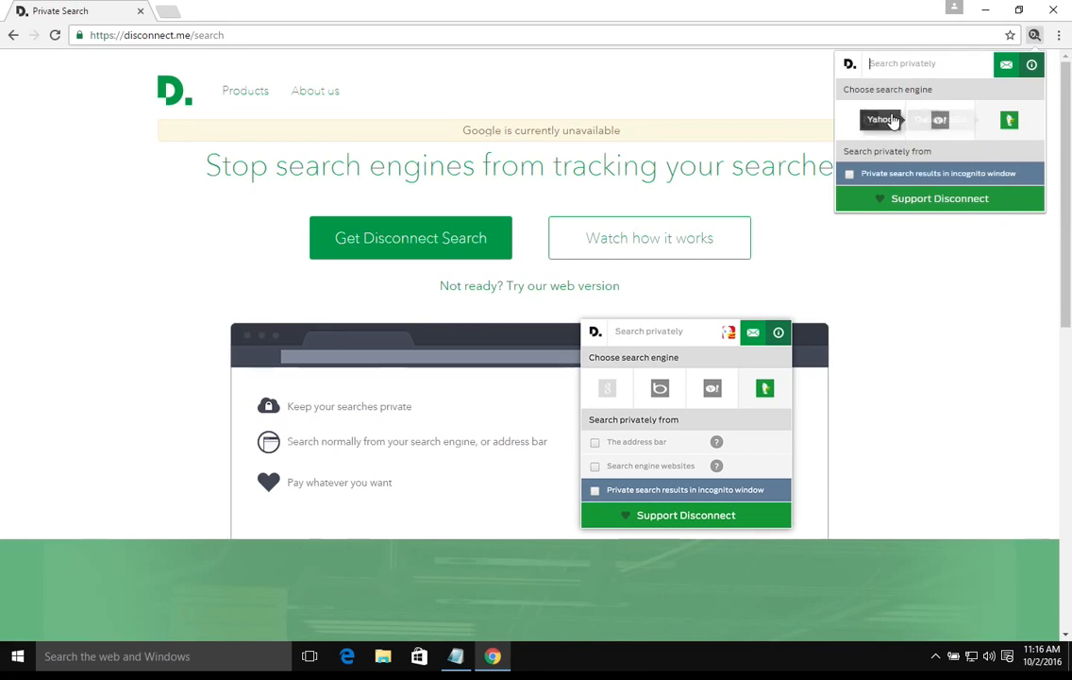
pyautogui.moveTo(869, 120)
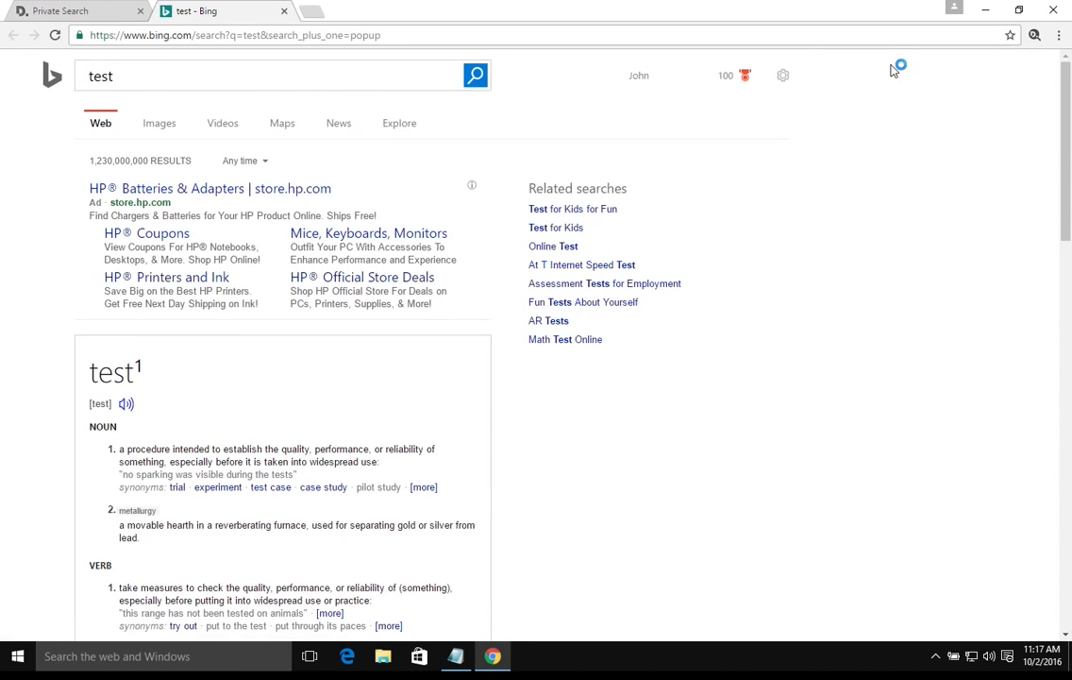
pyautogui.moveTo(595, 409)
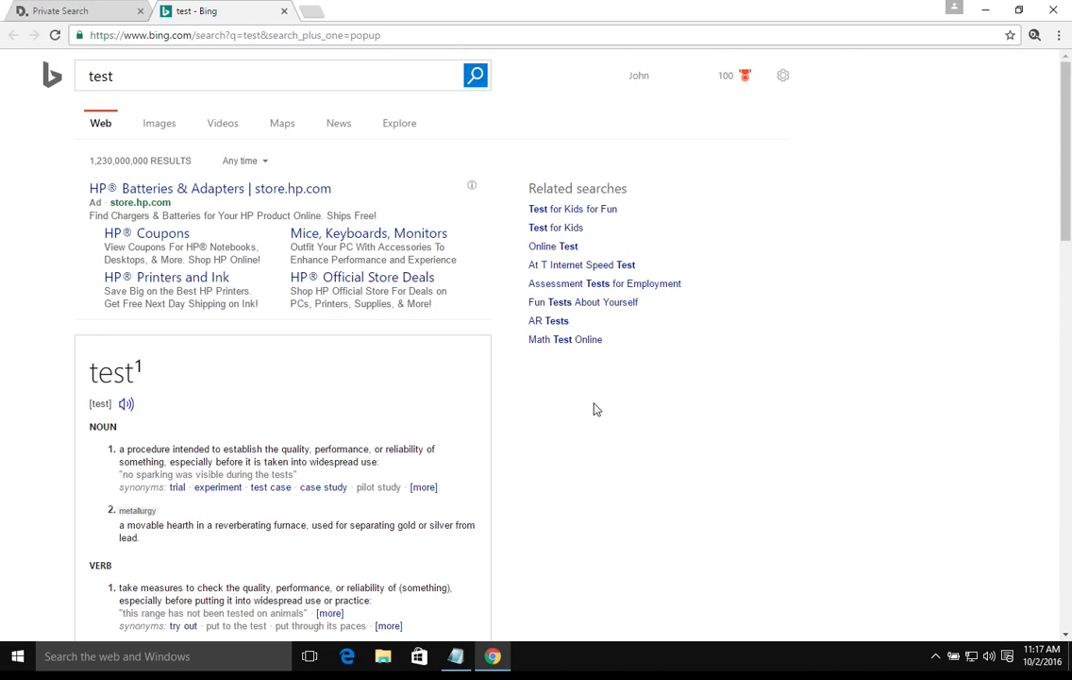
pyautogui.moveTo(991, 104)
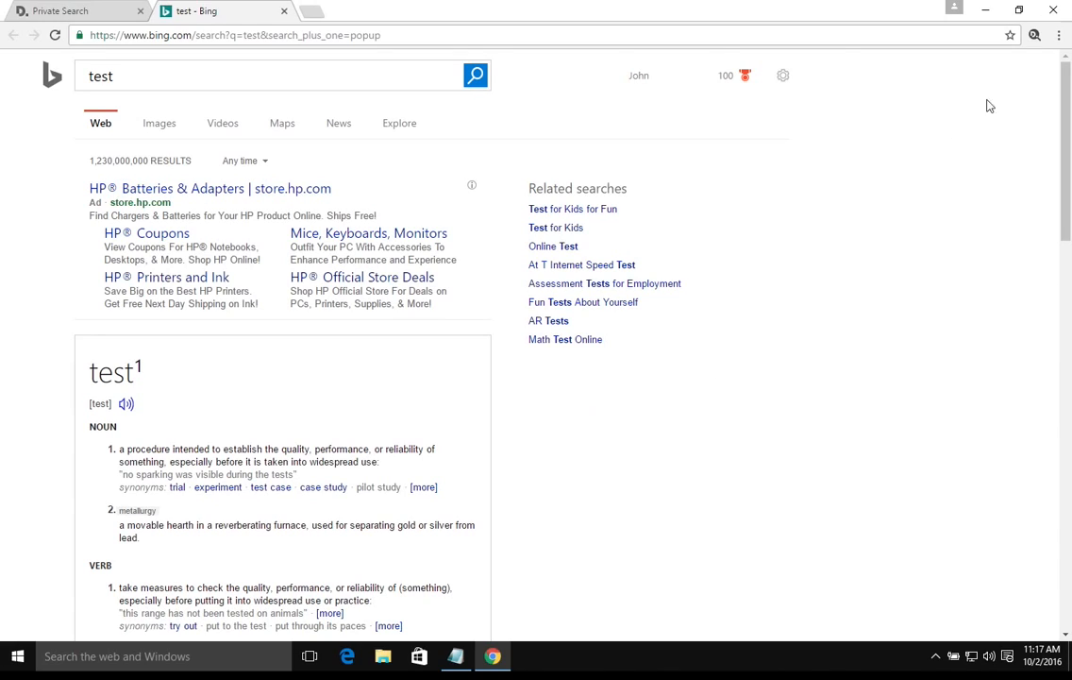
pyautogui.click(1034, 35)
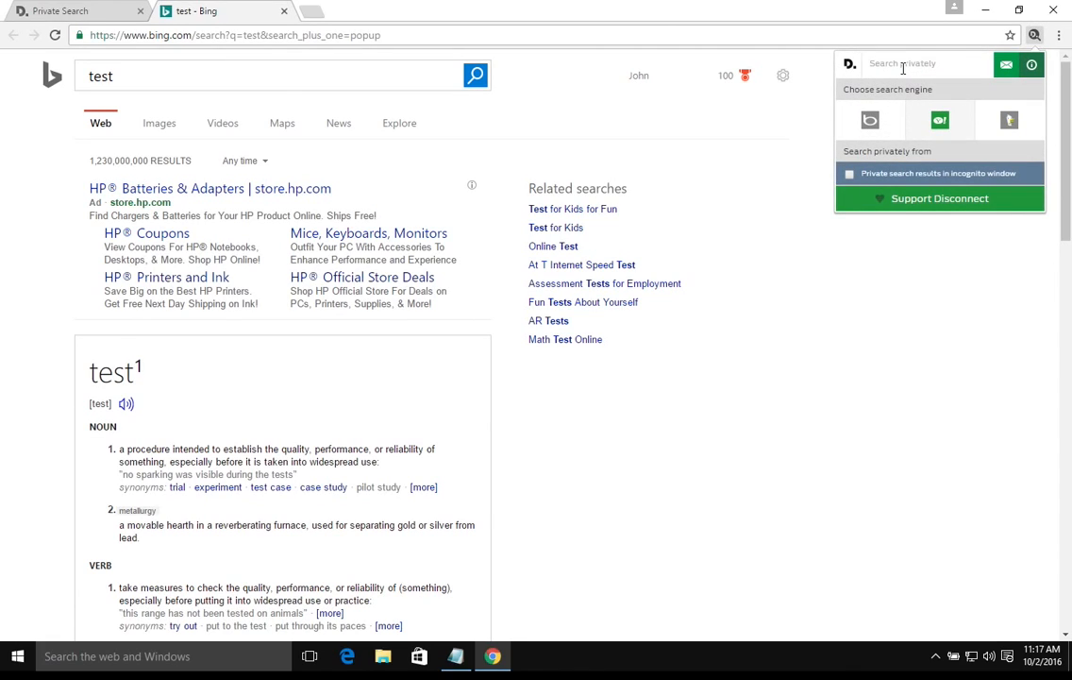
pyautogui.click(906, 74)
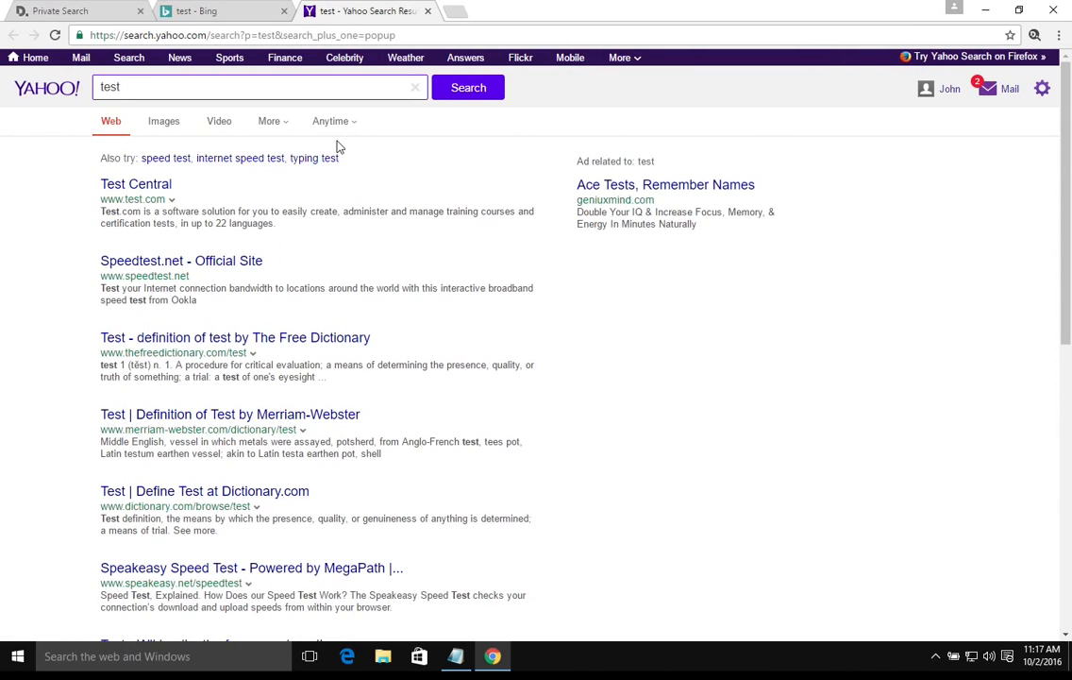
pyautogui.click(71, 11)
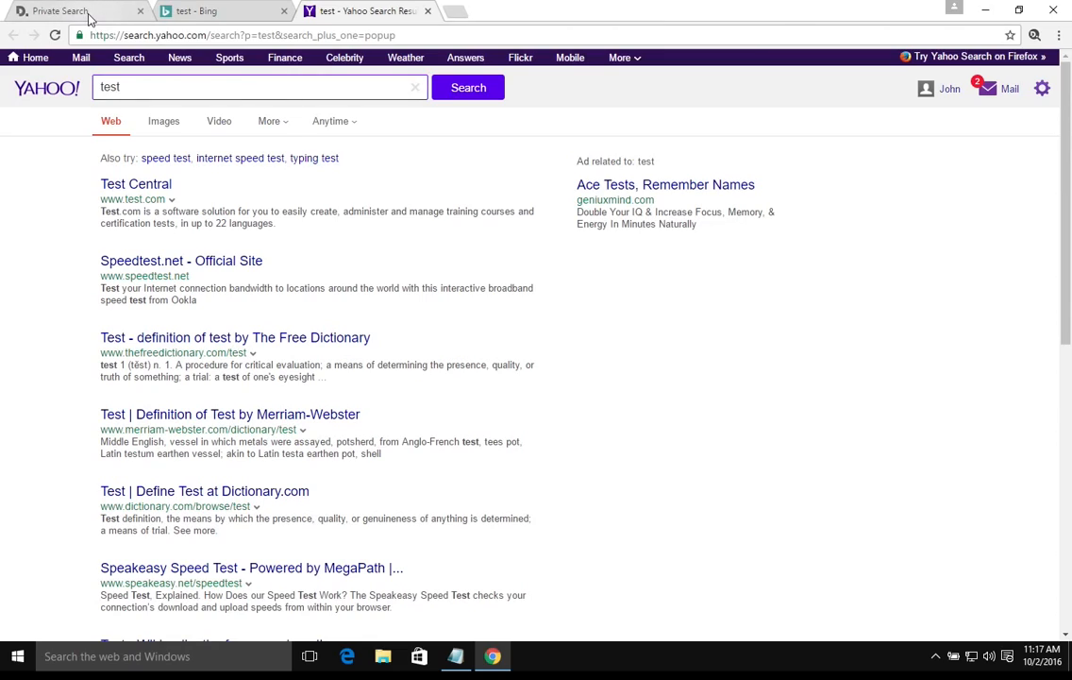
pyautogui.click(71, 10)
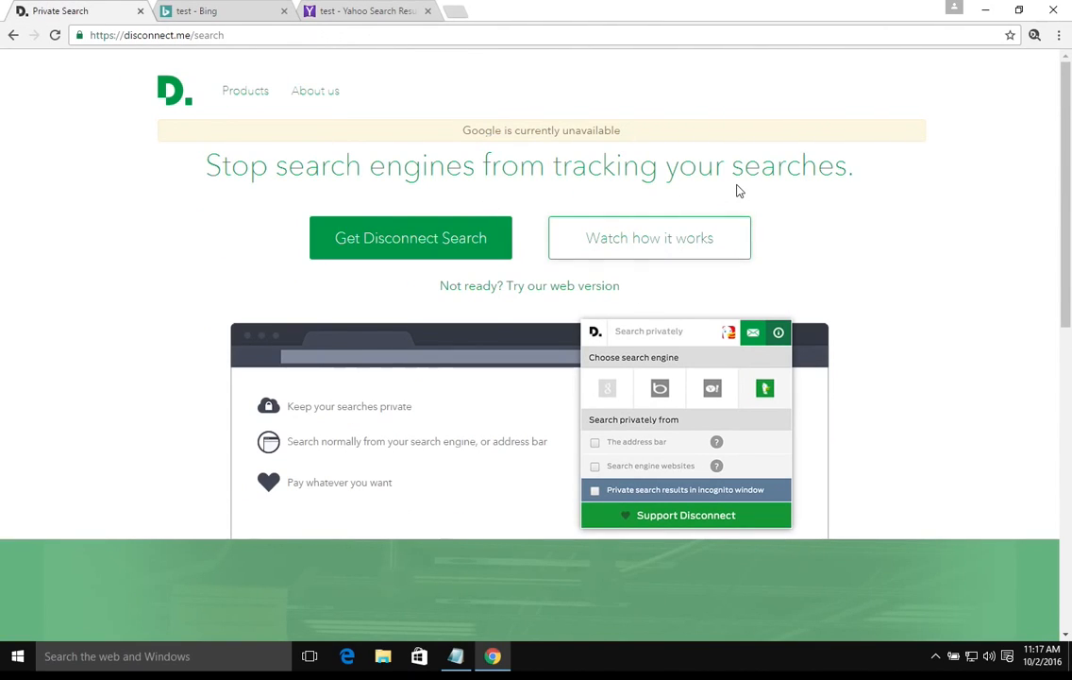